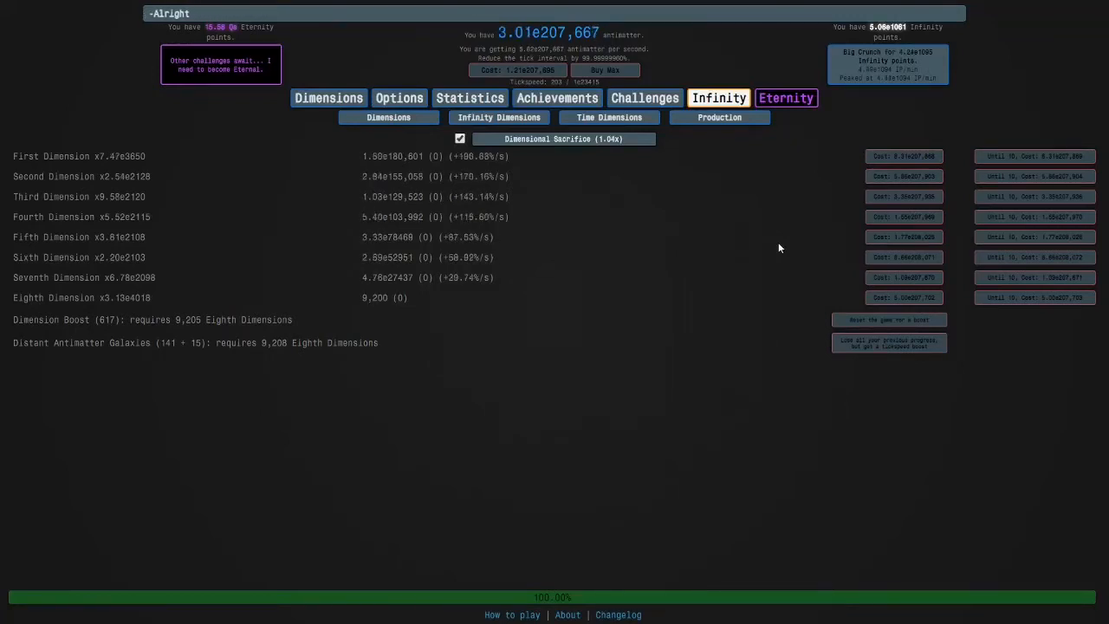
mouse_move(762, 344)
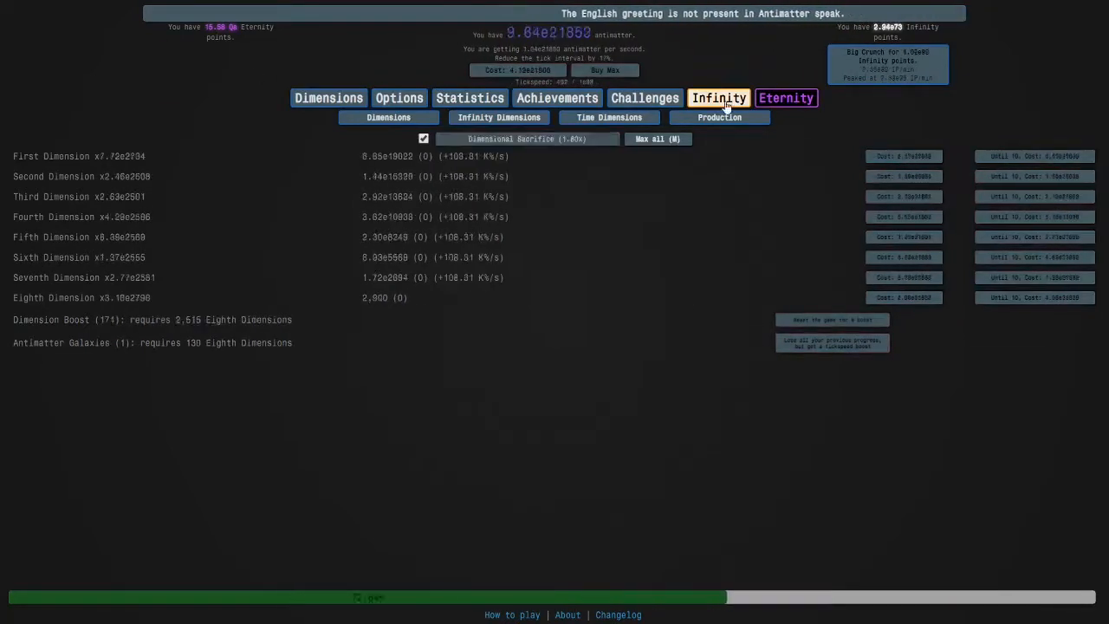
Step: Buy time studies down the tree, trying the Eternity Challenge 5 study, leaving 20 Time Theorems
left_click(714, 97)
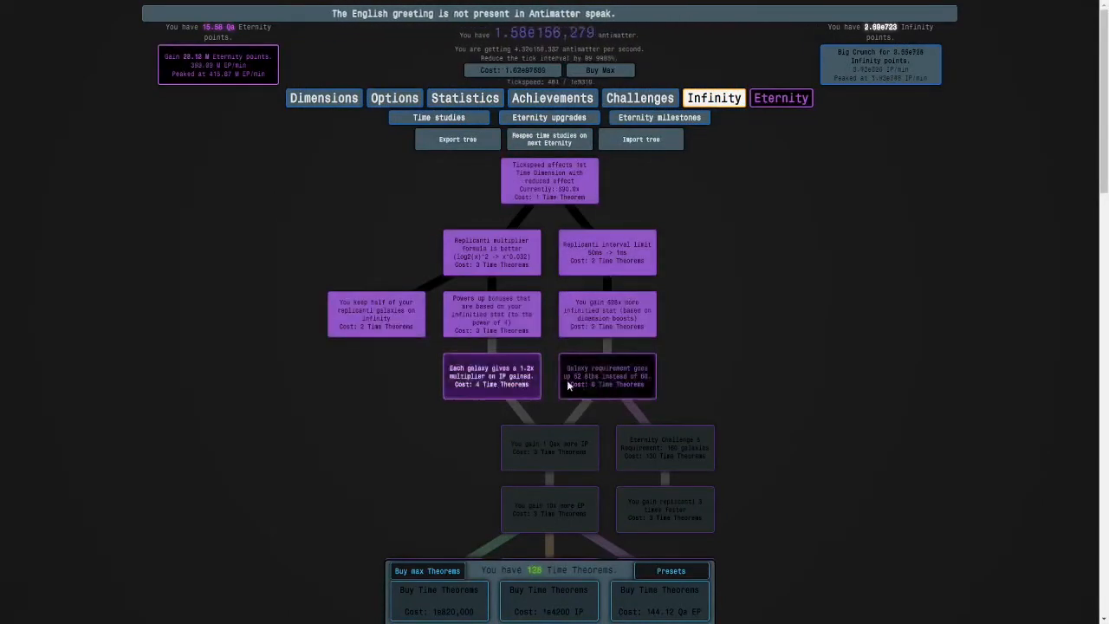
scroll("down", 3)
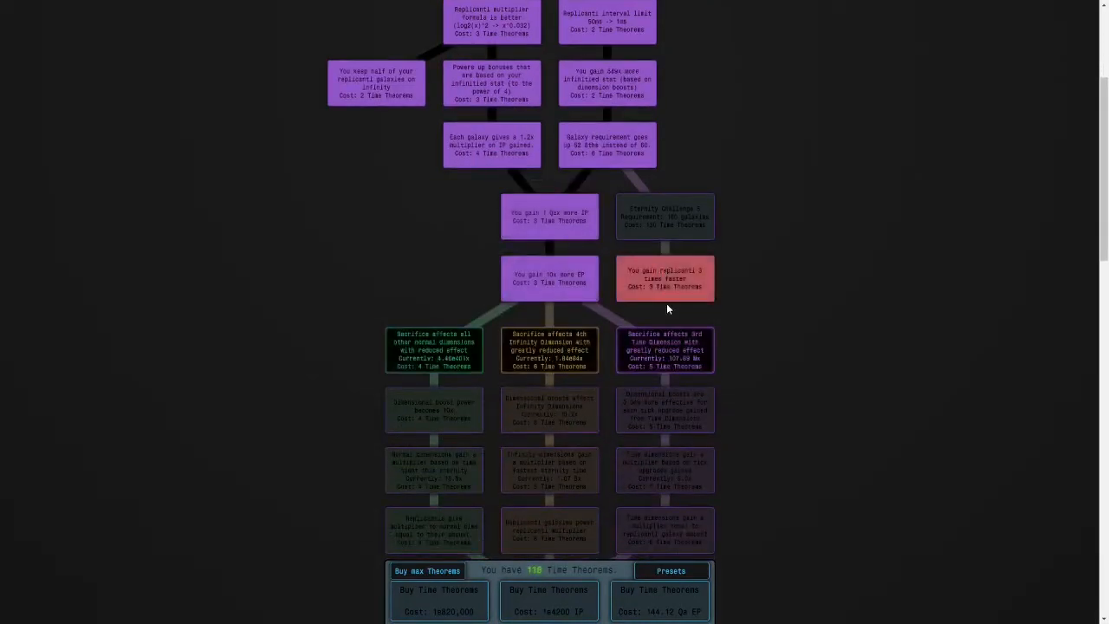
scroll("down", 3)
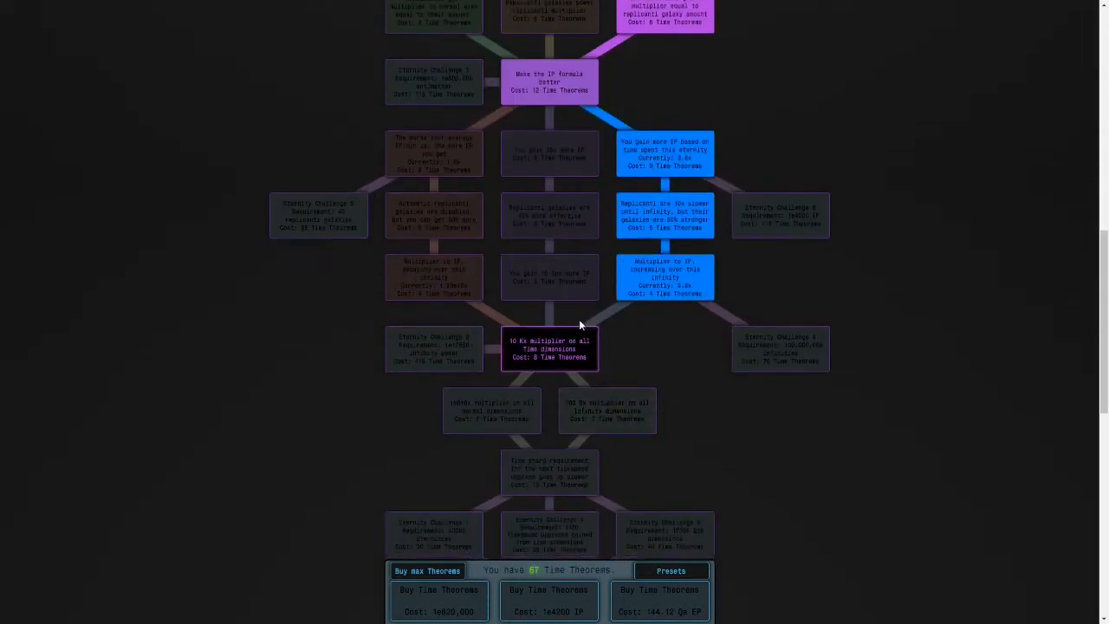
left_click(713, 40)
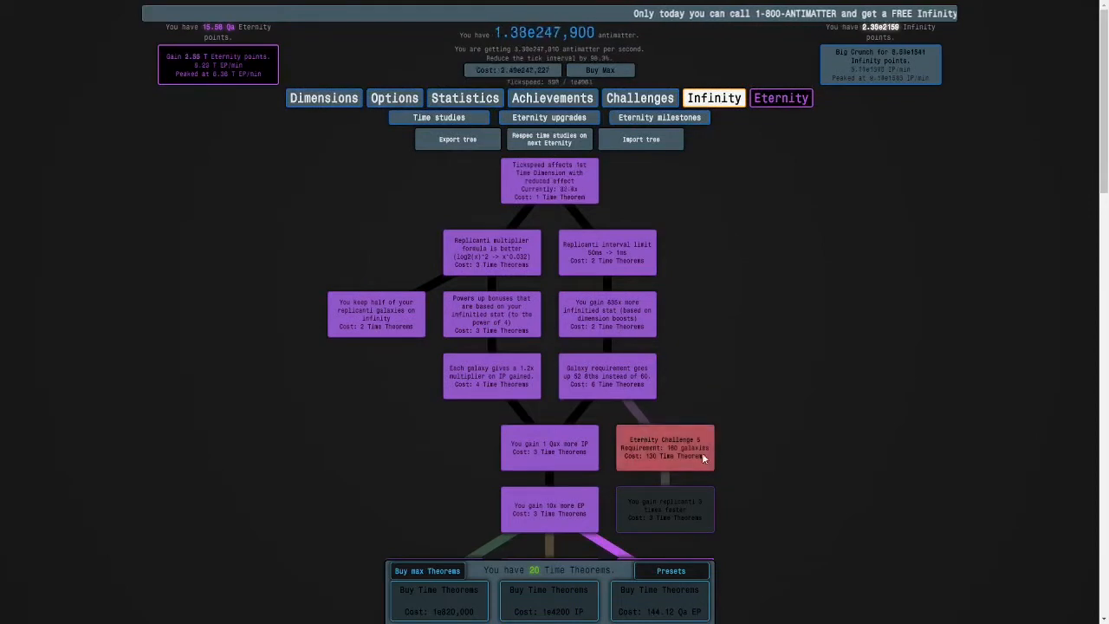
left_click(664, 447)
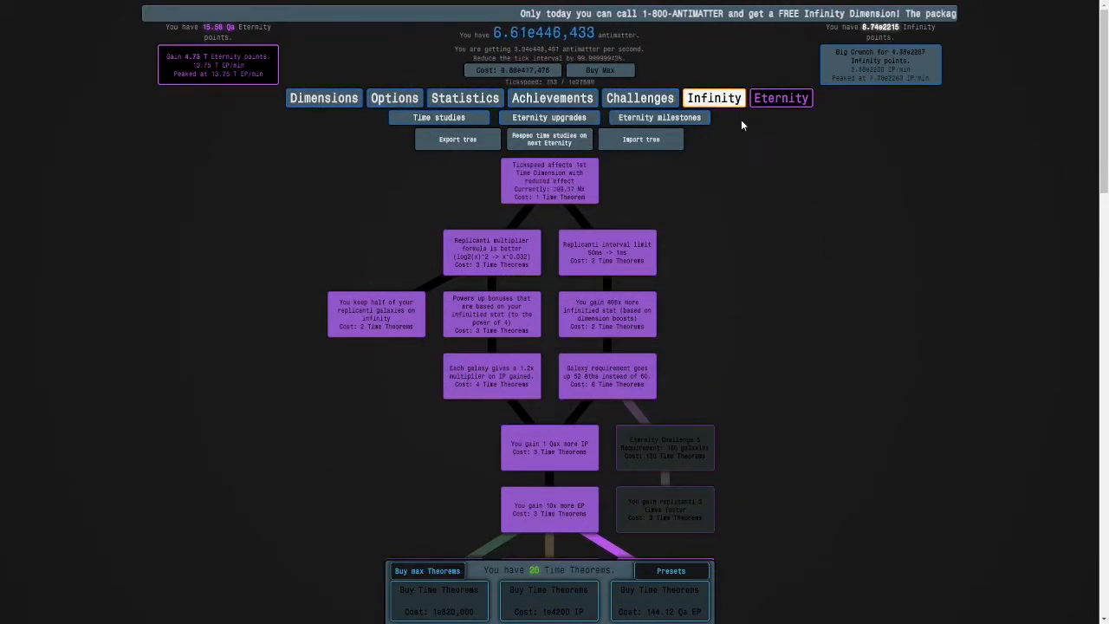
Step: Raise the maximum number of replicanti galaxies on the Replicanti page
left_click(714, 97)
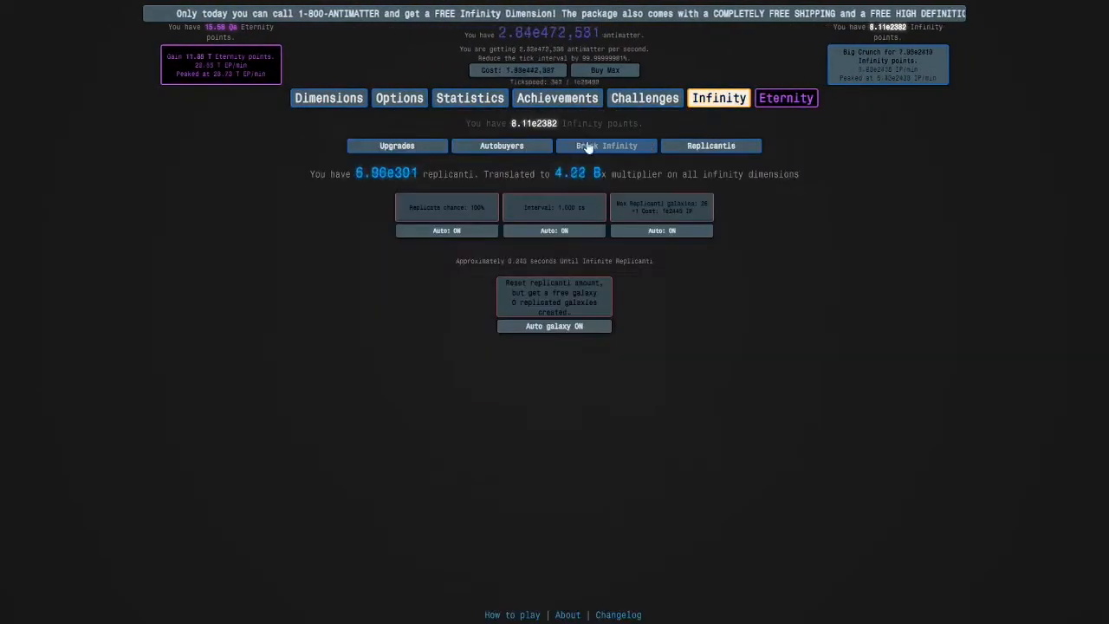
left_click(328, 98)
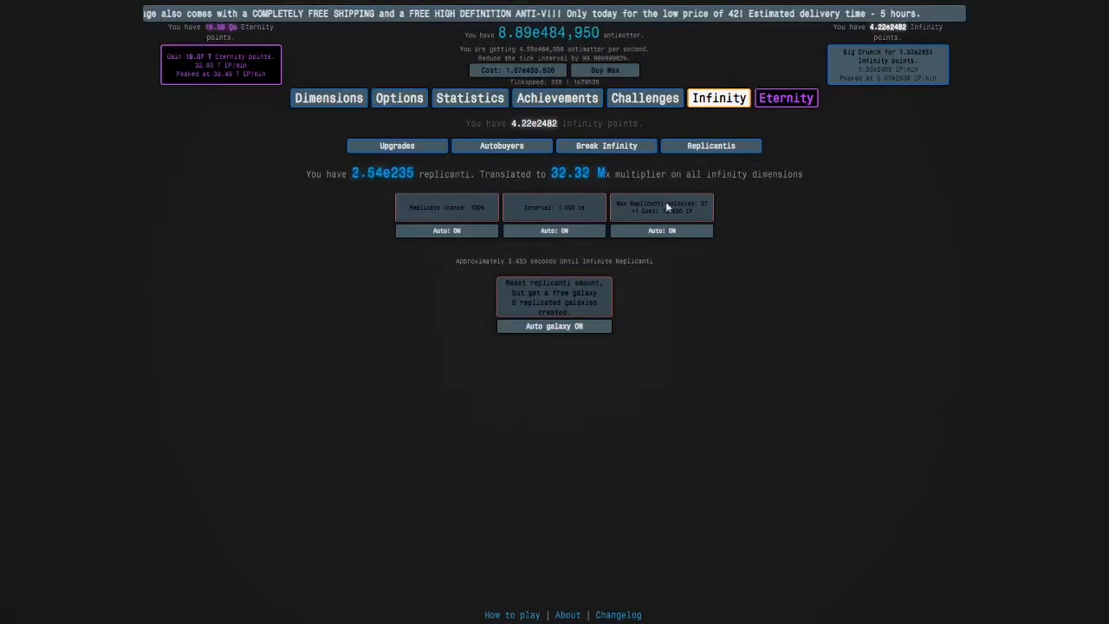
left_click(469, 97)
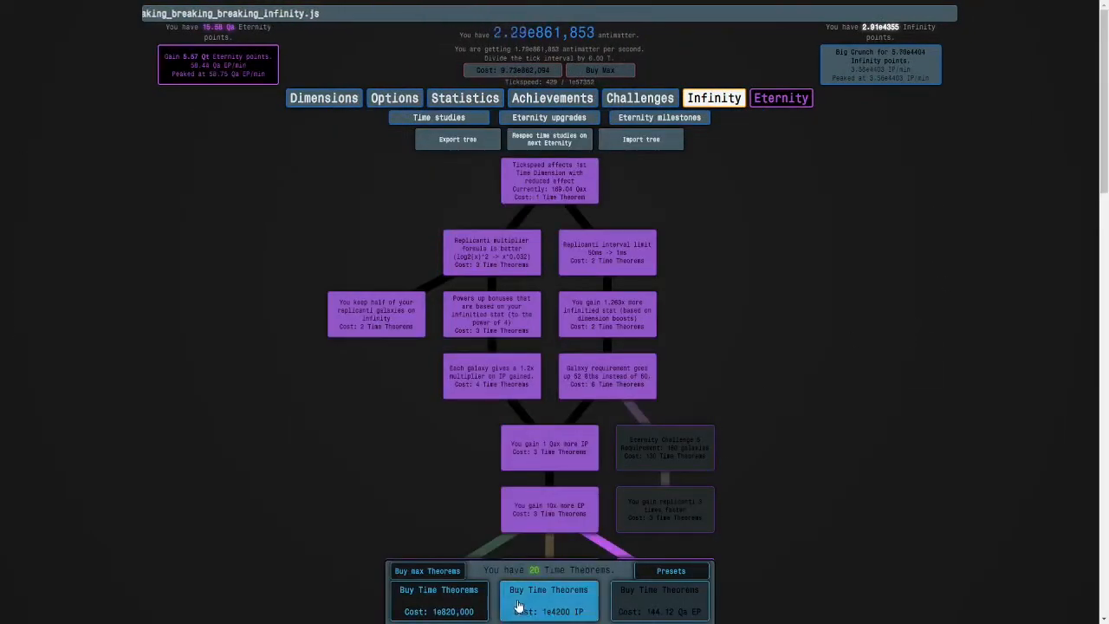
Step: Buy Time Theorems with infinity points, then max all affordable Time Dimensions
left_click(548, 600)
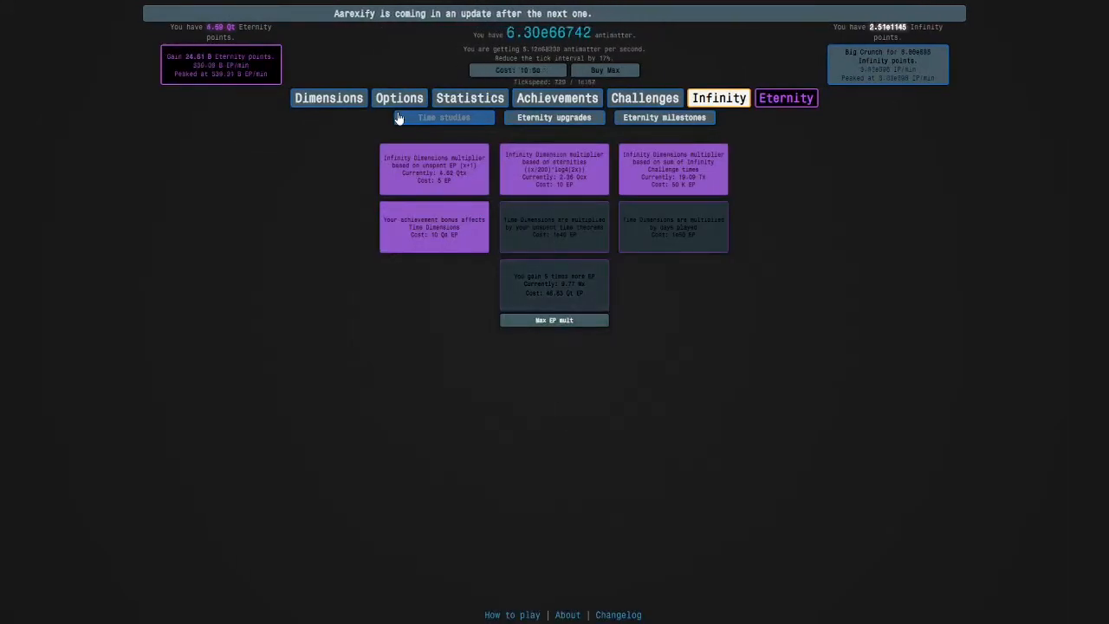
left_click(437, 117)
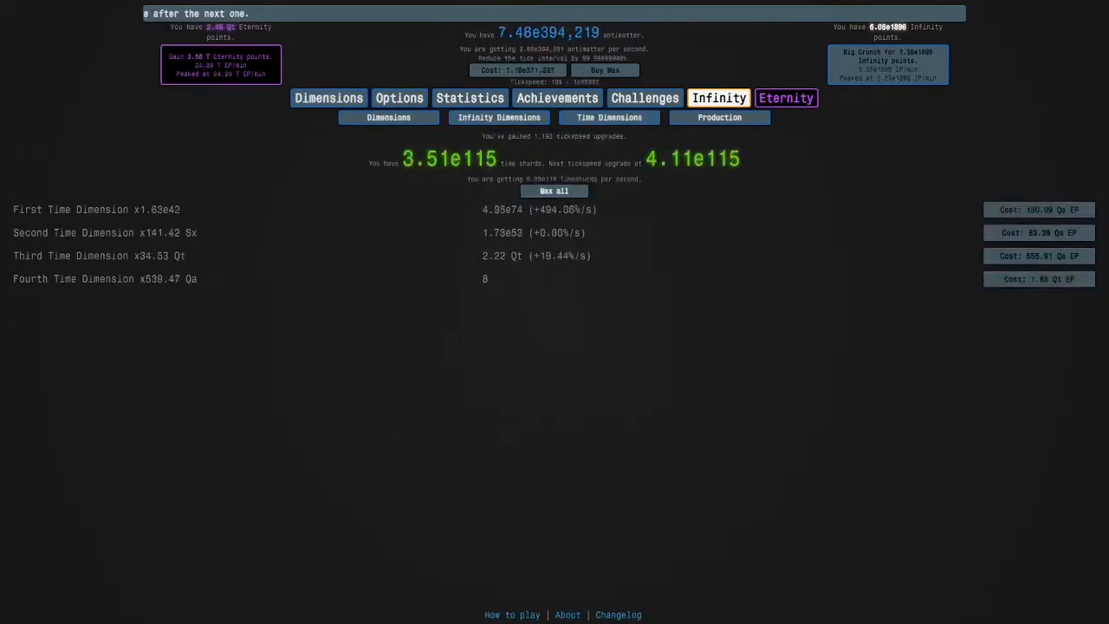
left_click(553, 190)
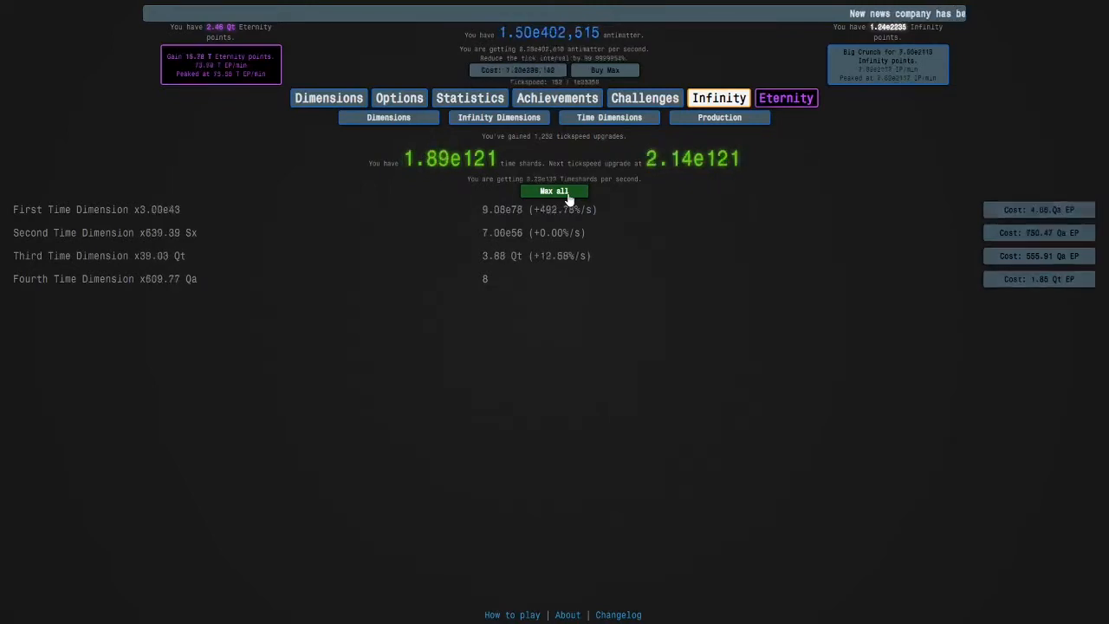
left_click(784, 97)
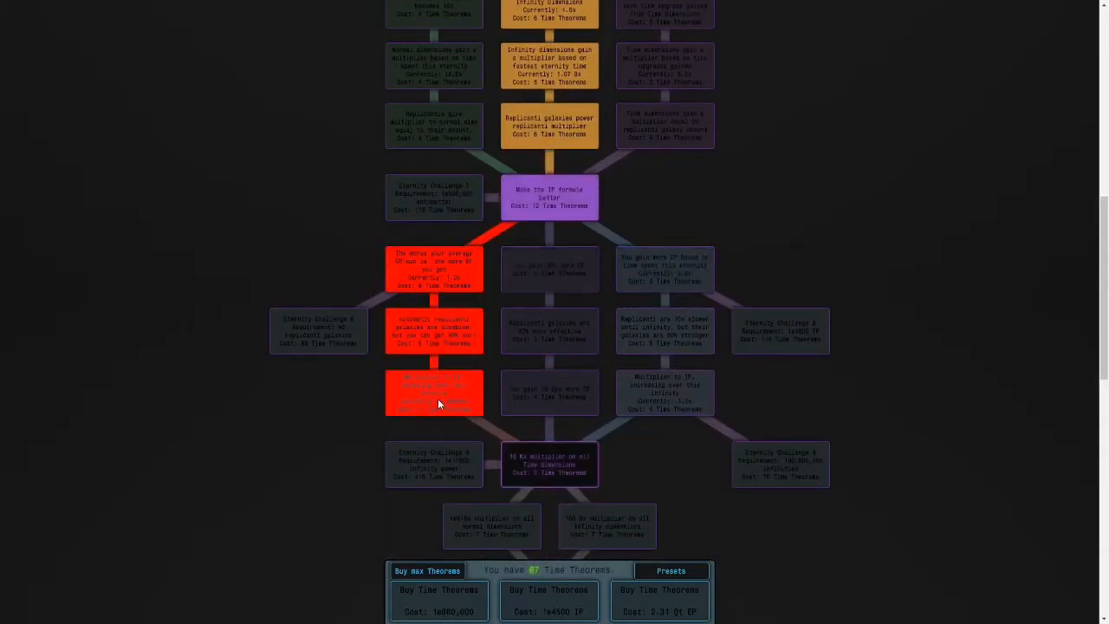
Step: Select the challenge study and start the Time Dimensions-disabled Eternity Challenge
scroll("down", 3)
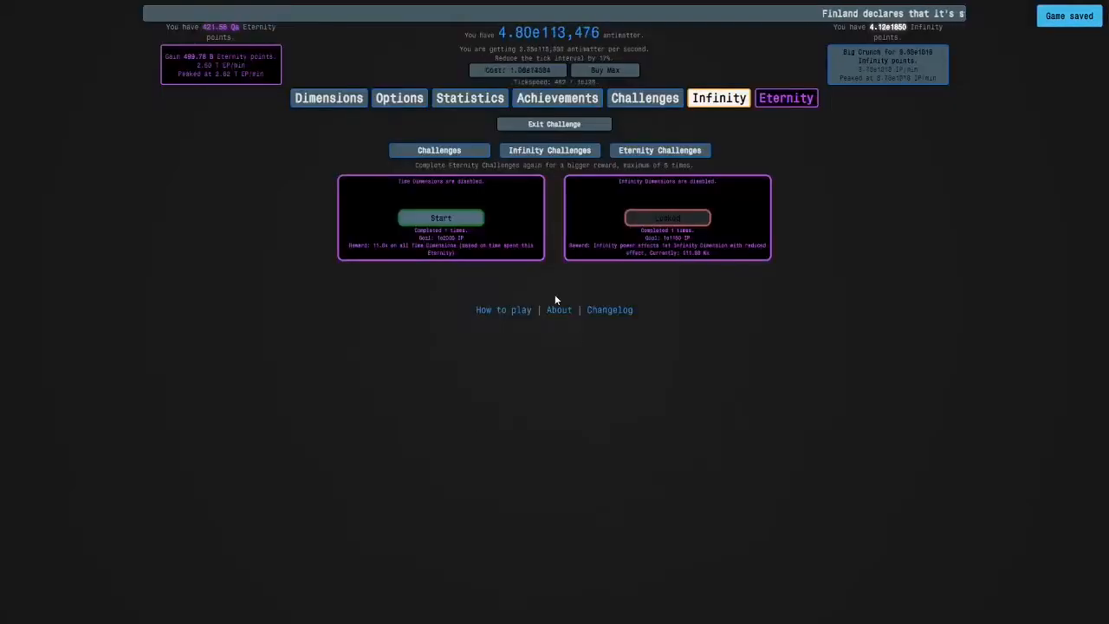
left_click(441, 217)
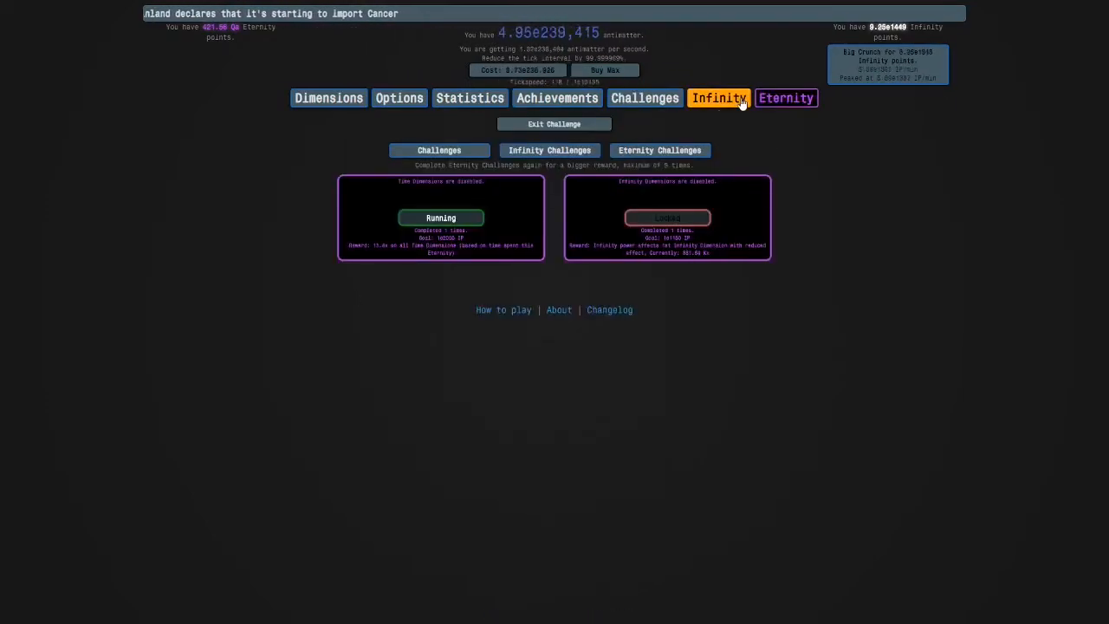
left_click(719, 98)
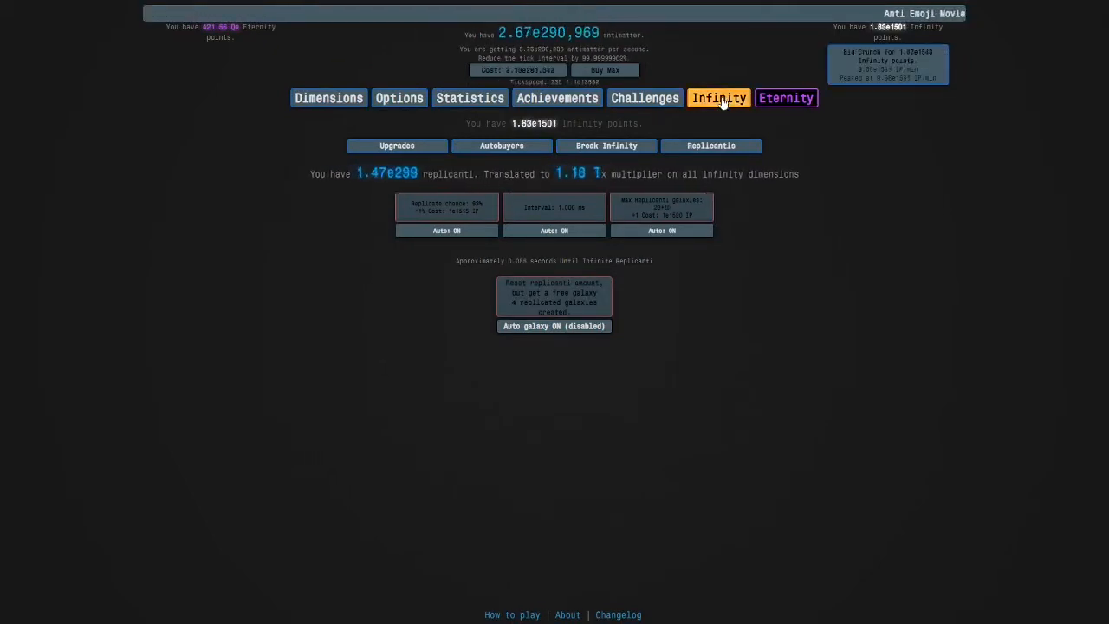
left_click(785, 97)
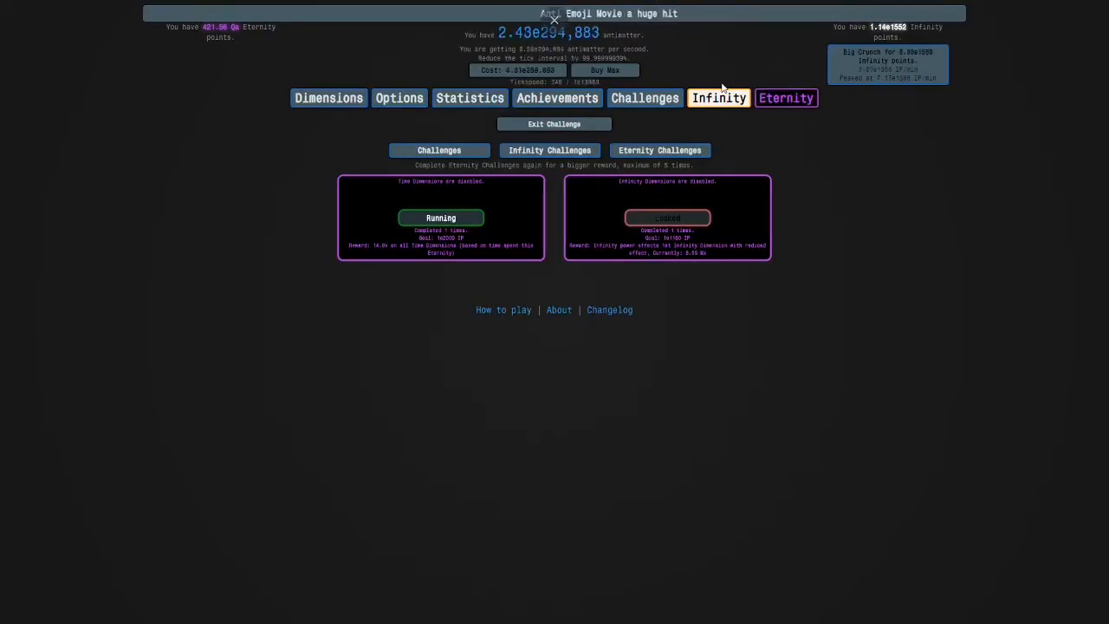
left_click(785, 97)
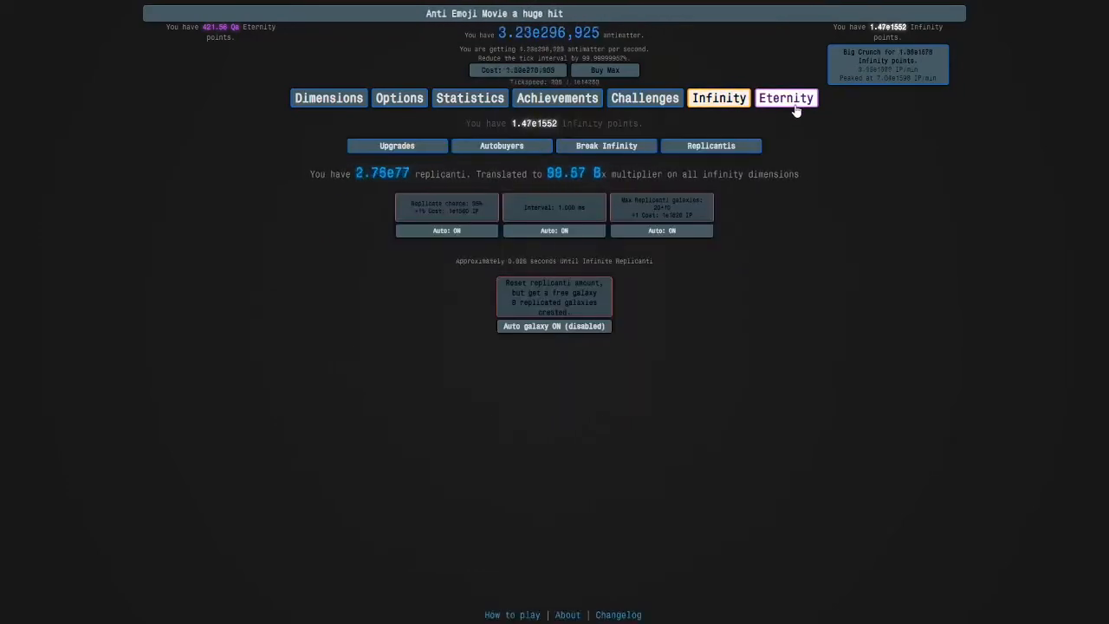
left_click(784, 97)
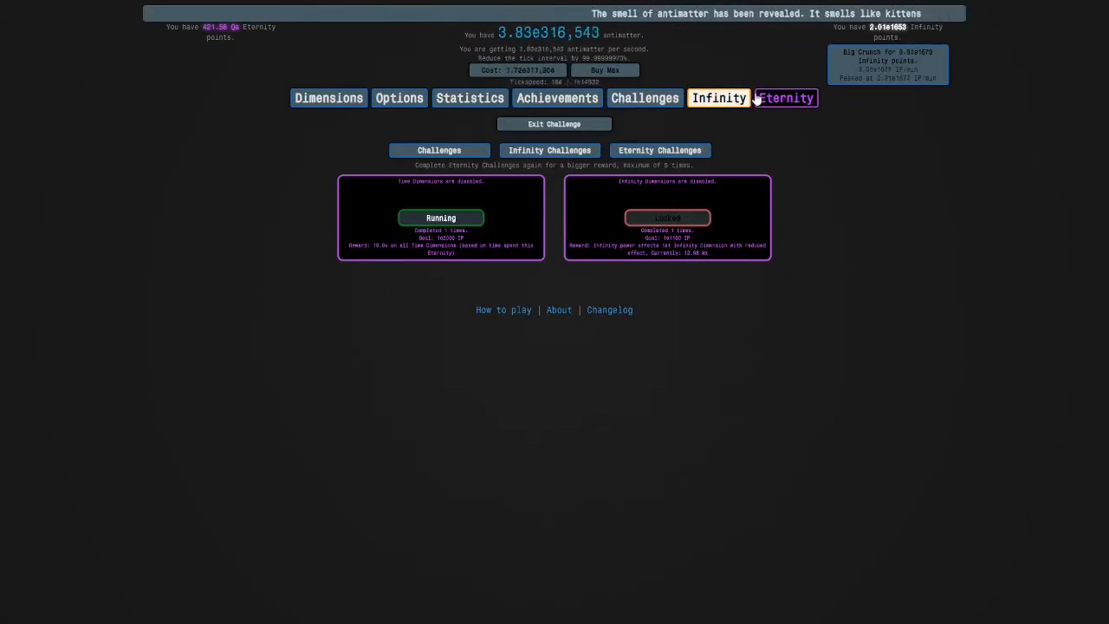
left_click(718, 97)
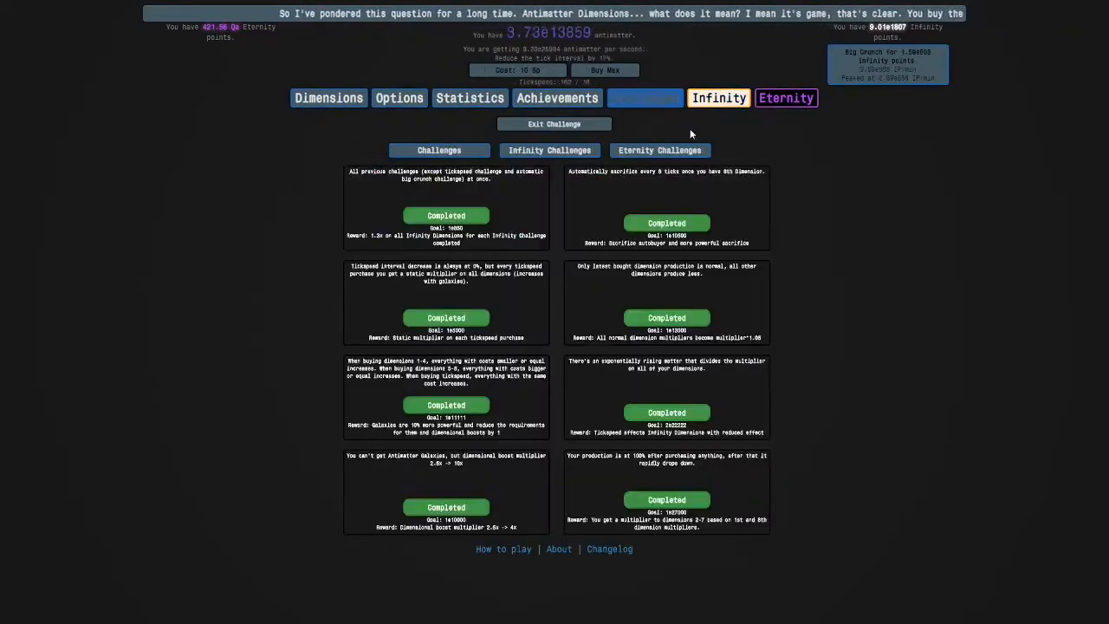
Step: Return to the time study tree with 0 Time Theorems left to spend
left_click(659, 150)
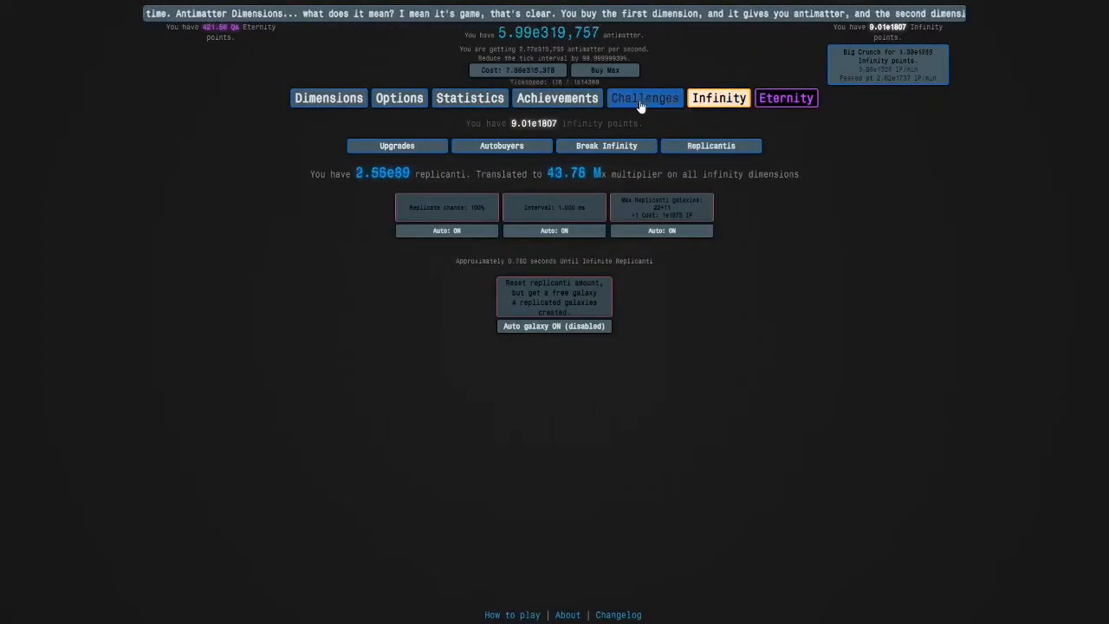
left_click(645, 97)
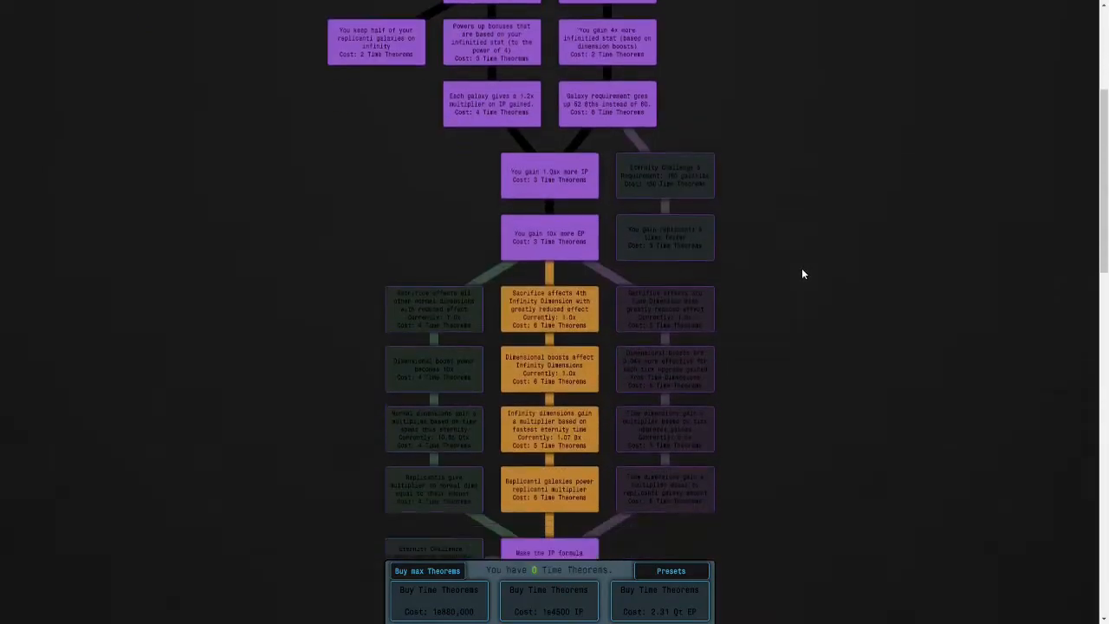
Step: View the Eternity Challenges list with the Time Dimensions-disabled challenge running
scroll("down", 3)
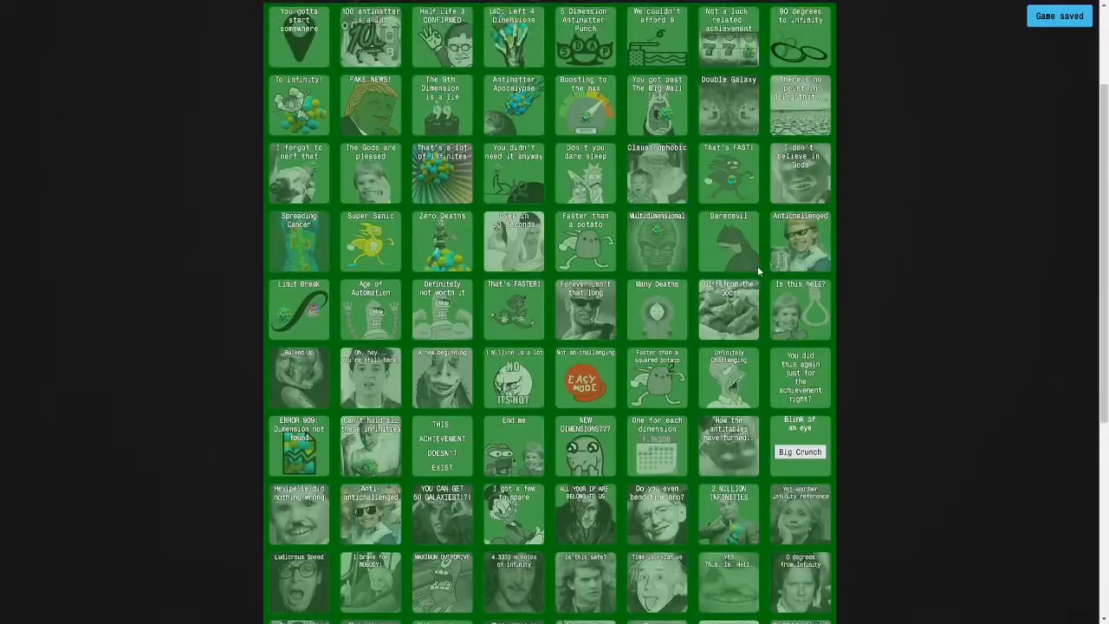
scroll("down", 3)
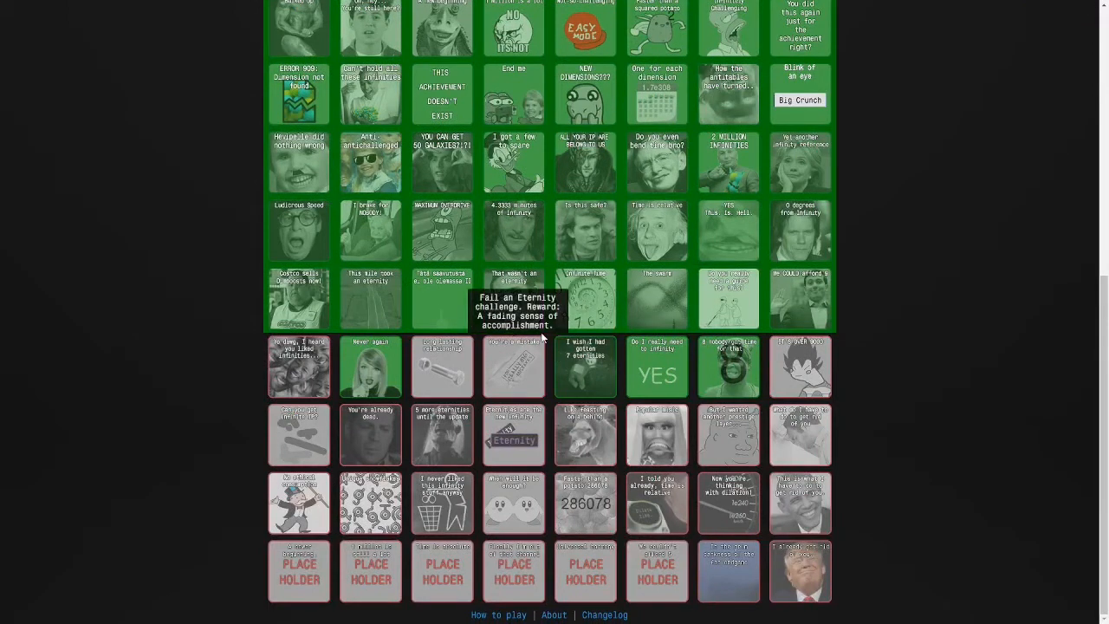
scroll("down", 3)
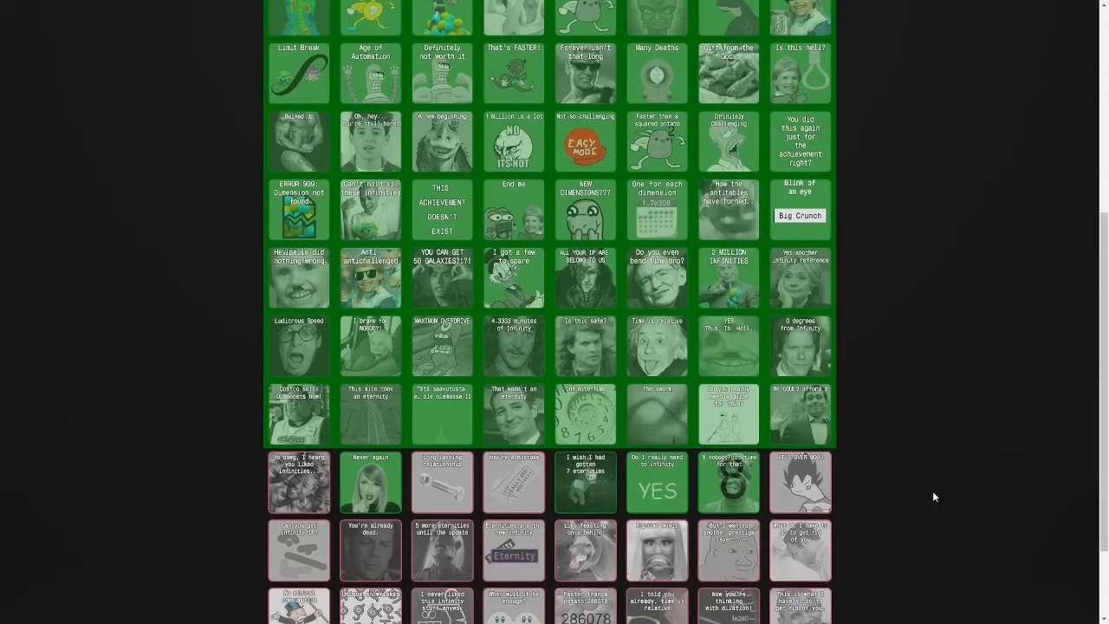
mouse_move(908, 503)
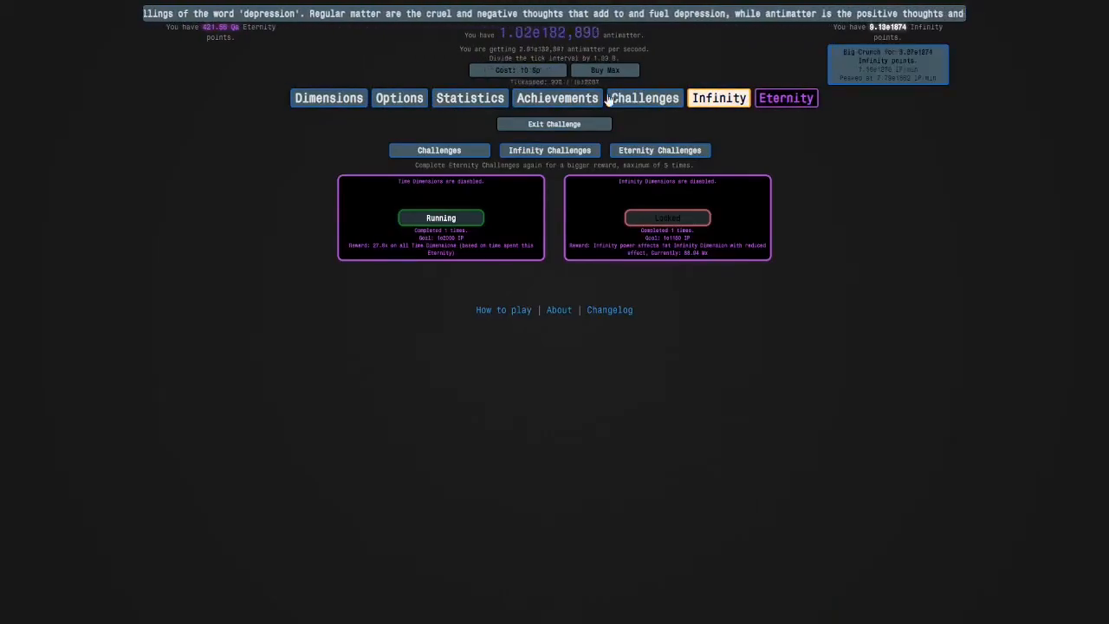
left_click(556, 97)
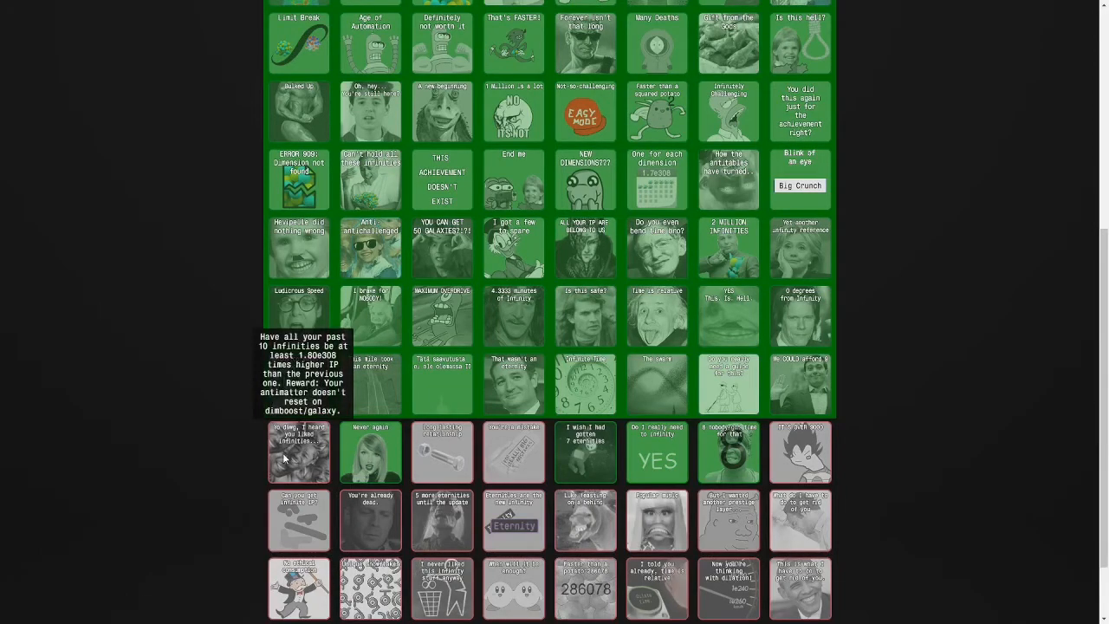
scroll("up", 3)
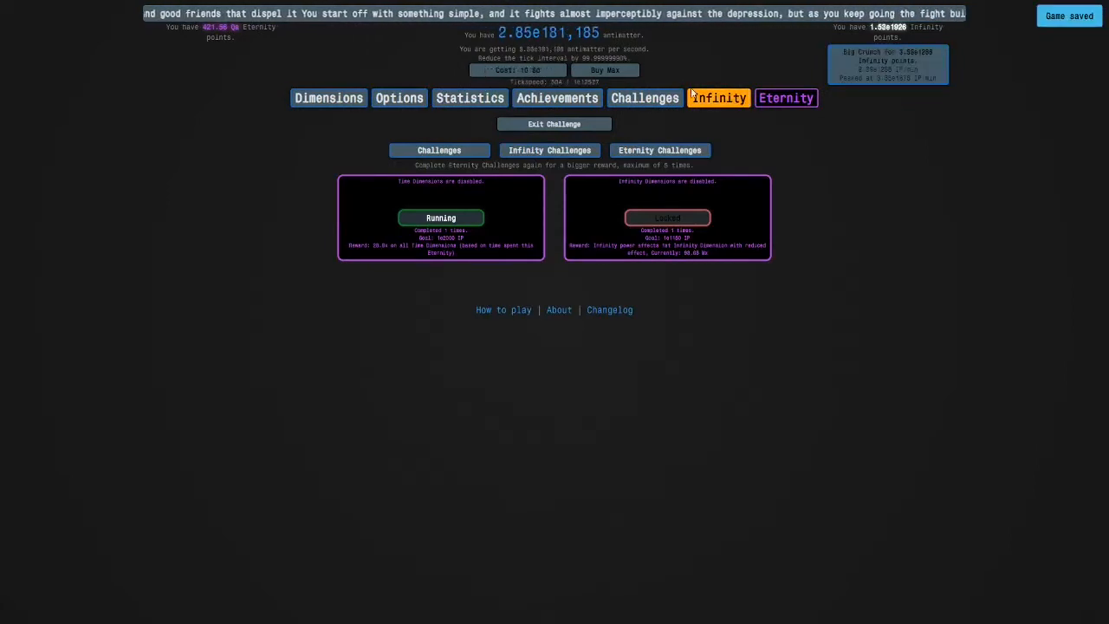
Step: Check the Infinity autobuyer settings and the replicanti status
left_click(717, 97)
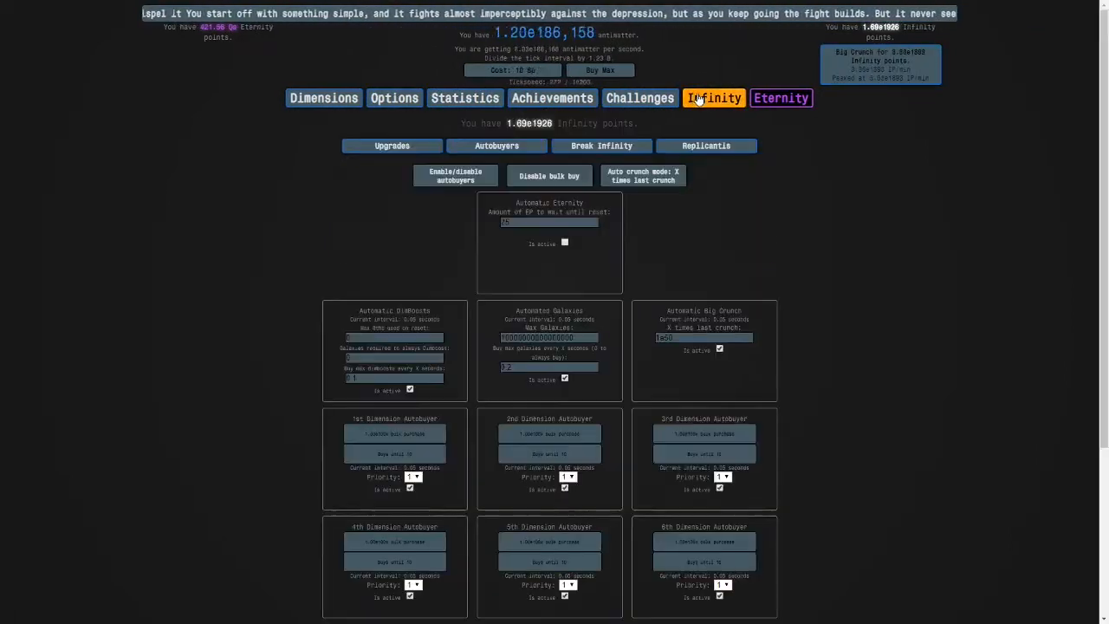
left_click(706, 146)
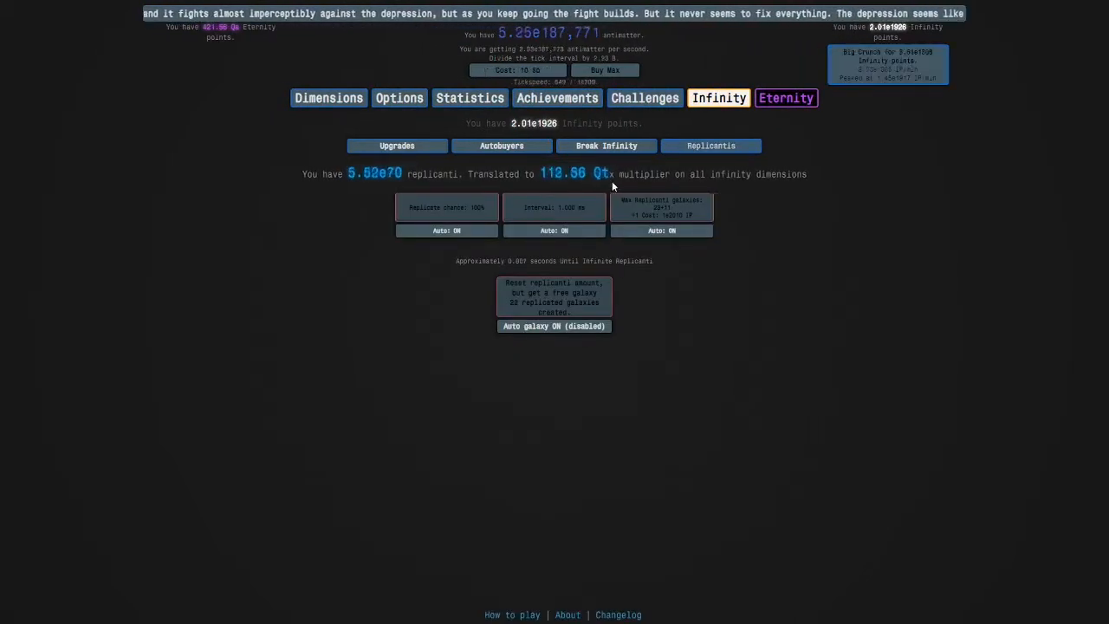
left_click(496, 145)
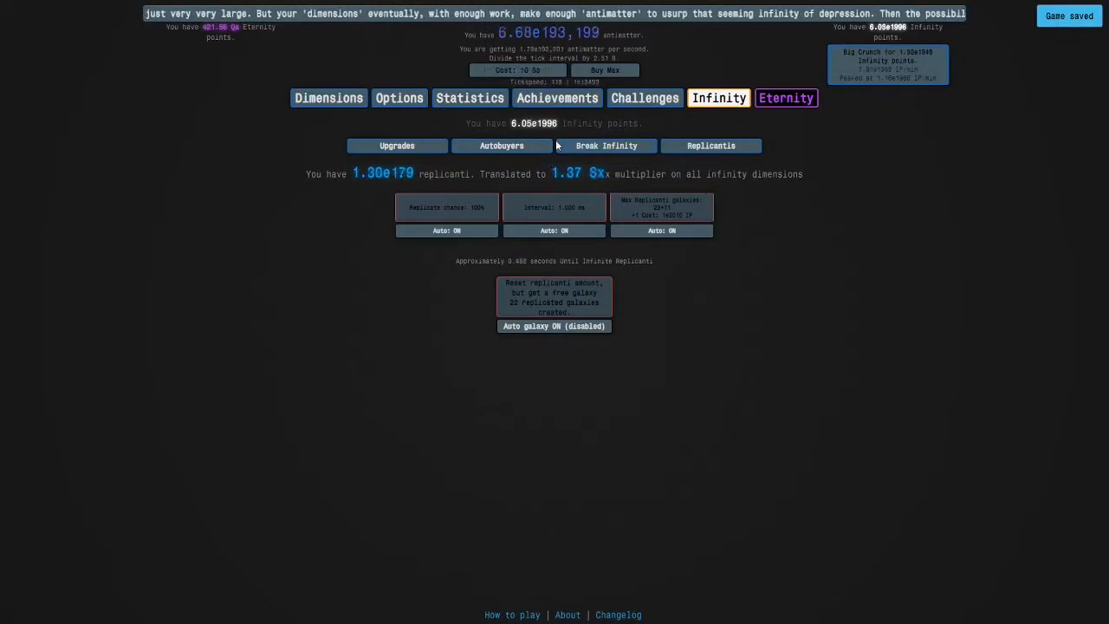
left_click(502, 146)
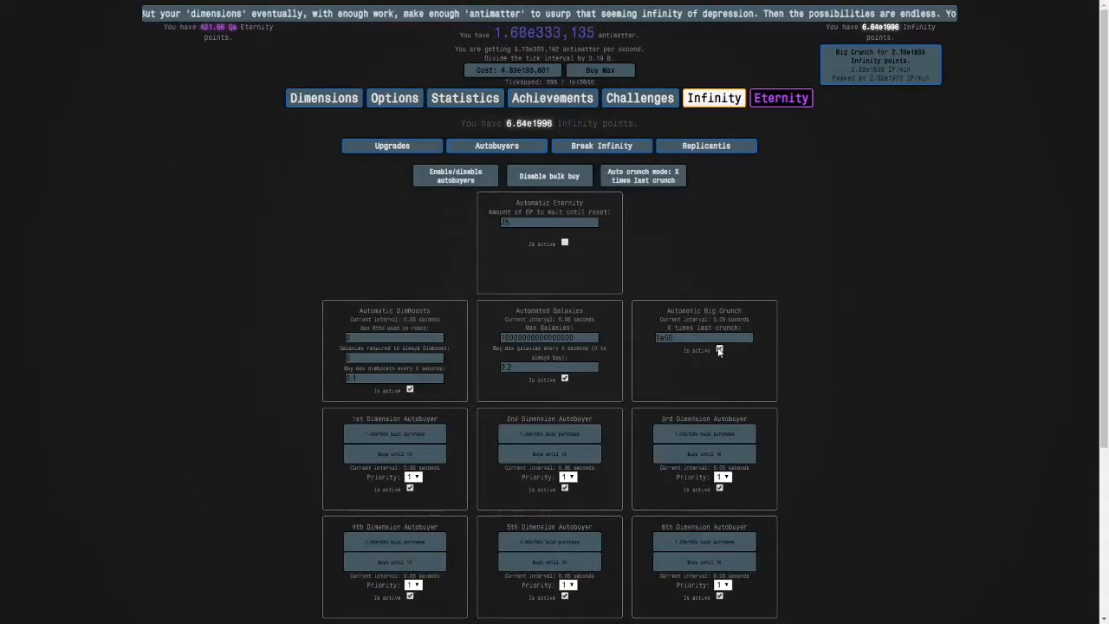
left_click(705, 145)
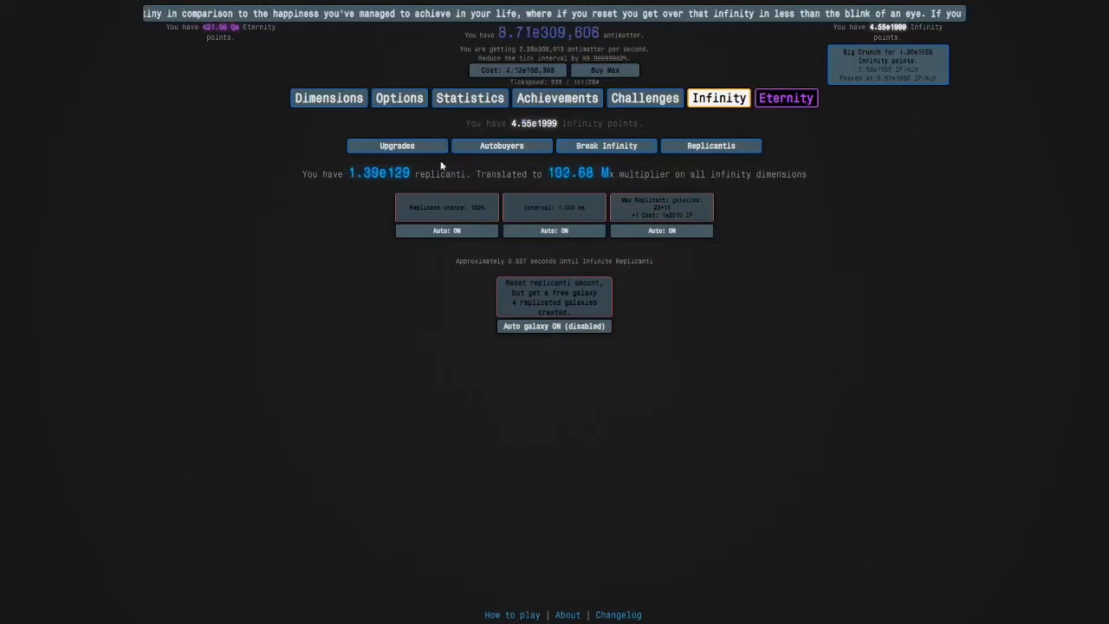
Step: Turn off the Seventh Infinity Dimension autobuyer
left_click(328, 97)
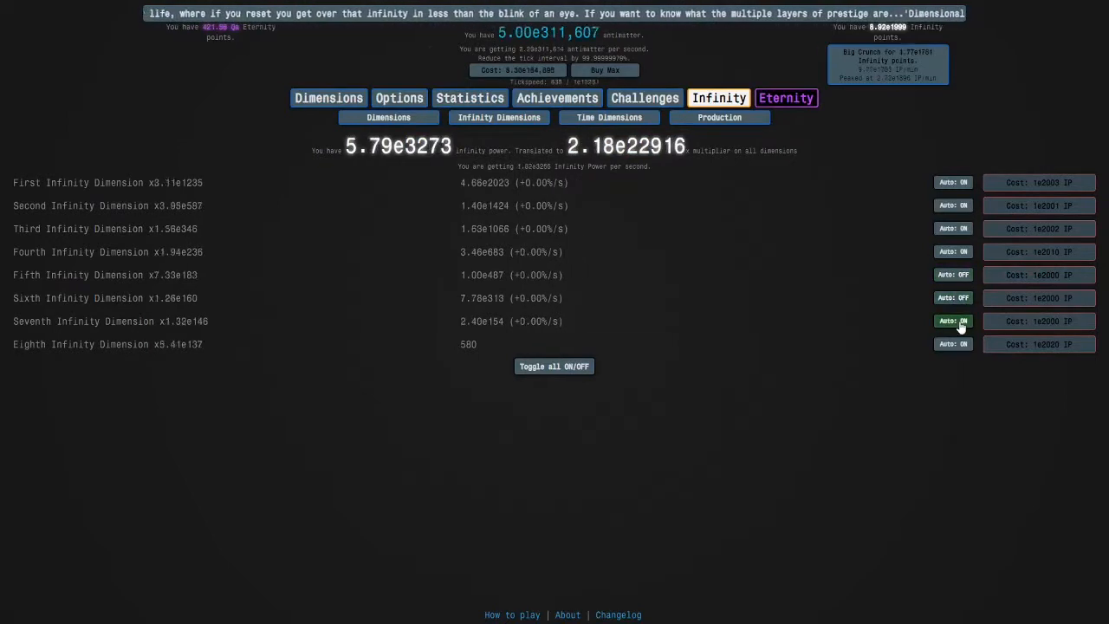
left_click(952, 321)
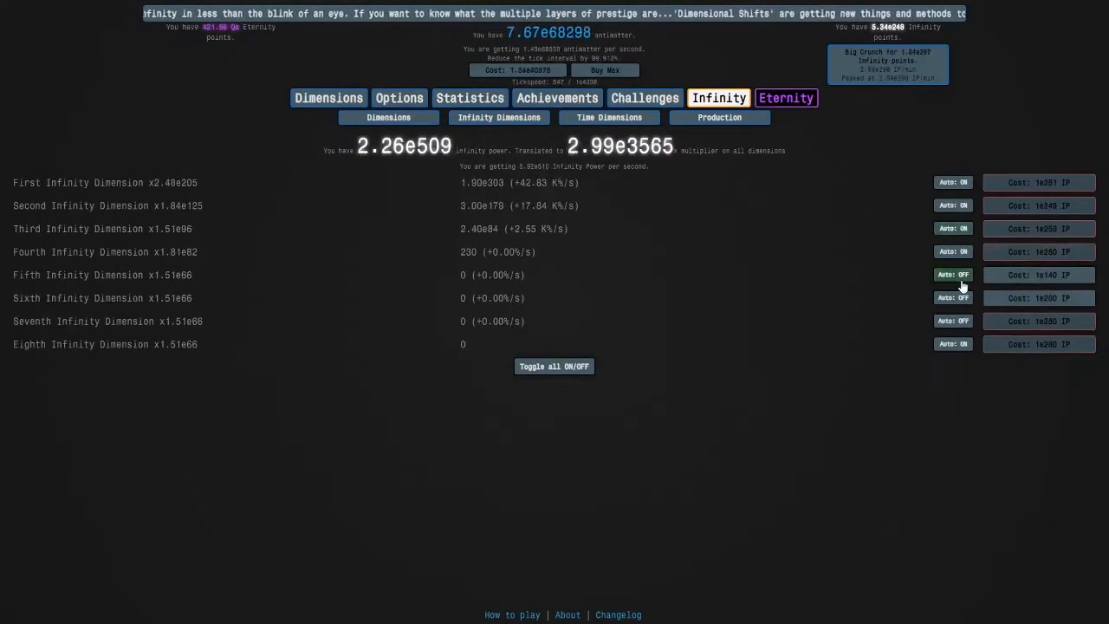
left_click(644, 97)
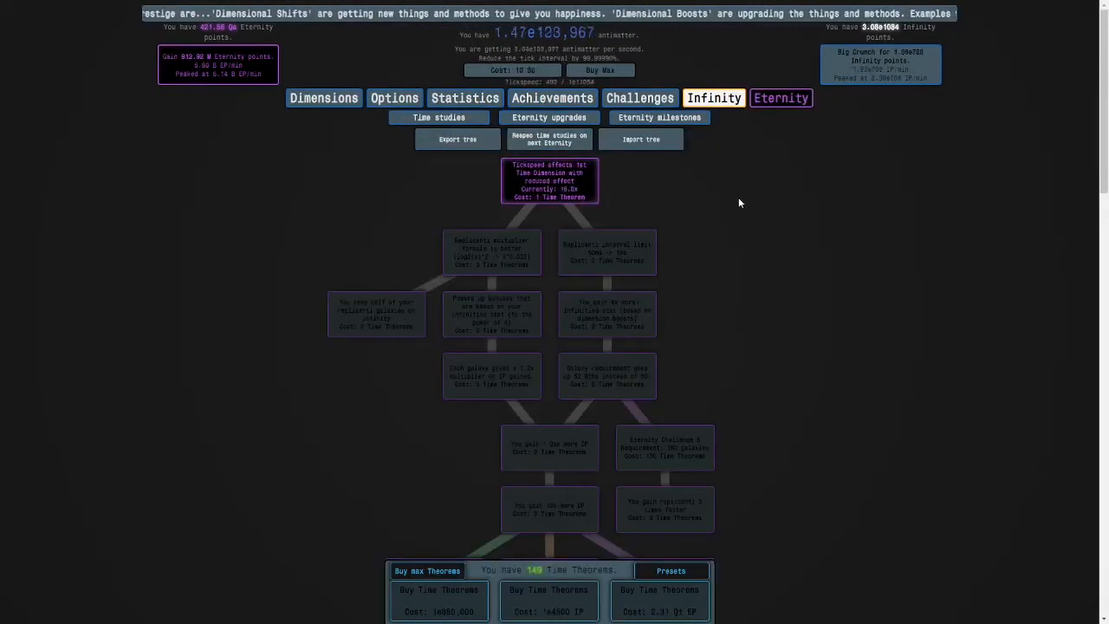
Step: Buy the top time studies down to the Time Dimension sacrifice branch, leaving 120 Time Theorems
left_click(606, 252)
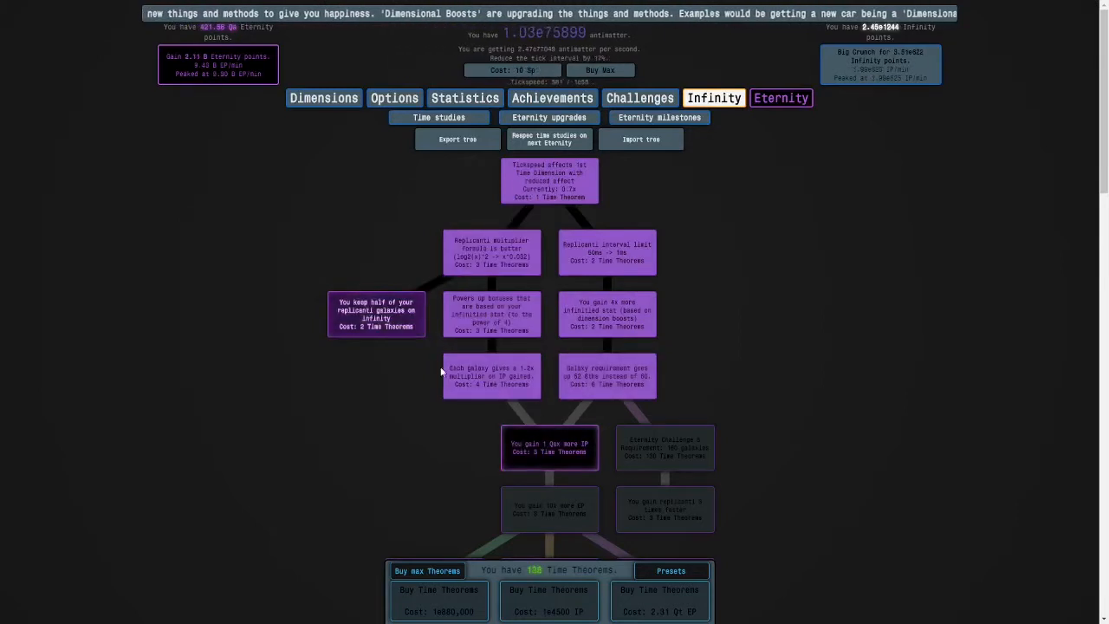
scroll("down", 3)
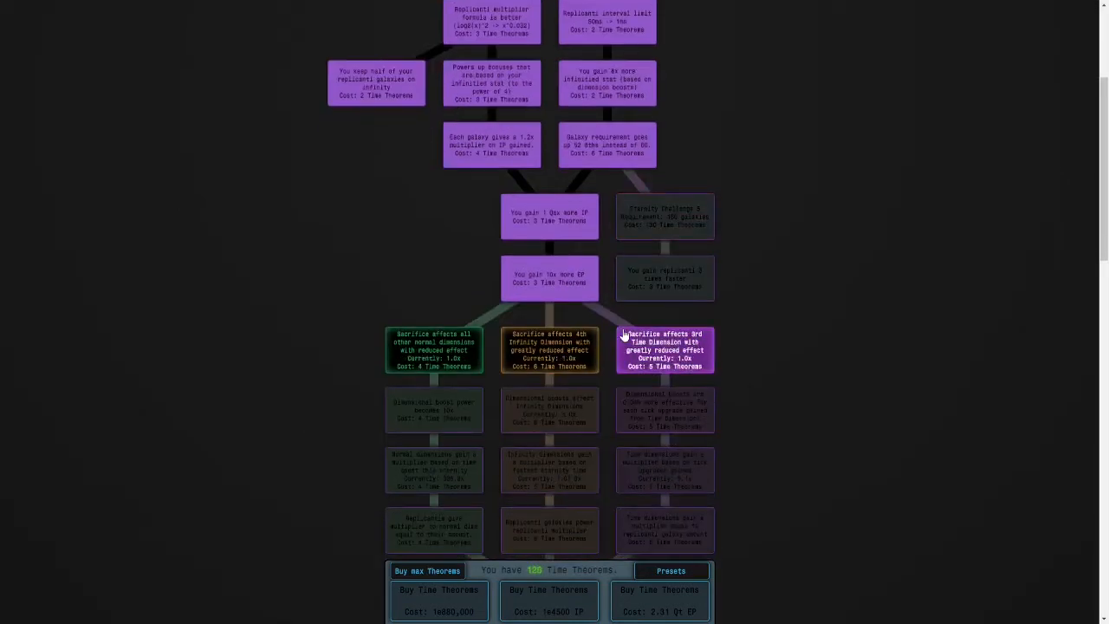
scroll("down", 3)
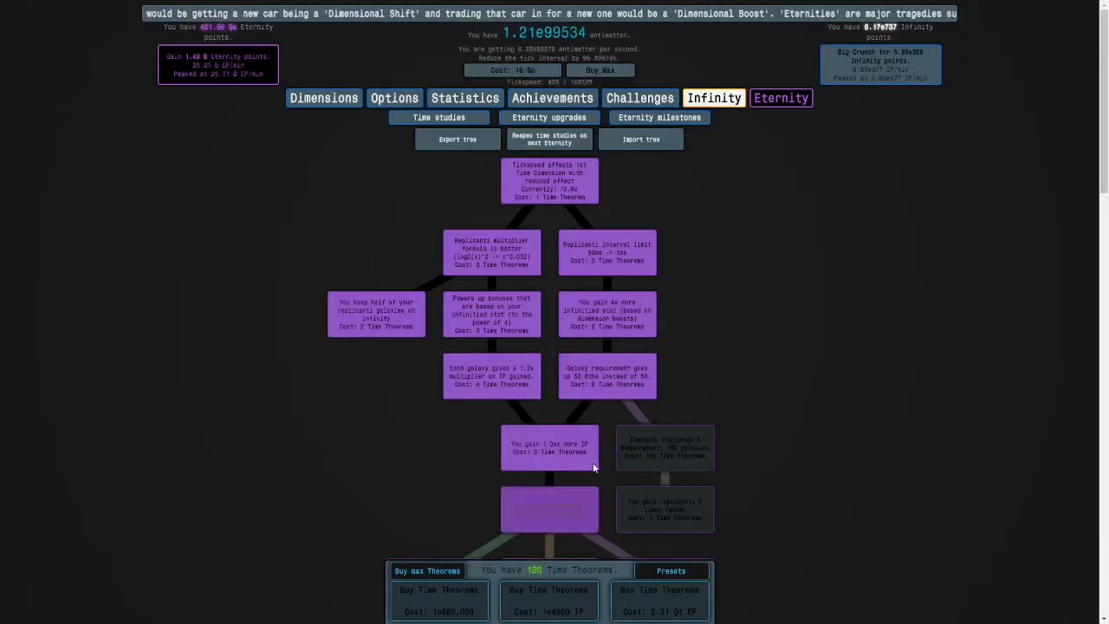
scroll("down", 3)
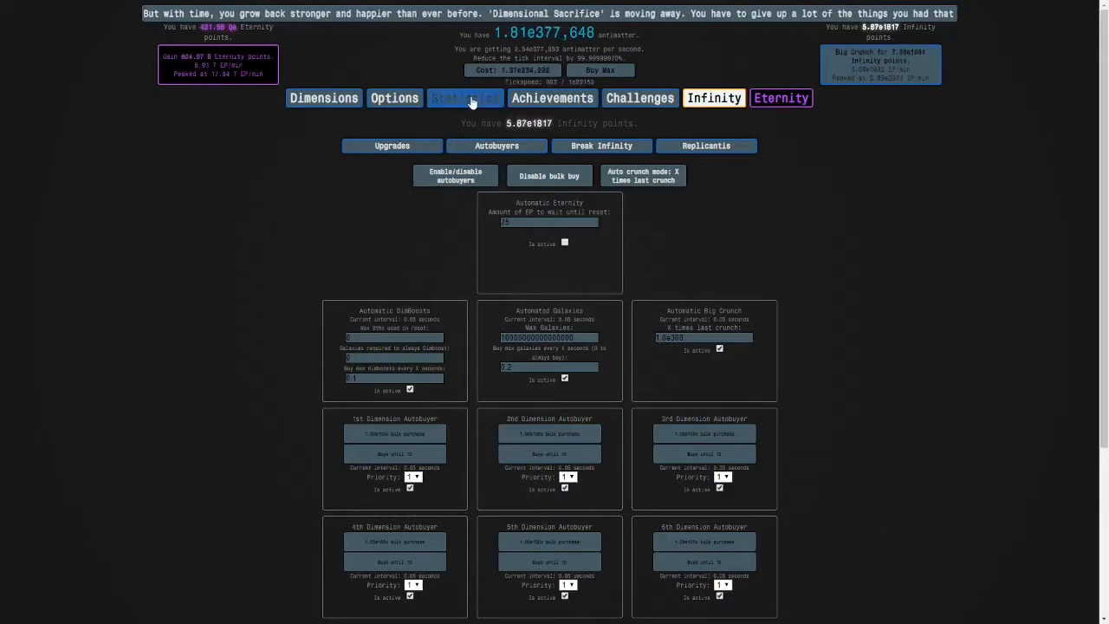
left_click(469, 97)
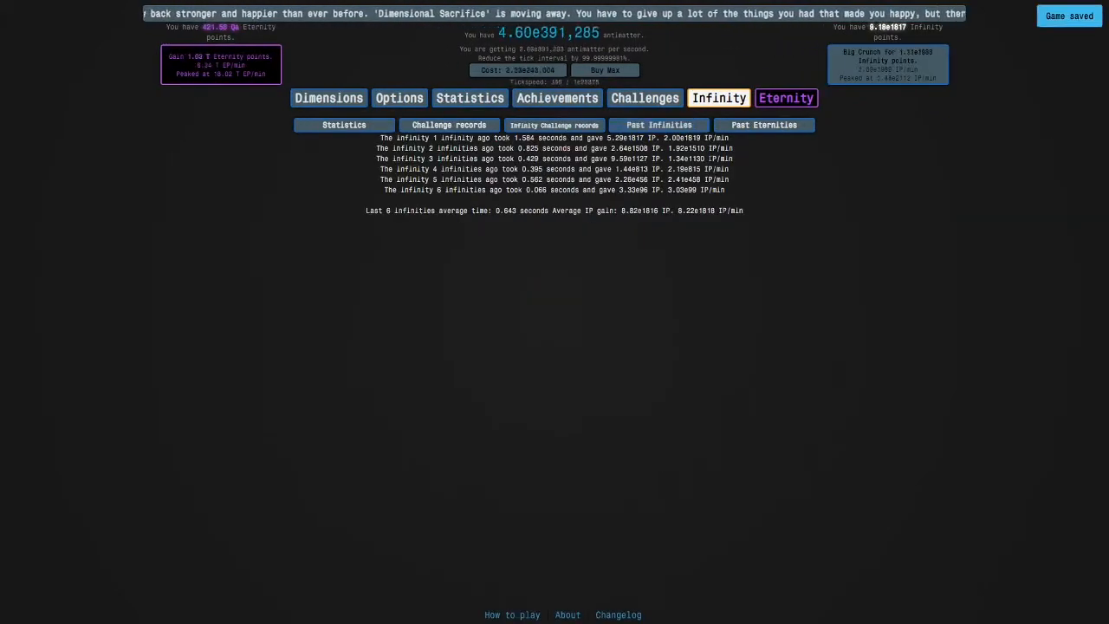
left_click(718, 97)
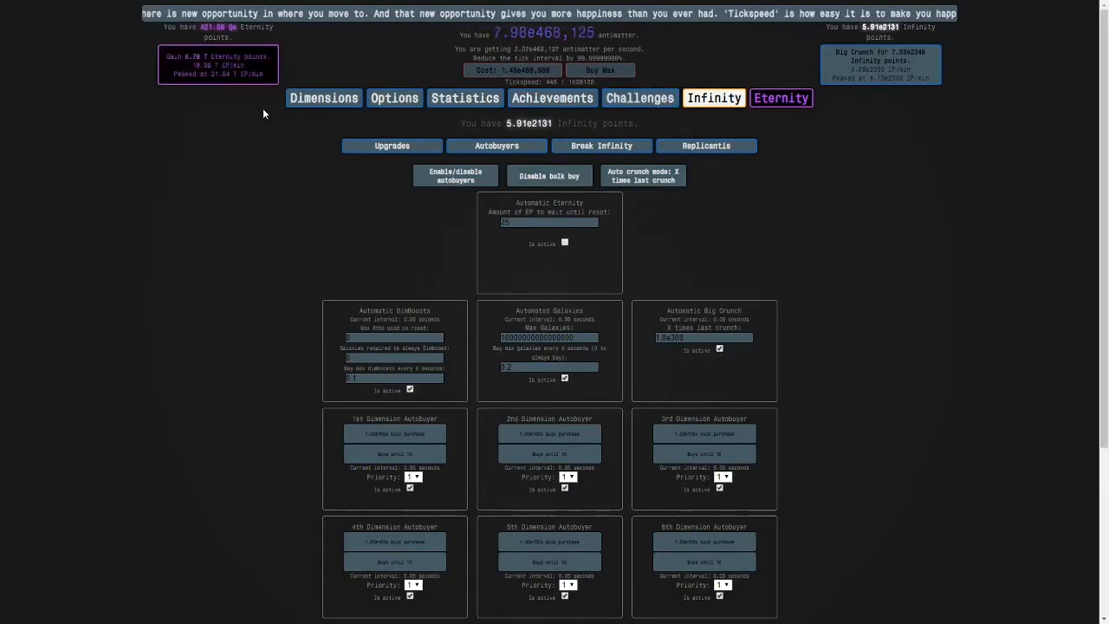
scroll("down", 3)
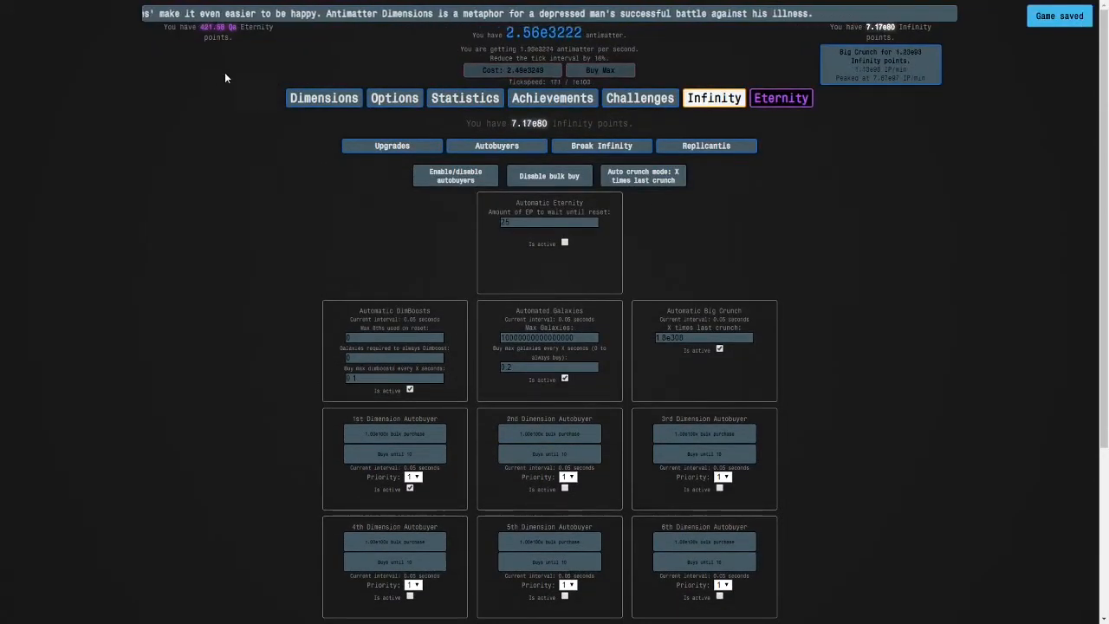
left_click(548, 454)
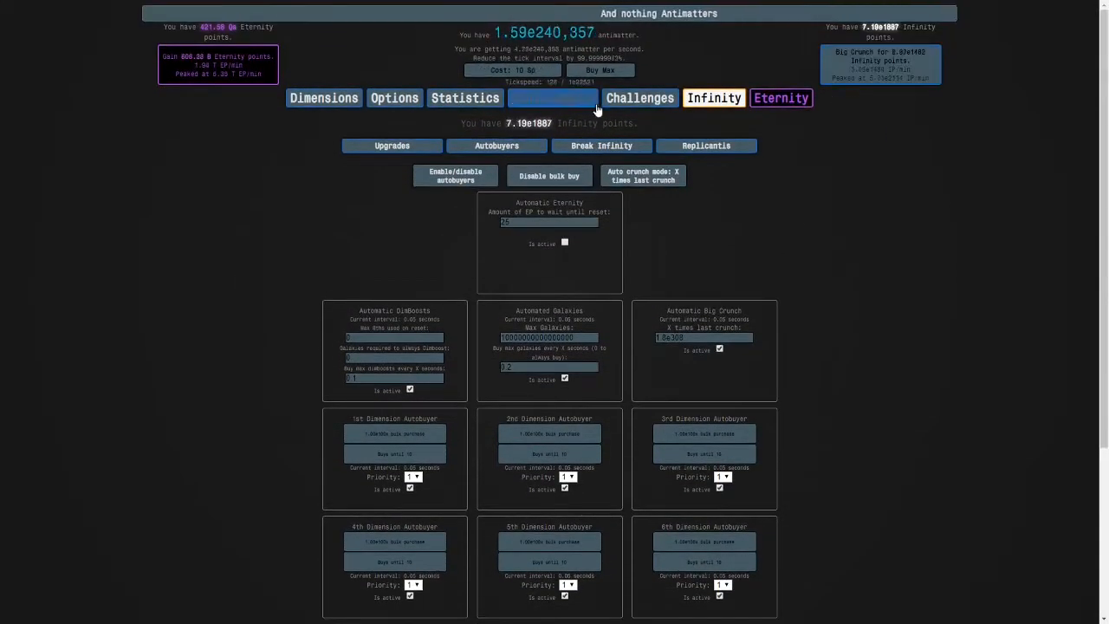
left_click(551, 97)
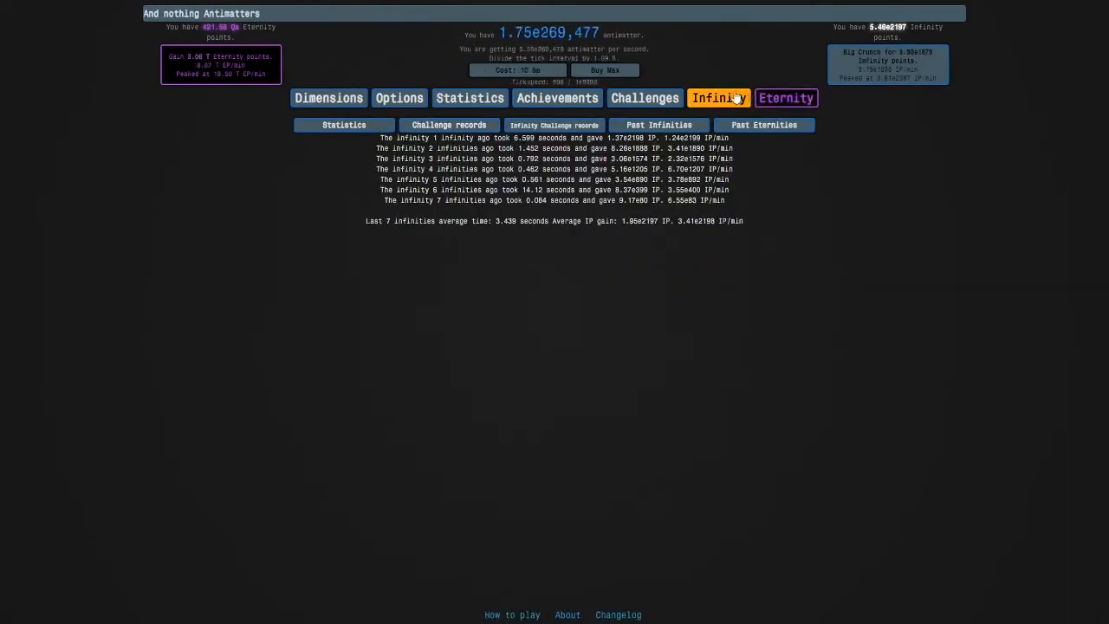
left_click(718, 97)
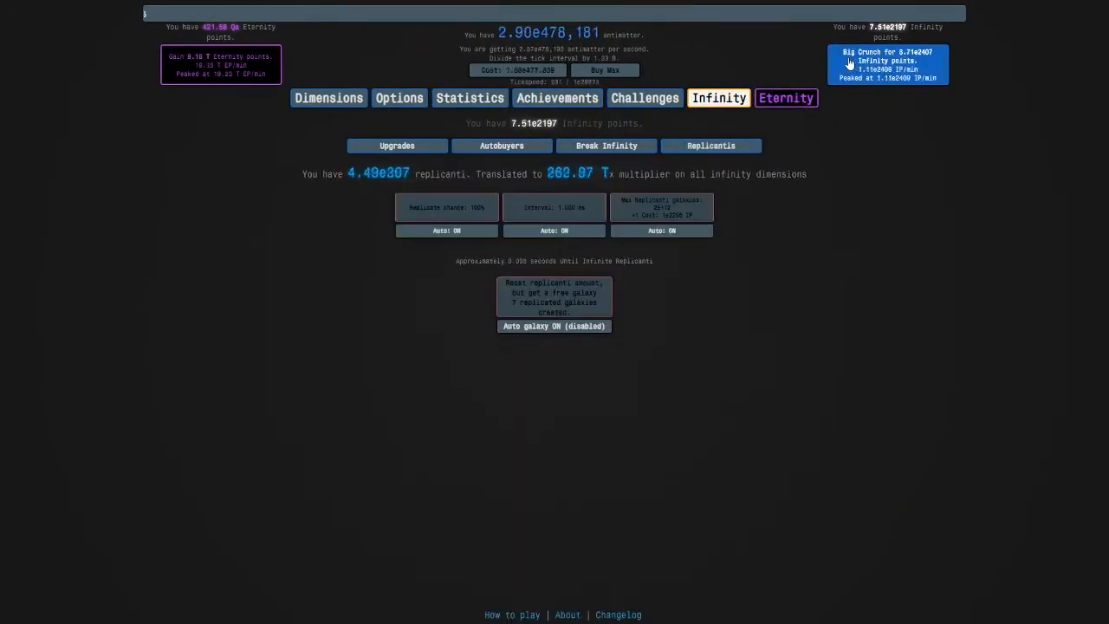
left_click(887, 64)
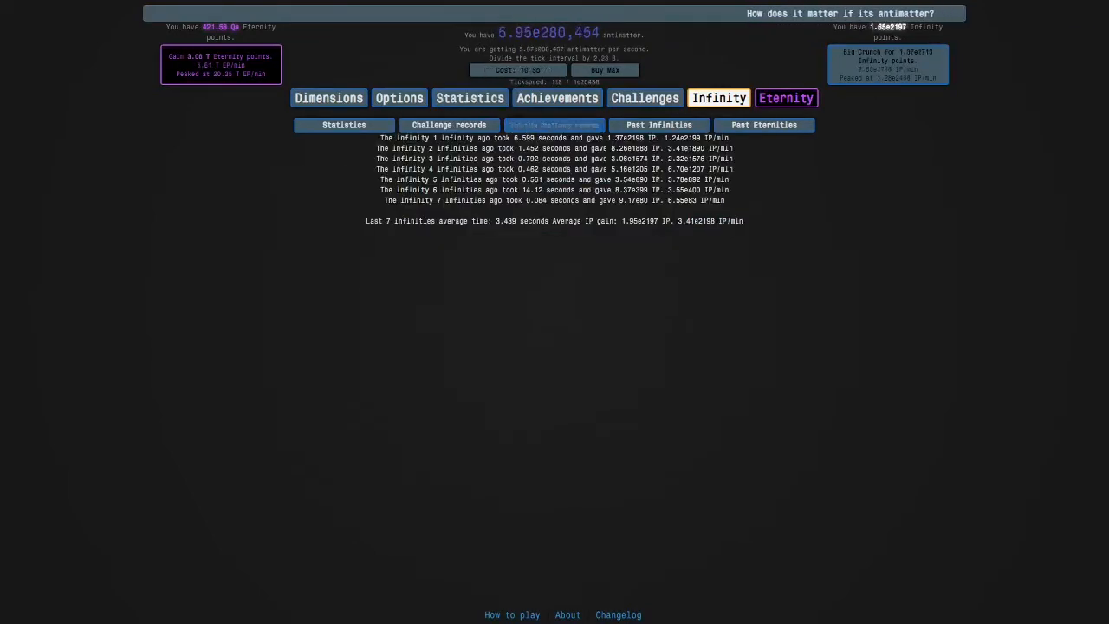
left_click(496, 144)
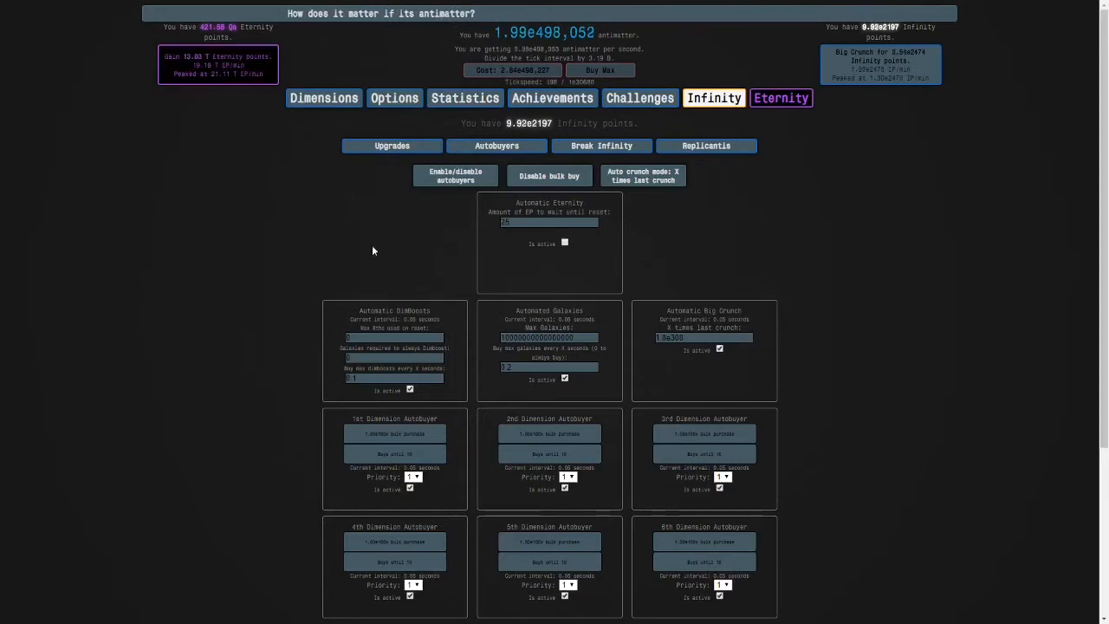
Step: Turn on Infinity Dimension autobuyers, including the First and Fourth
left_click(498, 117)
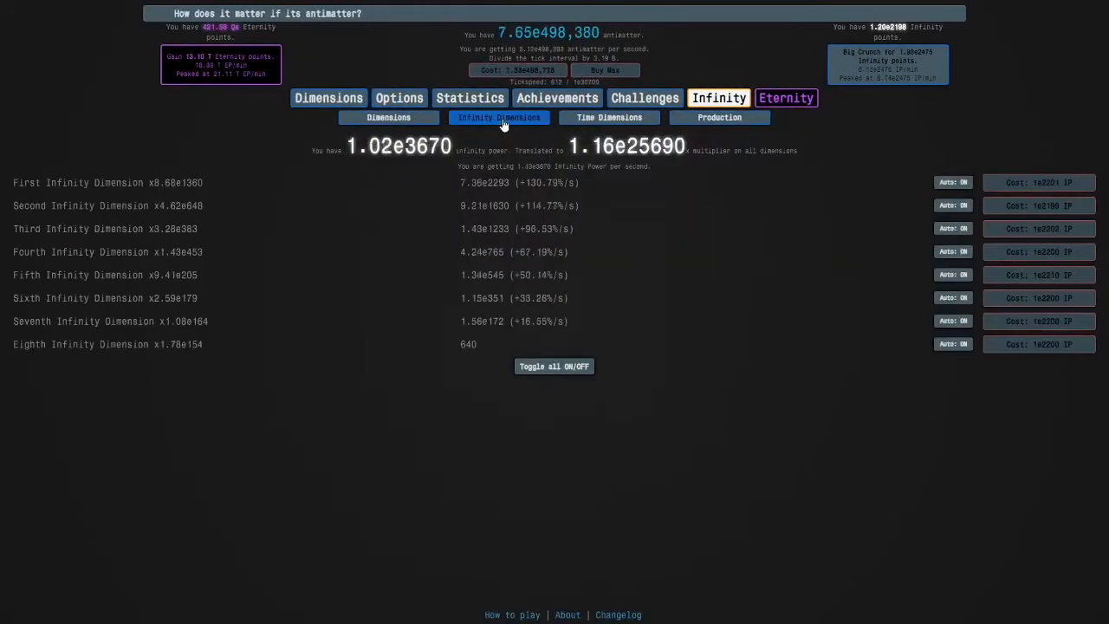
left_click(953, 274)
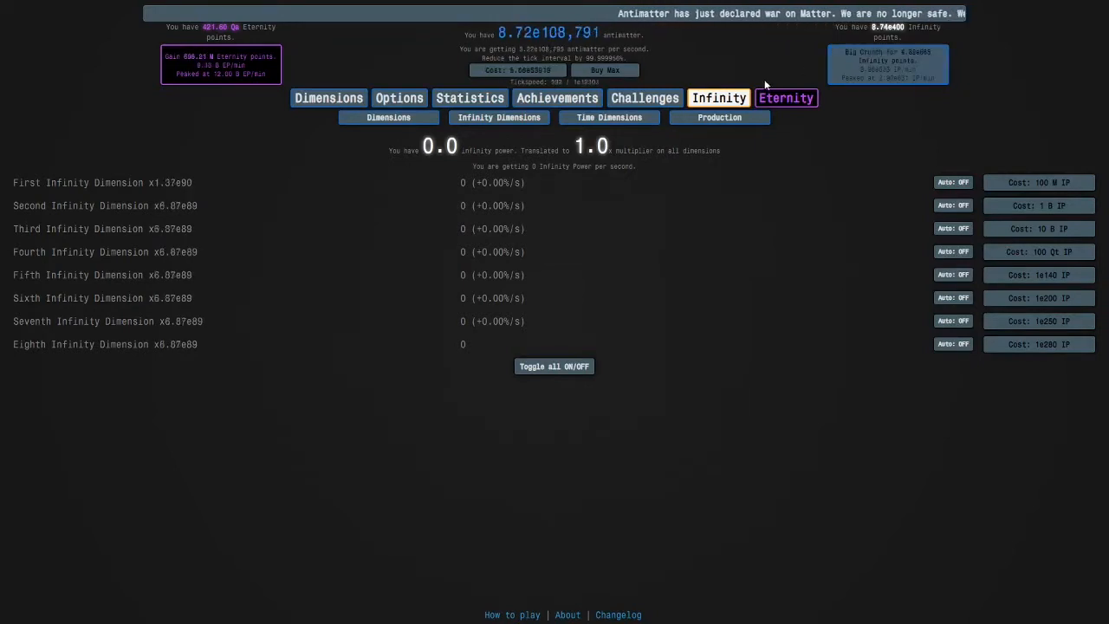
left_click(710, 146)
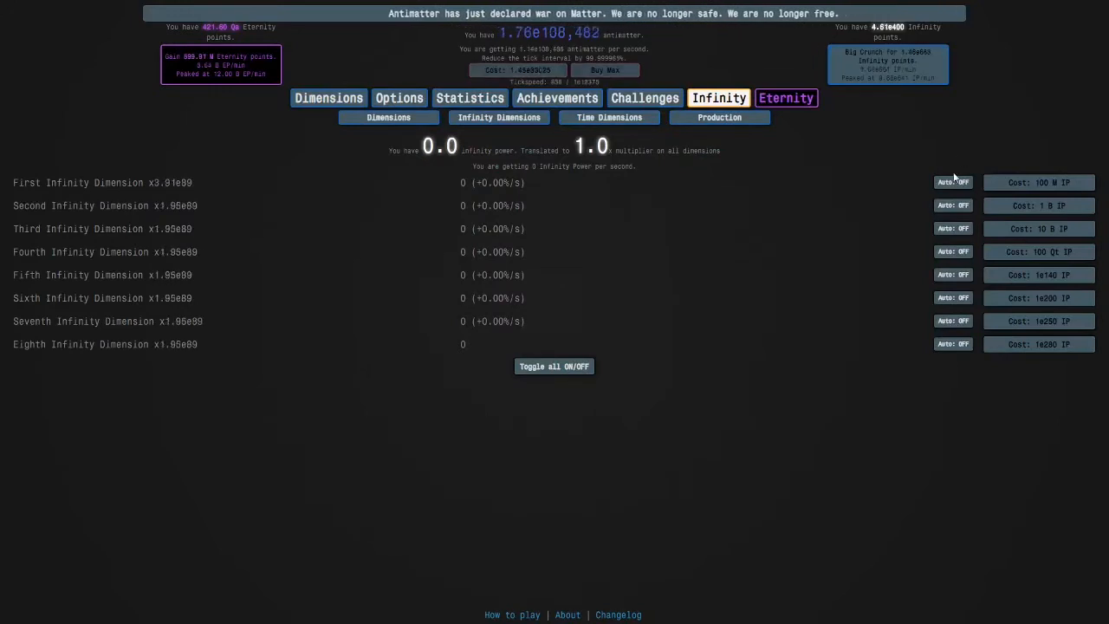
left_click(952, 182)
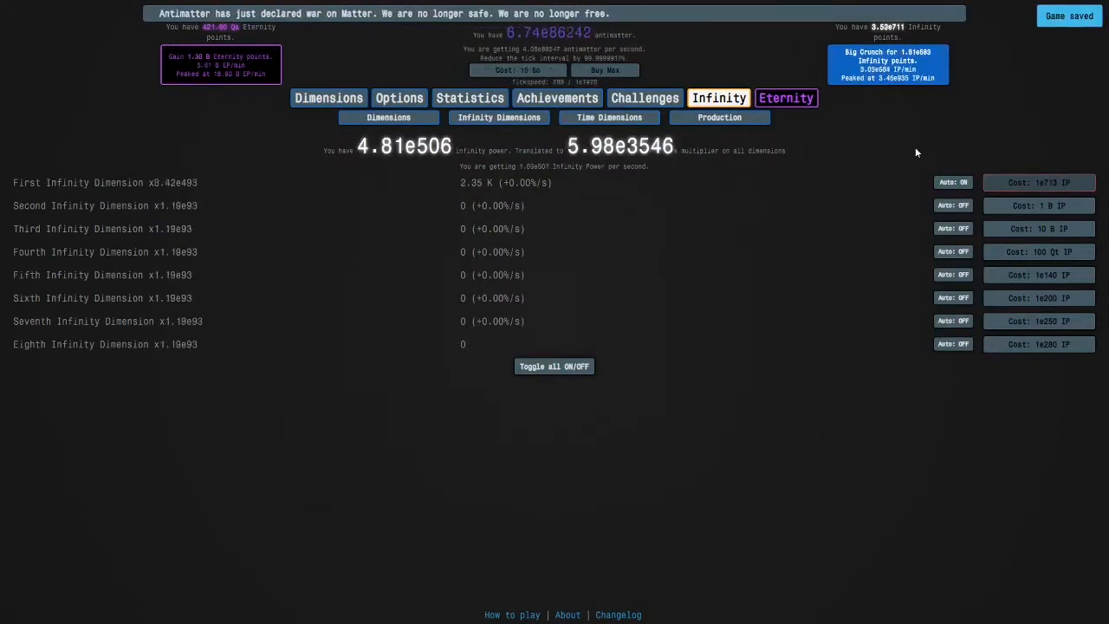
left_click(952, 206)
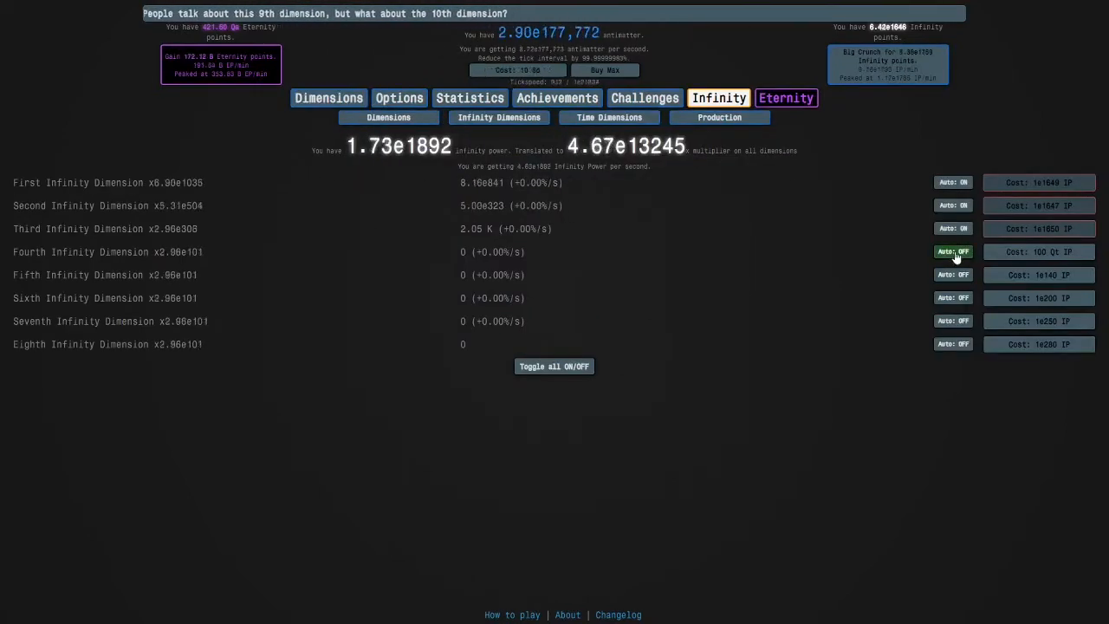
left_click(952, 251)
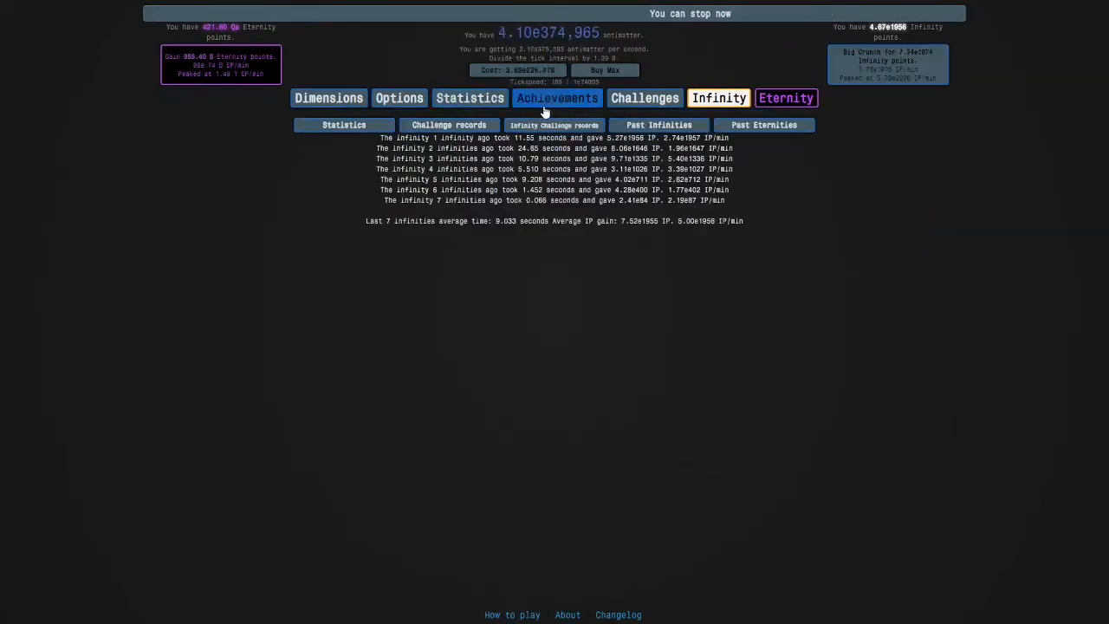
Step: Enable the sixth Infinity Dimension autobuyer and Big Crunch twice for infinity points
left_click(328, 97)
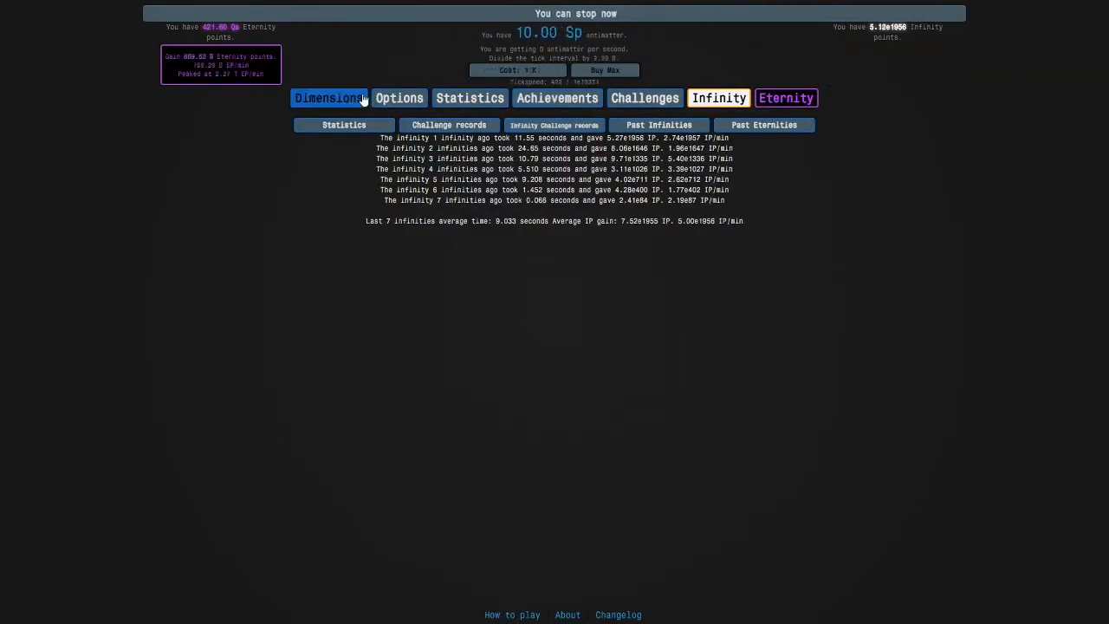
left_click(328, 97)
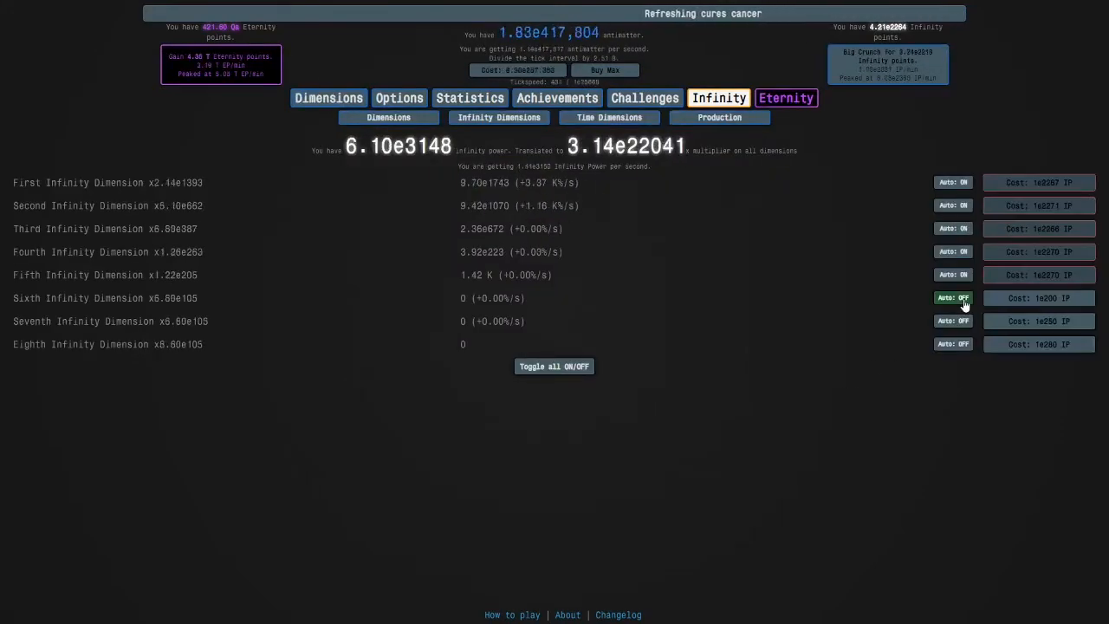
left_click(952, 297)
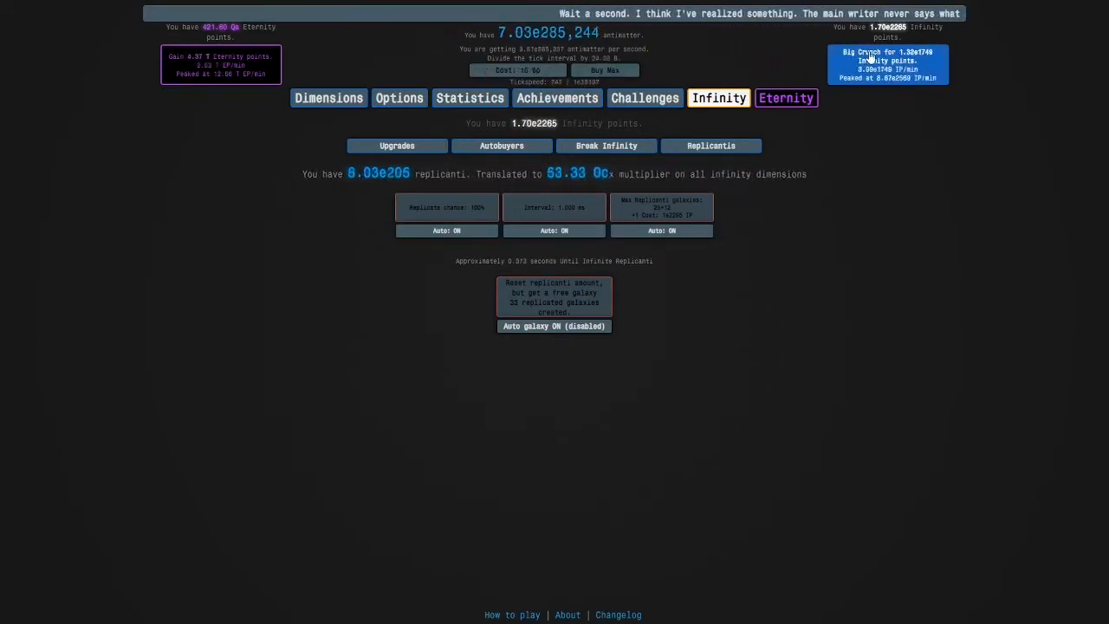
left_click(328, 97)
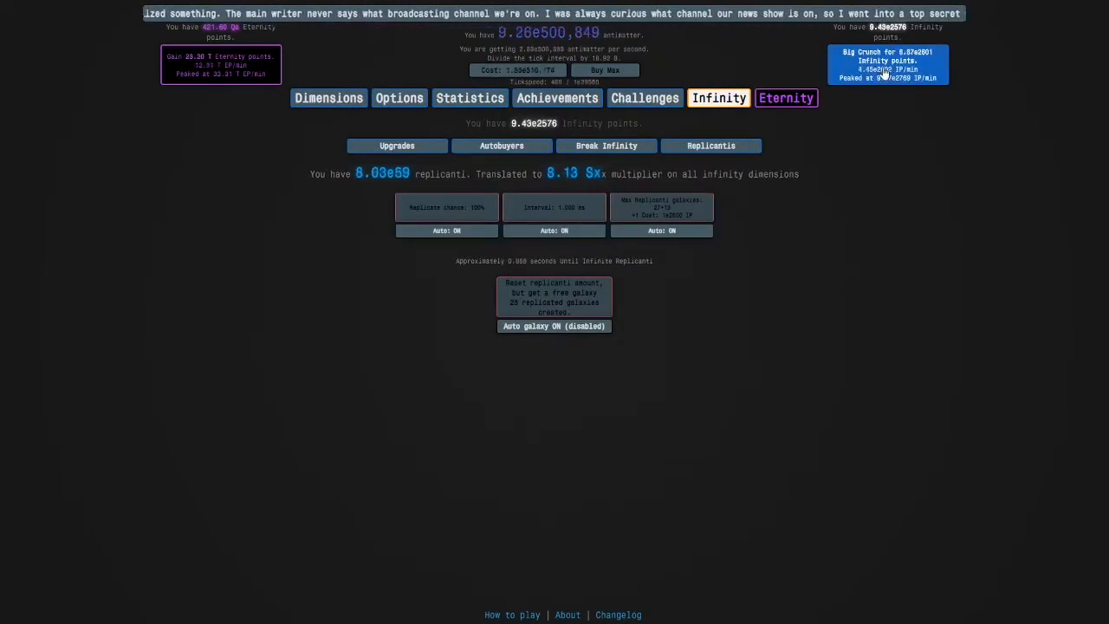
left_click(887, 65)
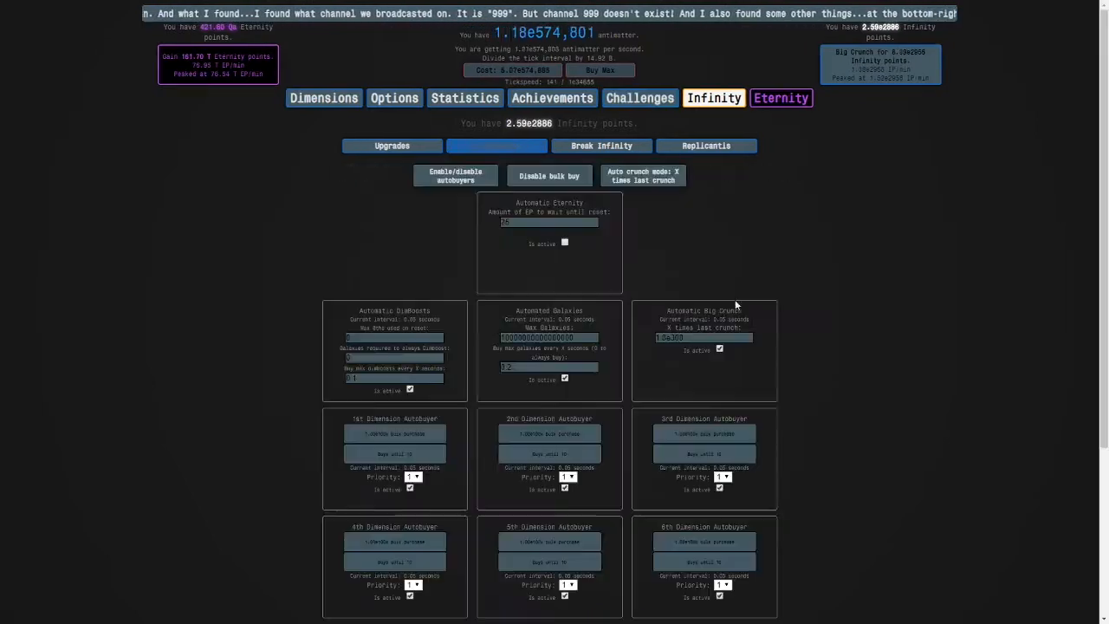
Step: Set the automatic Big Crunch threshold to 1e50 times the last crunch
left_click(496, 146)
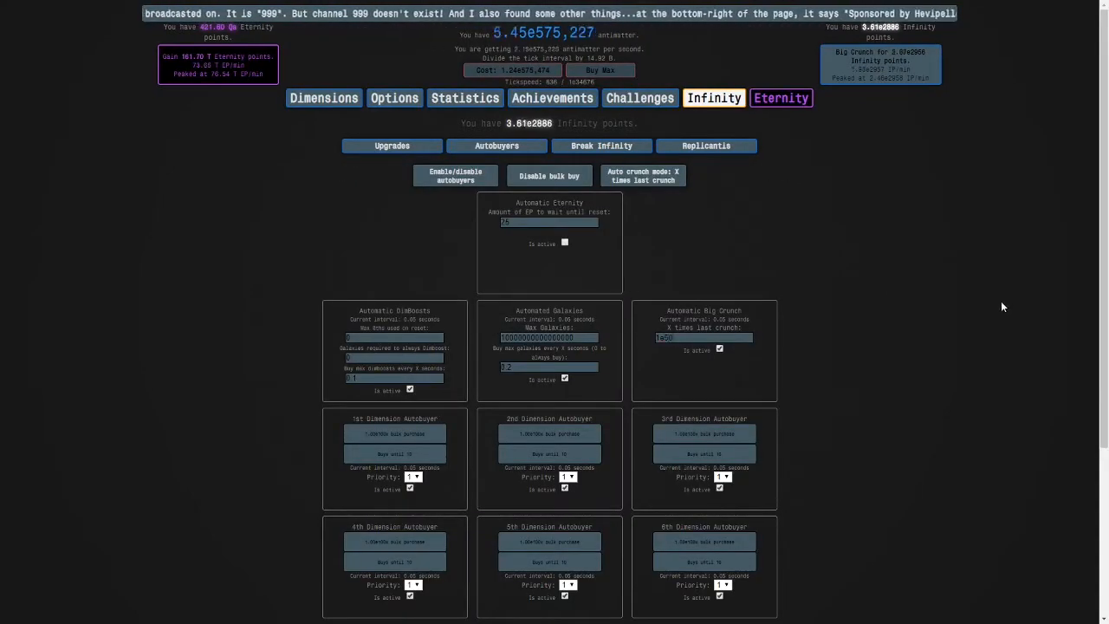
left_click(706, 144)
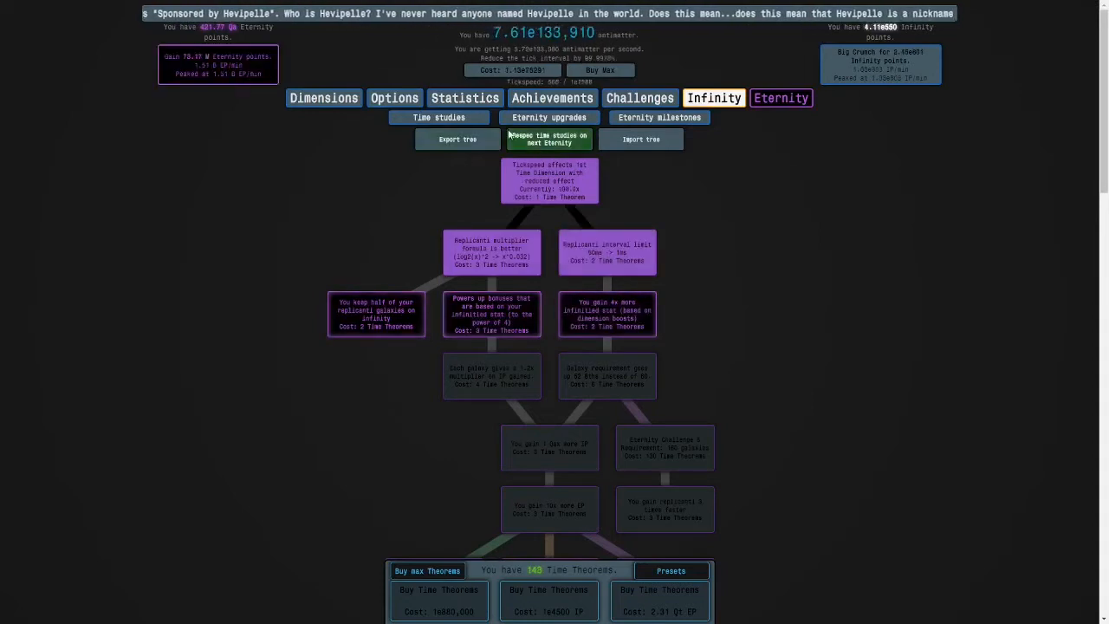
Step: Enable respec on next Eternity and buy the Time Dimension branch studies, down to 20 Time Theorems
left_click(606, 376)
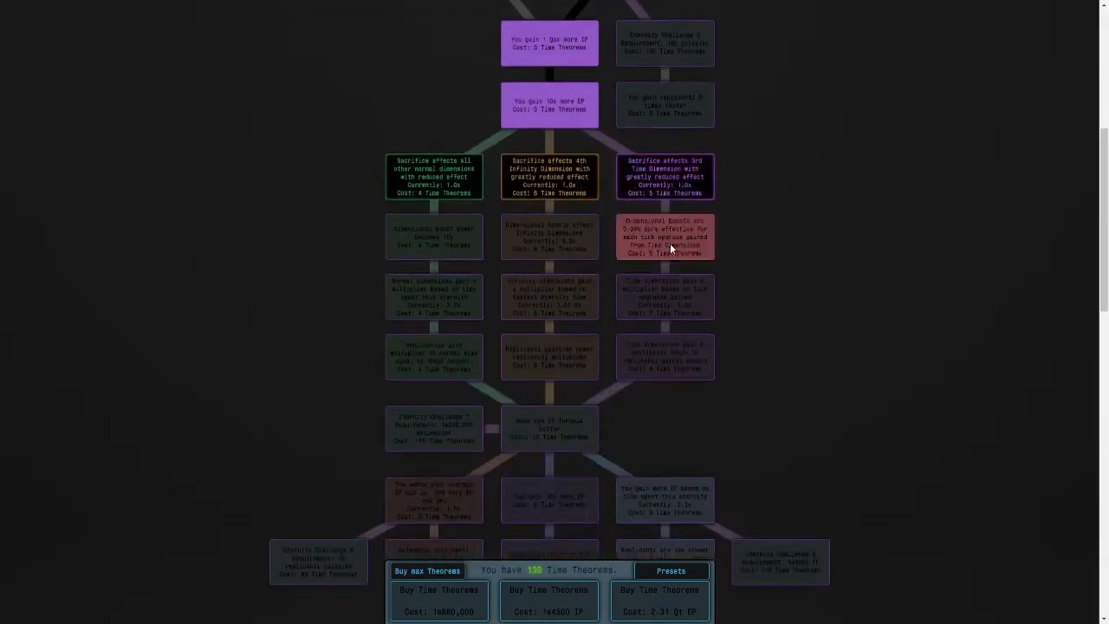
left_click(664, 237)
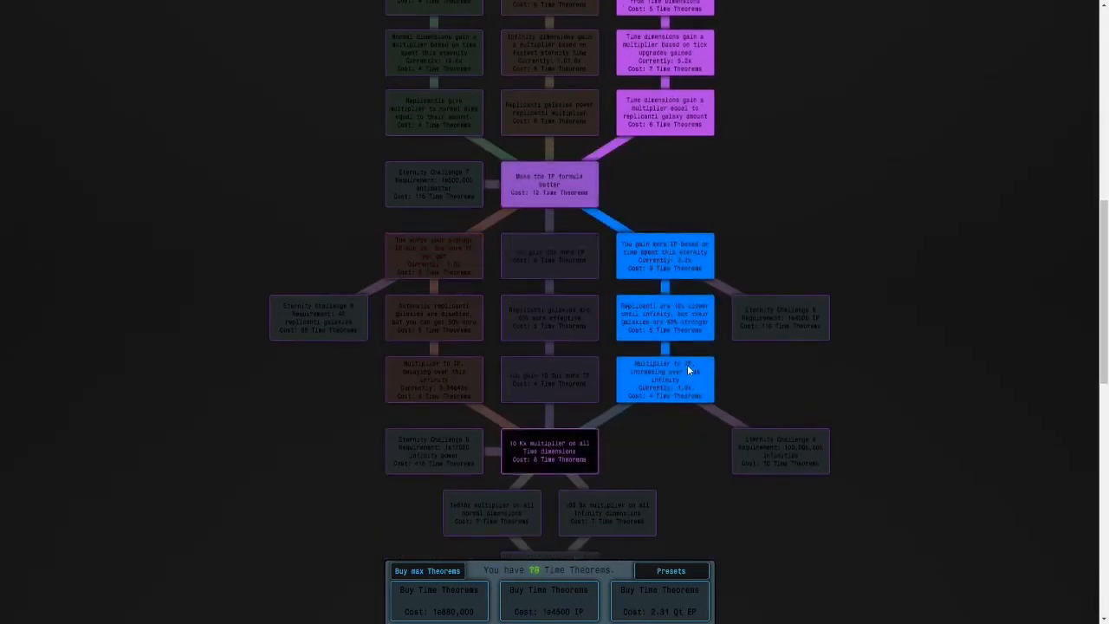
scroll("down", 3)
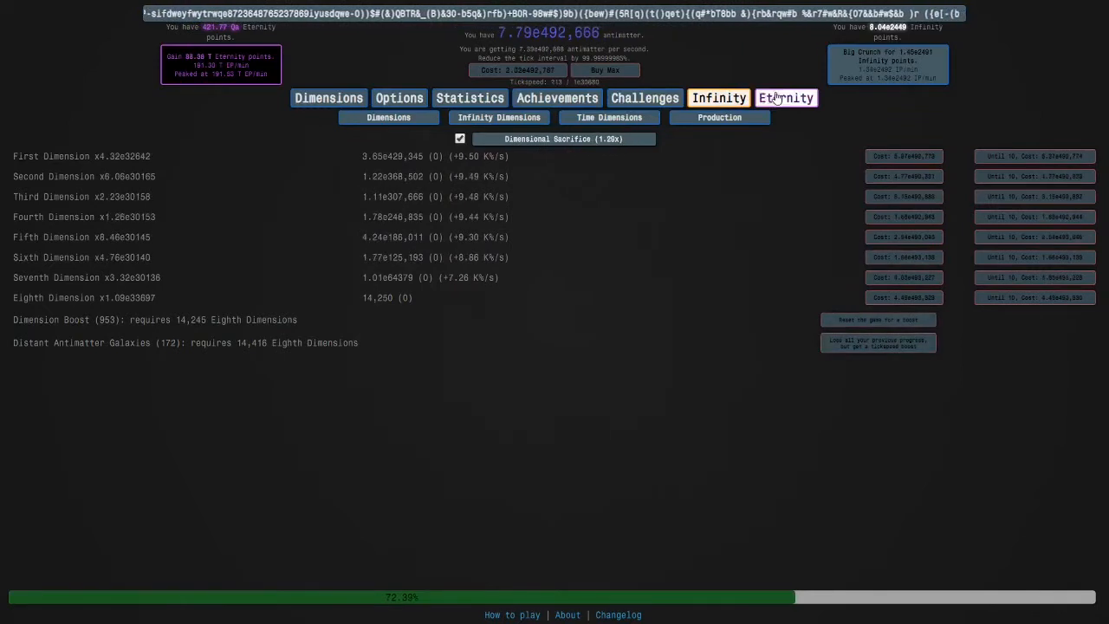
Step: Buy the 1e616x normal-dimension and infinity-dimension multiplier studies, then scroll further down the tree
left_click(780, 97)
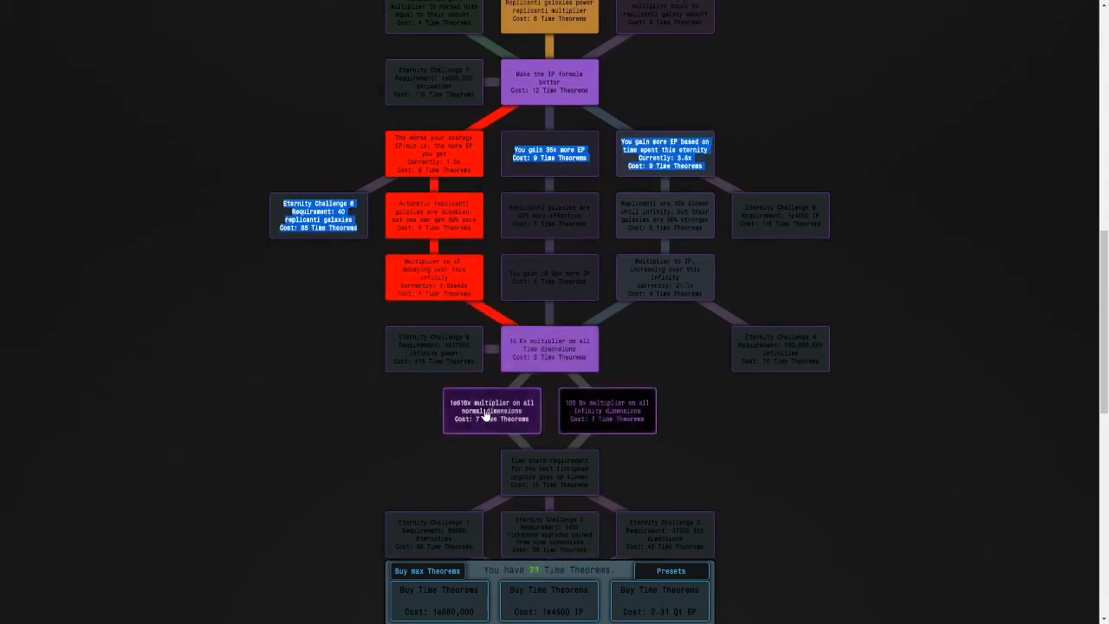
left_click(491, 410)
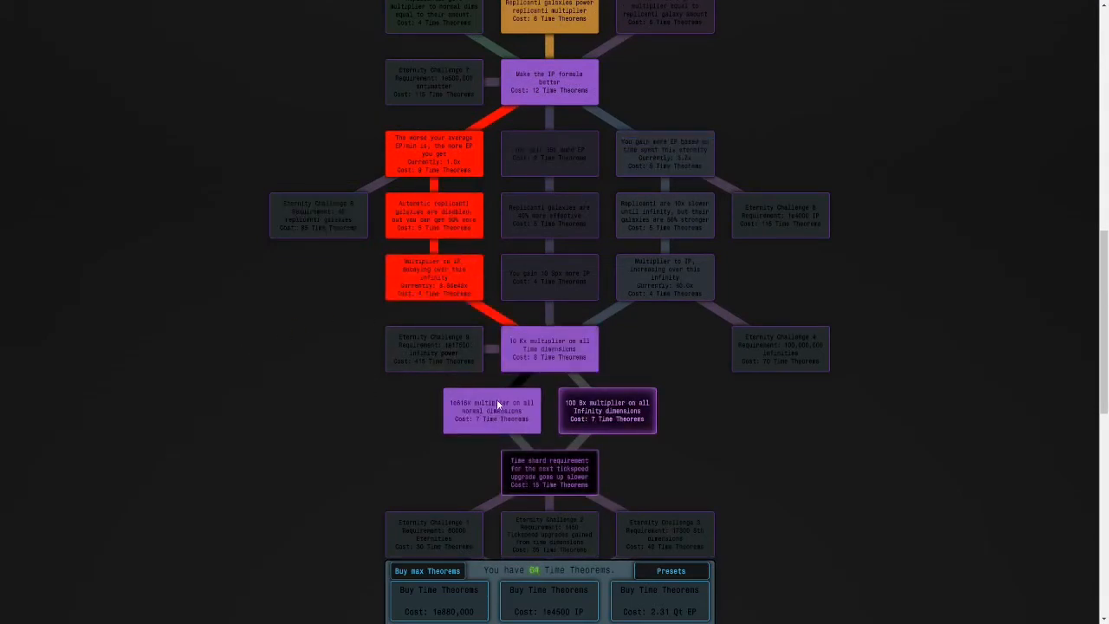
left_click(606, 410)
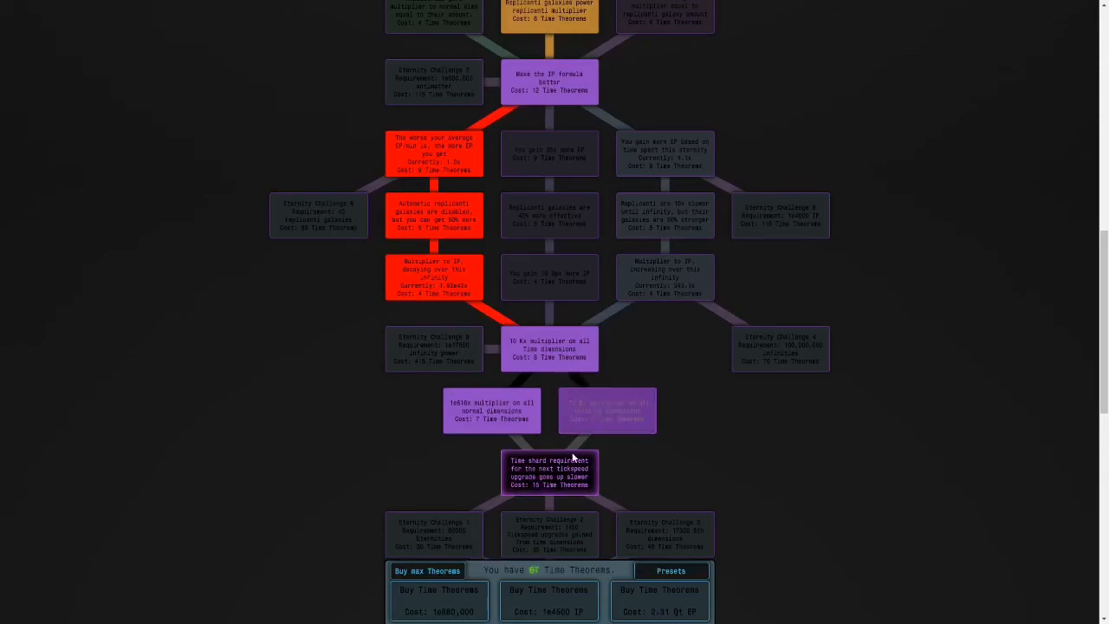
scroll("down", 3)
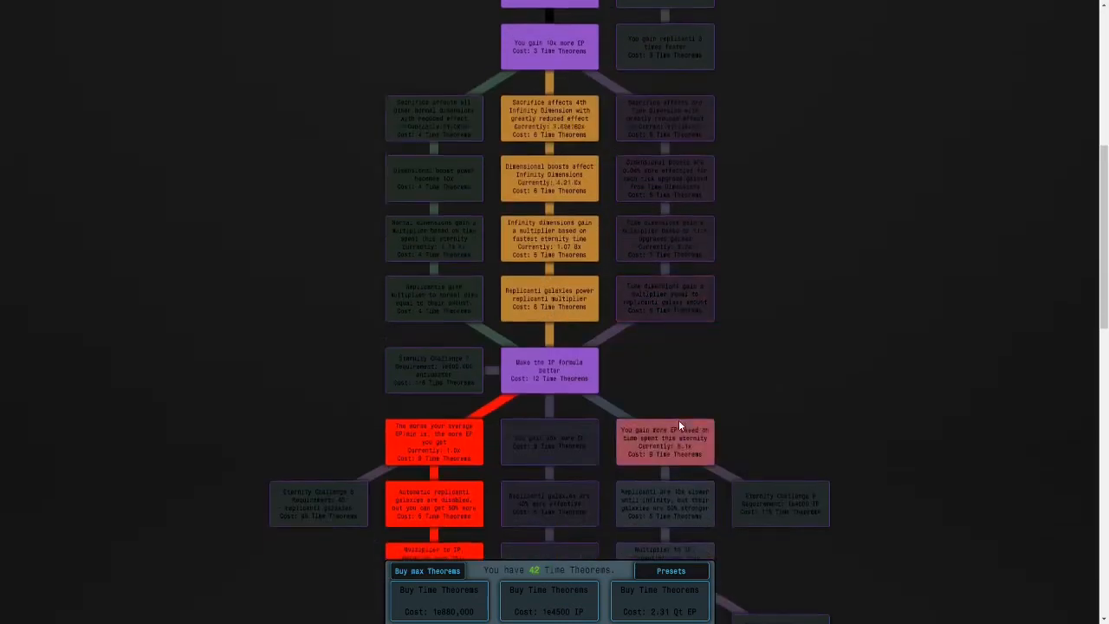
scroll("down", 3)
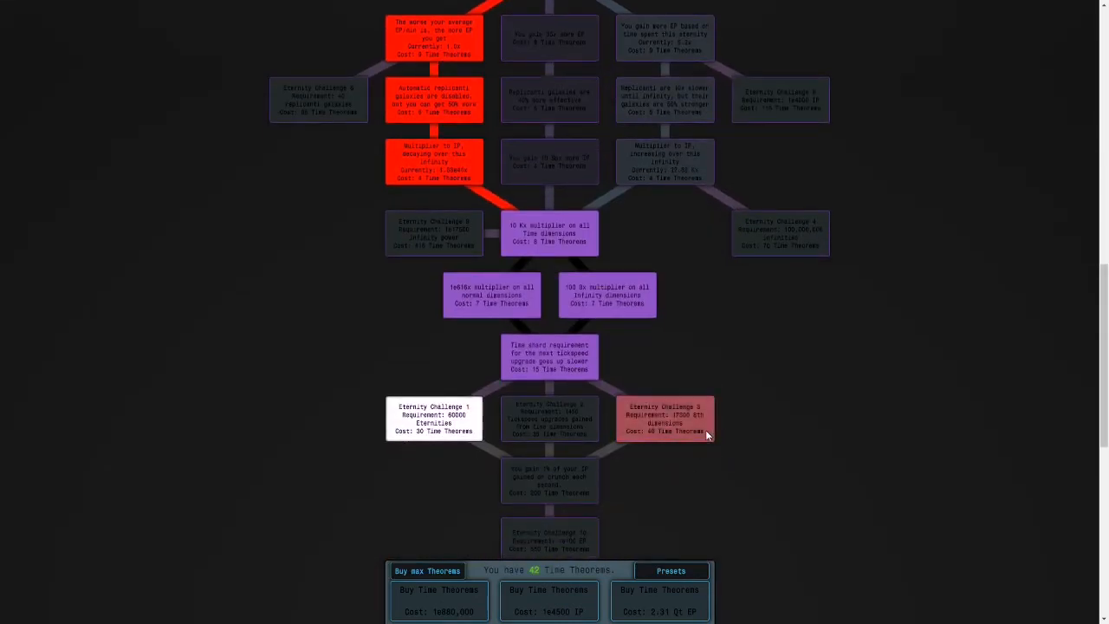
scroll("down", 3)
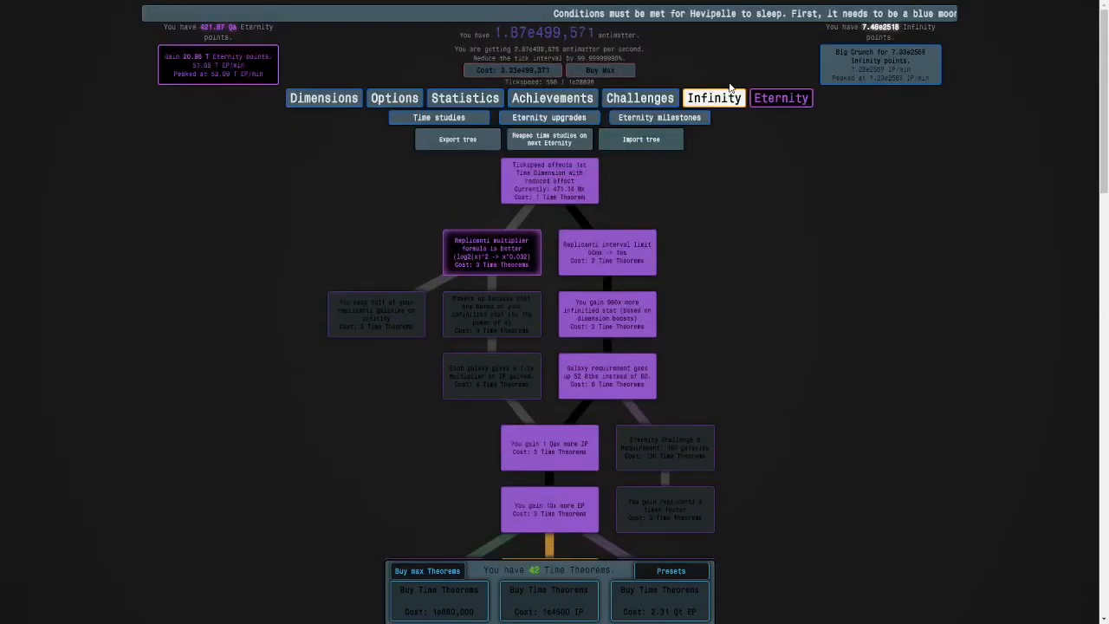
scroll("down", 3)
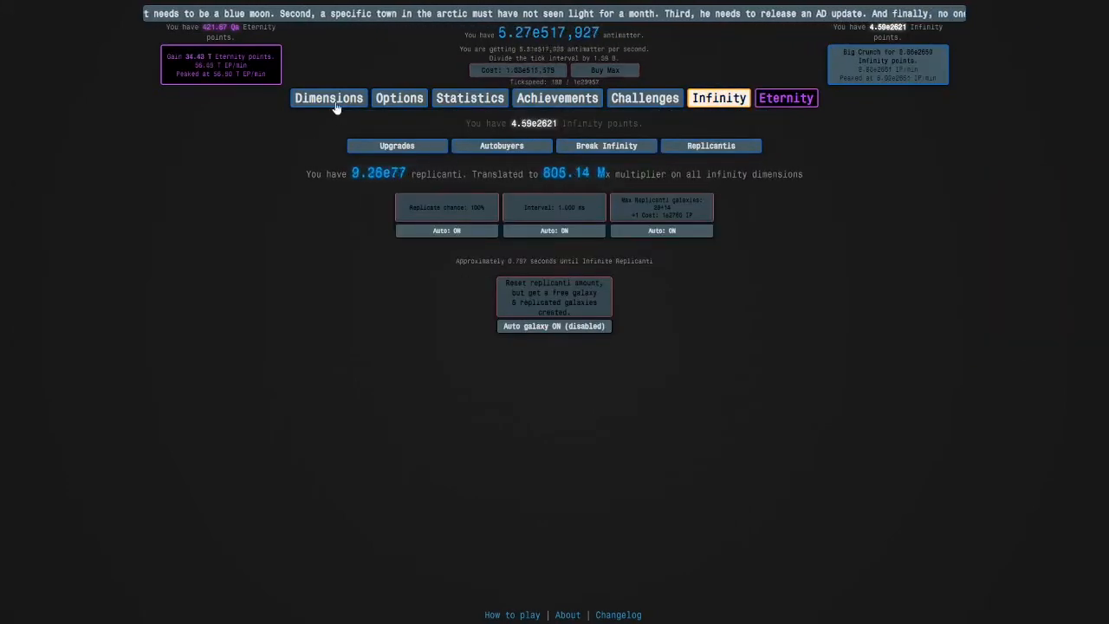
Step: Deactivate the Automatic Big Crunch autobuyer and go back to the time study tree
left_click(328, 97)
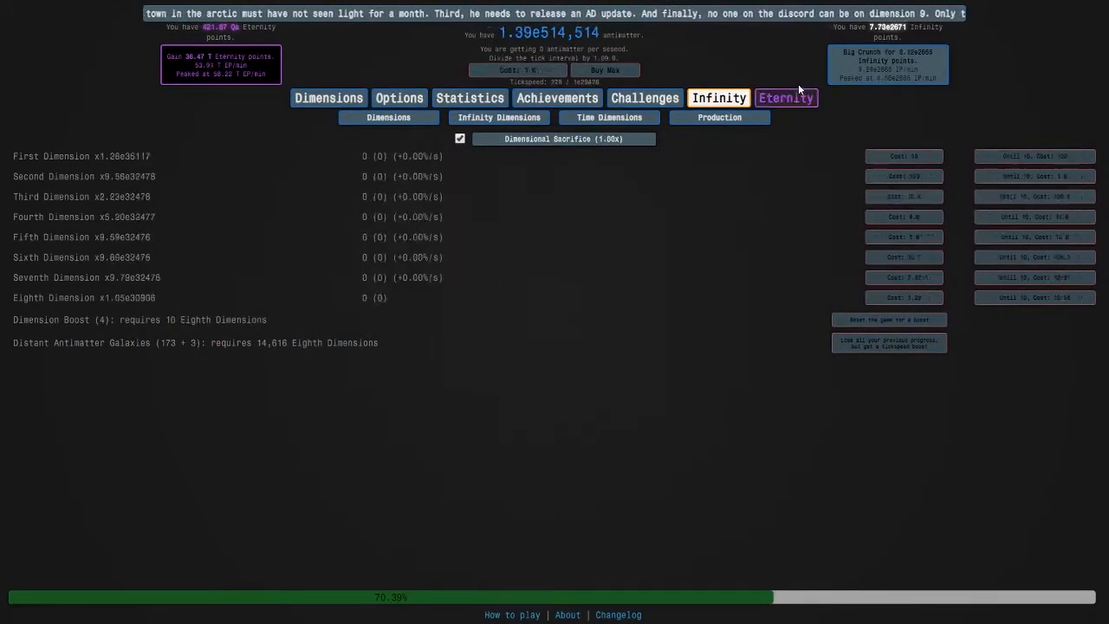
left_click(717, 97)
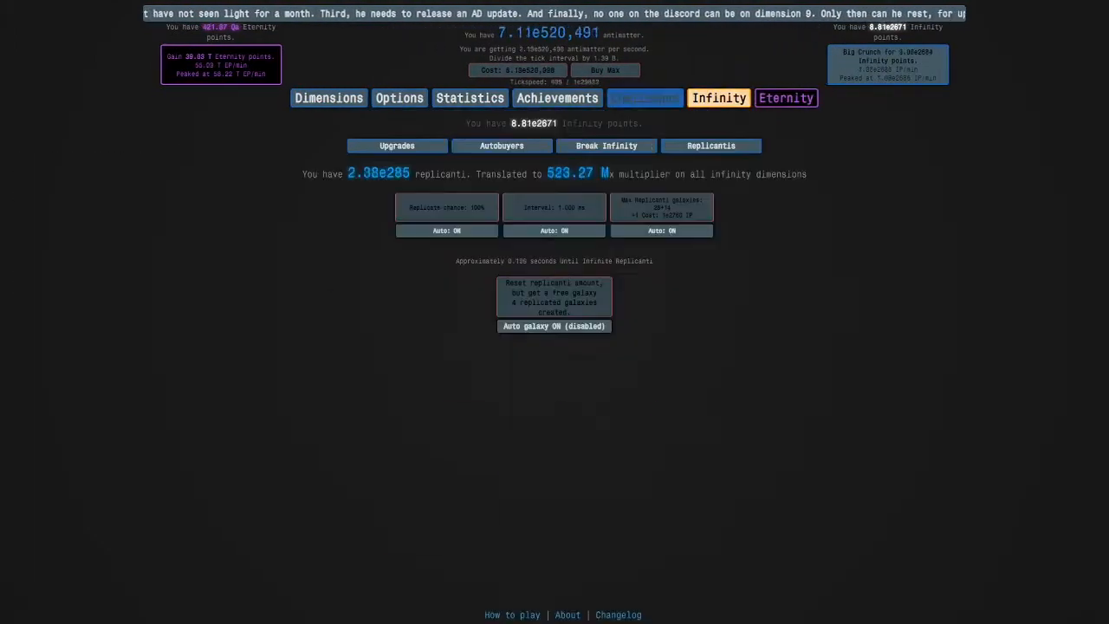
left_click(497, 145)
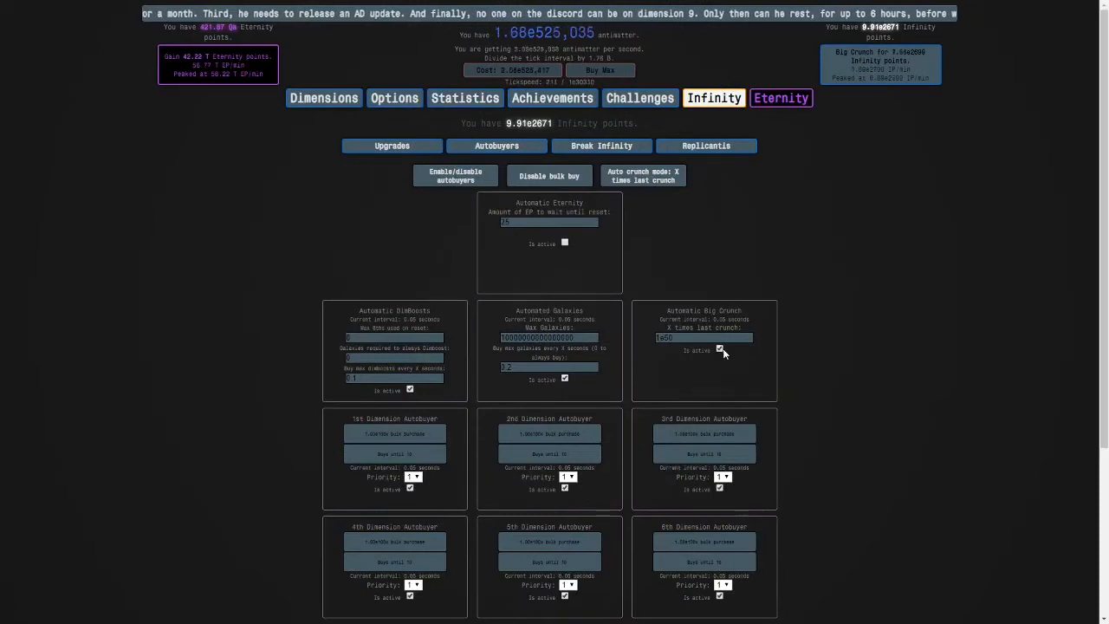
left_click(705, 145)
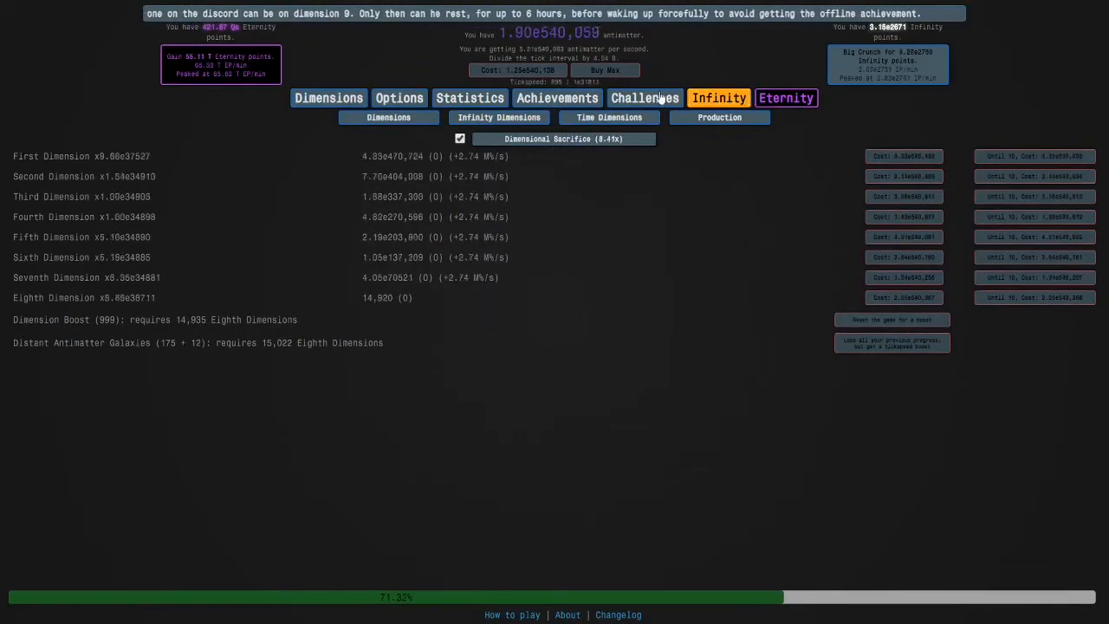
left_click(785, 97)
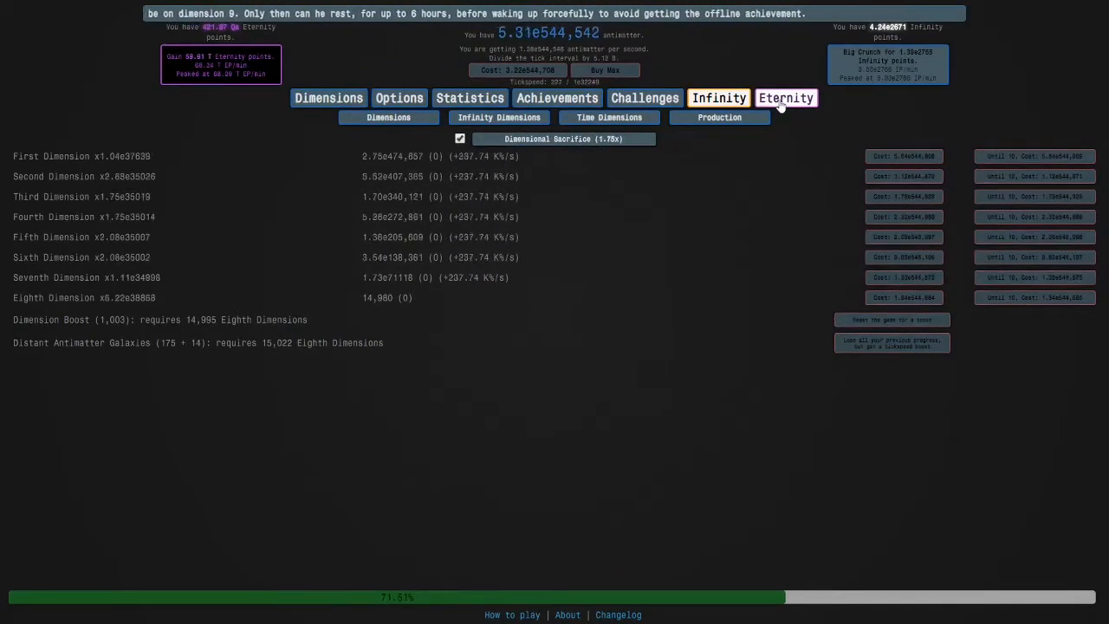
left_click(786, 97)
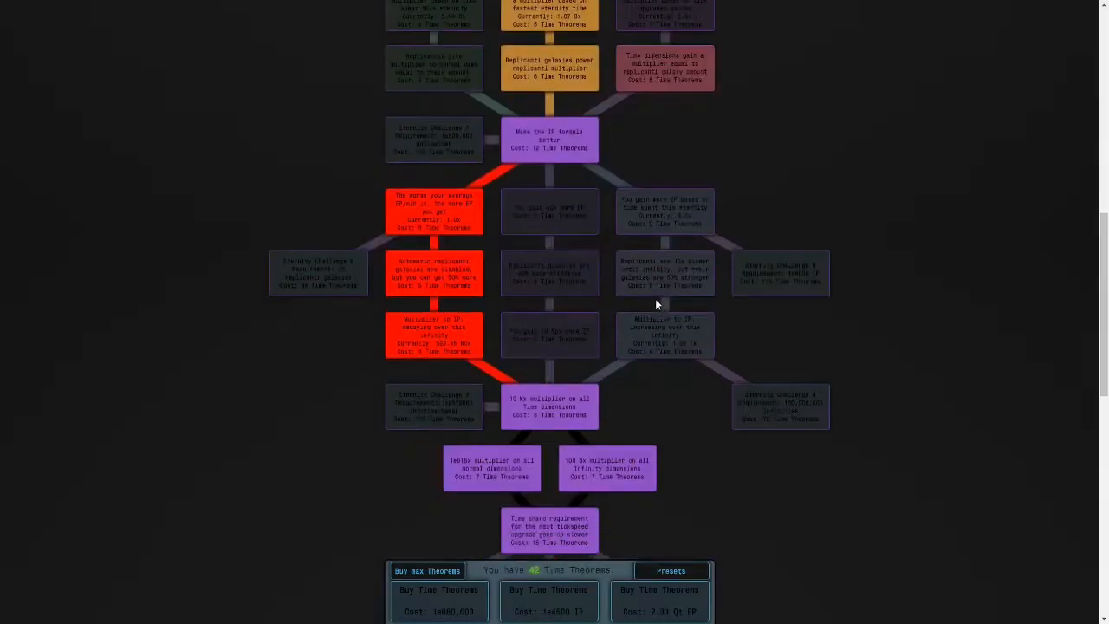
Step: Scroll down the time study tree while replicanti climb to 1.80e308
scroll("down", 3)
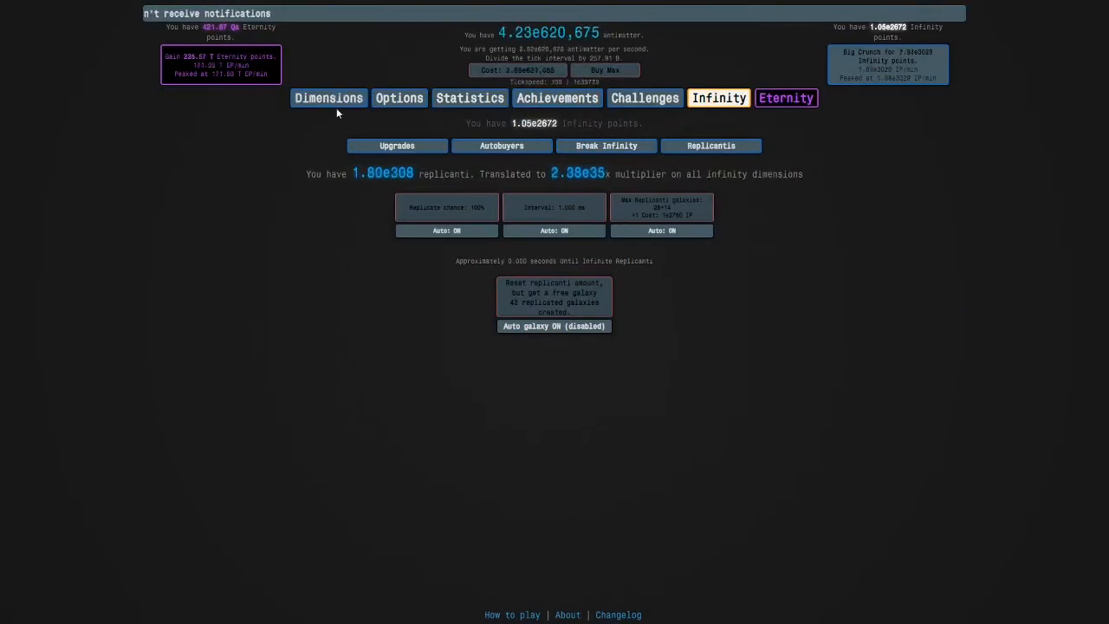
Step: Revisit the antimatter dimensions list several times, then open the Achievements page
left_click(328, 97)
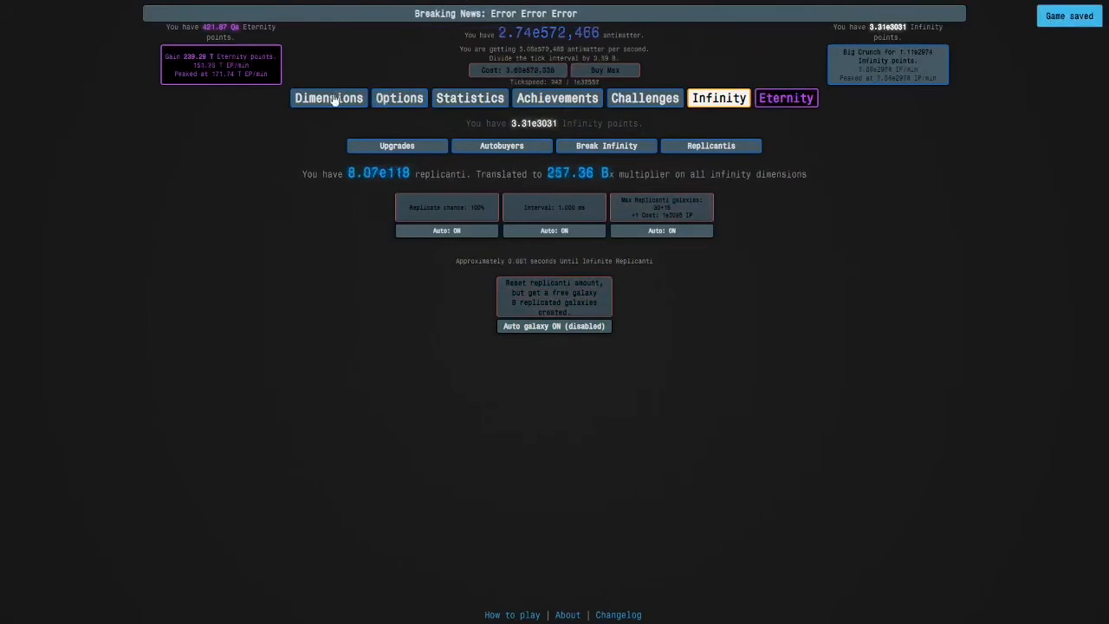
left_click(328, 97)
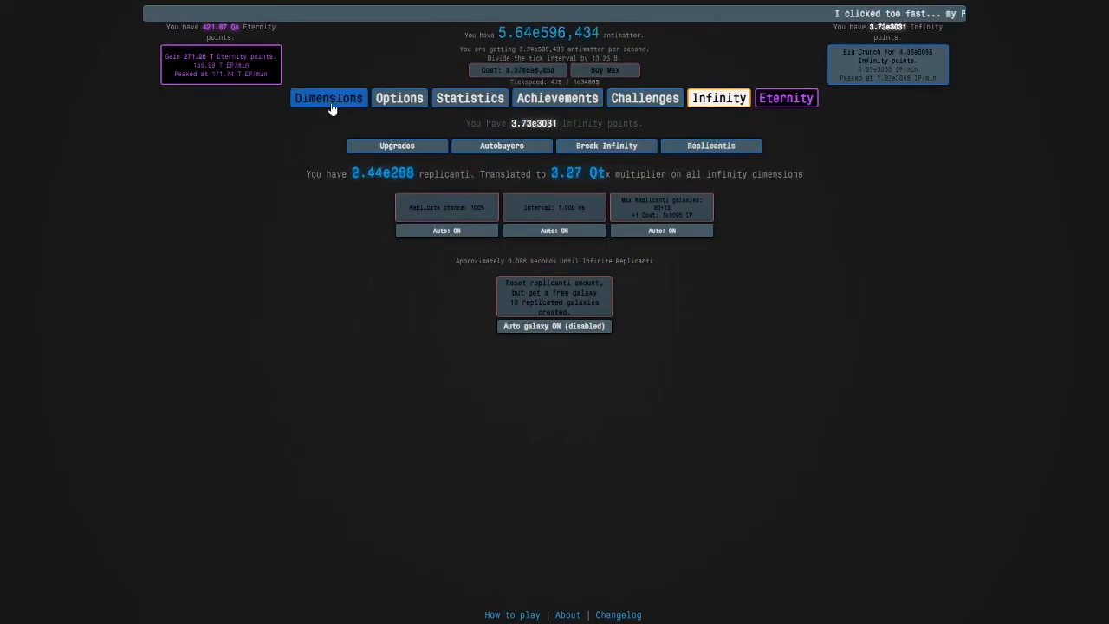
left_click(327, 97)
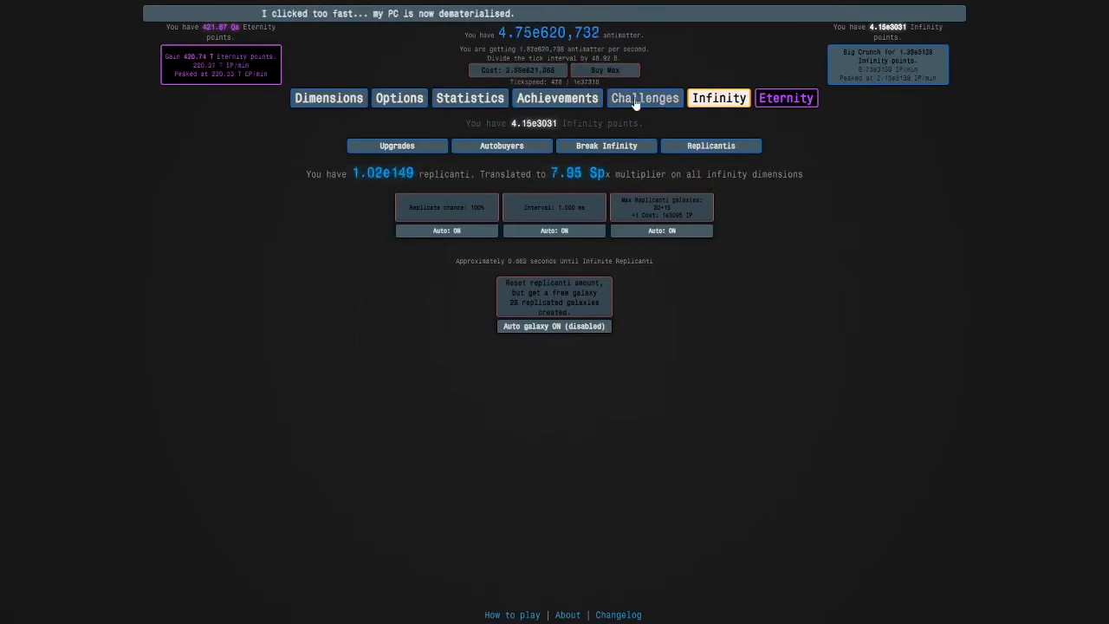
left_click(556, 97)
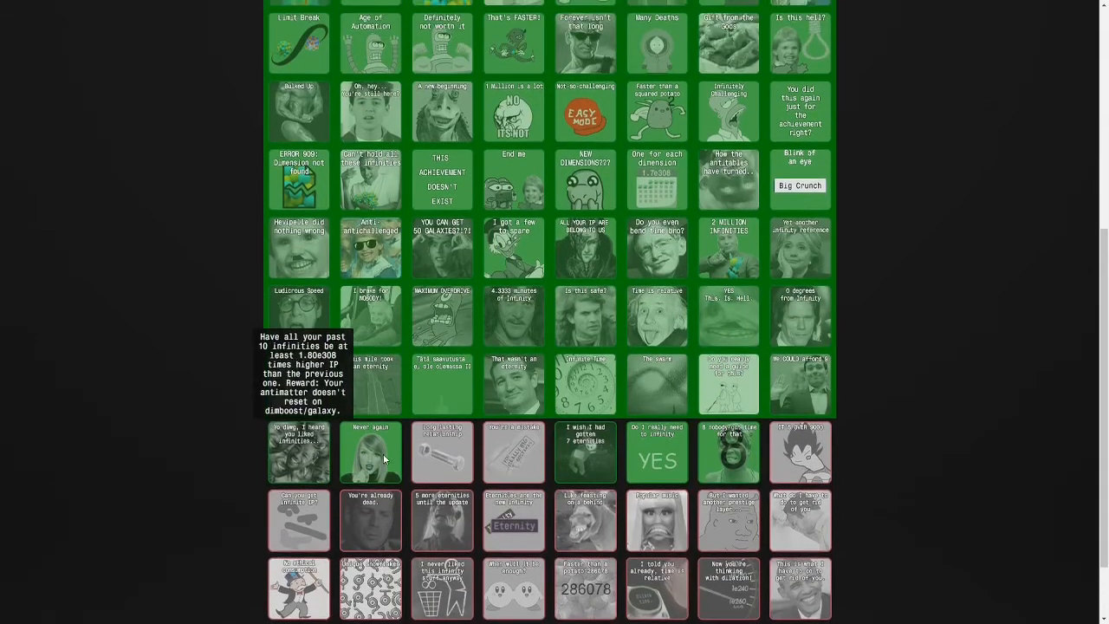
mouse_move(427, 462)
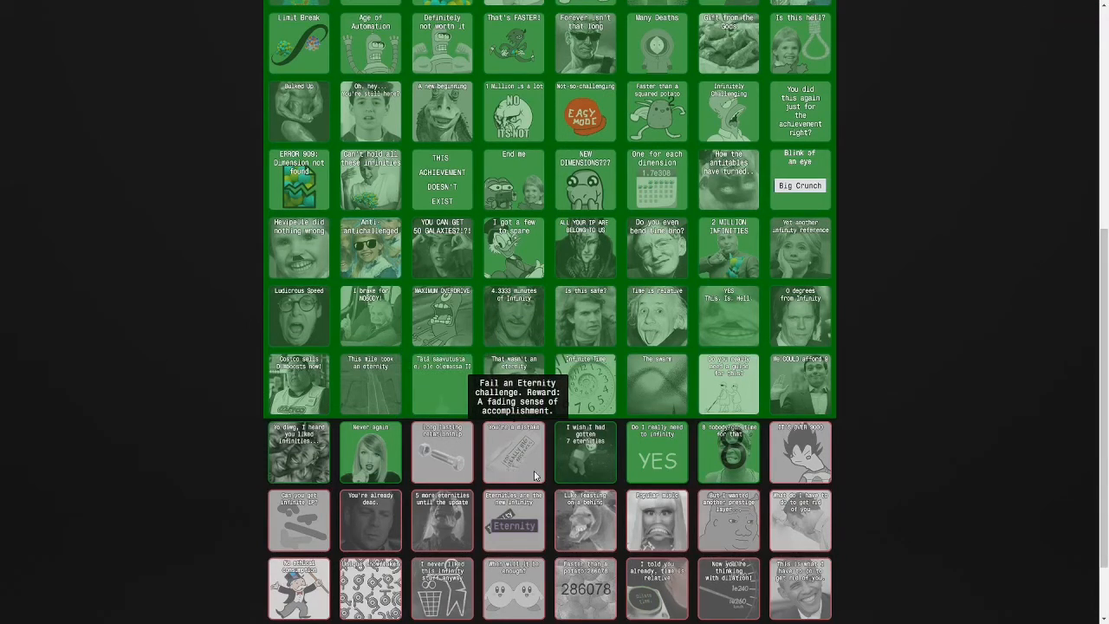
mouse_move(831, 448)
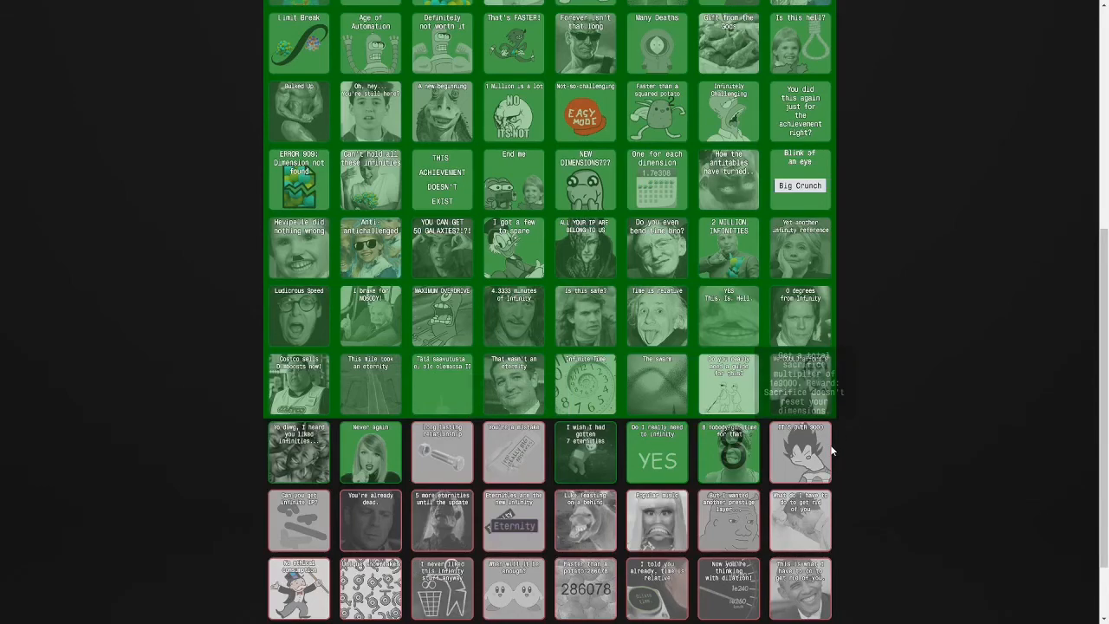
Step: Scroll up the achievements and return to the antimatter dimensions list at 1,111 boosts
scroll("up", 3)
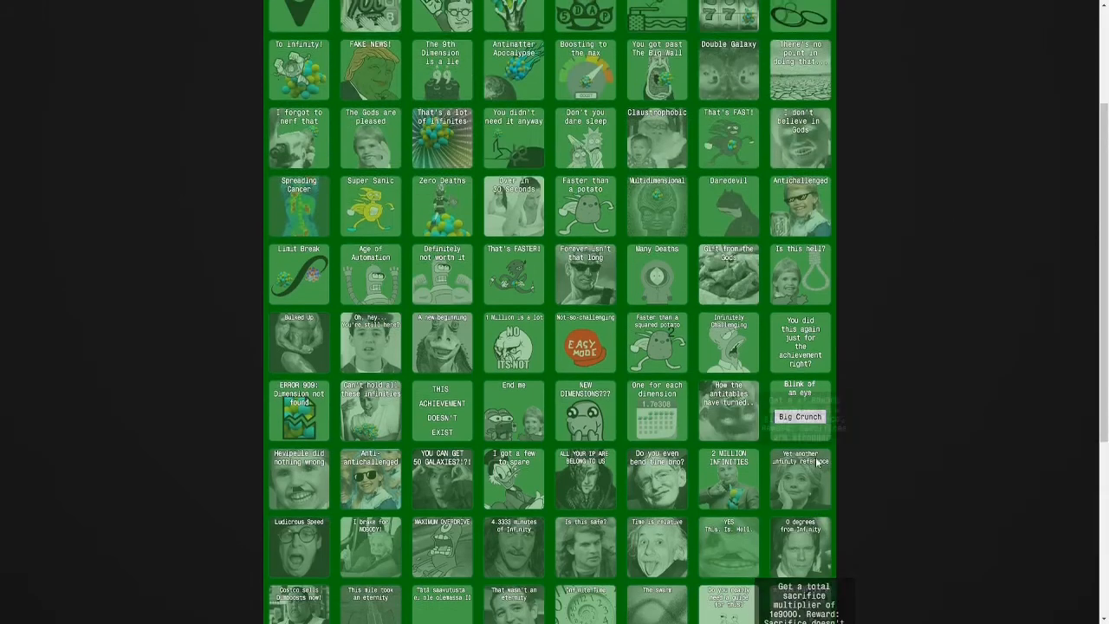
left_click(328, 97)
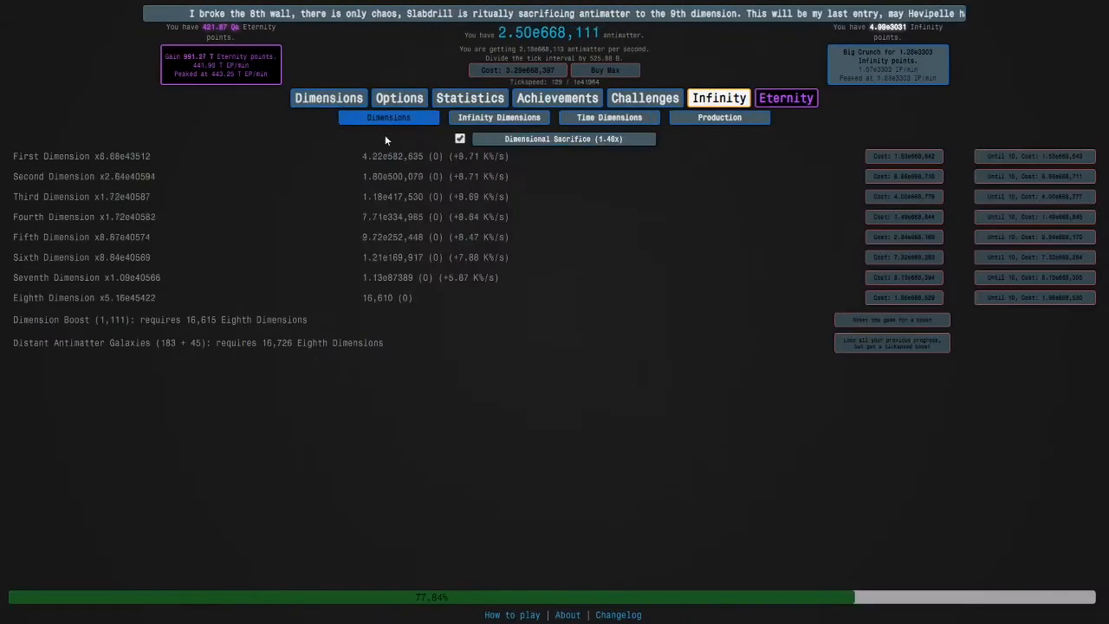
Step: Check the Time Dimensions sub-tab, then bring up the Infinity Replicanti page with 24 replicated galaxies
left_click(609, 117)
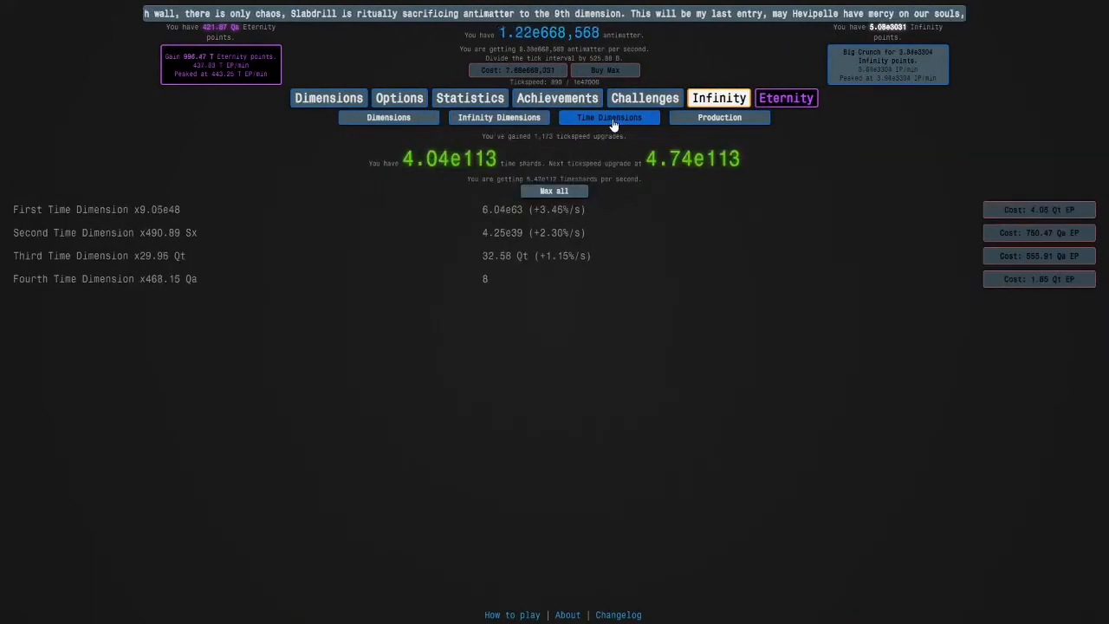
left_click(388, 117)
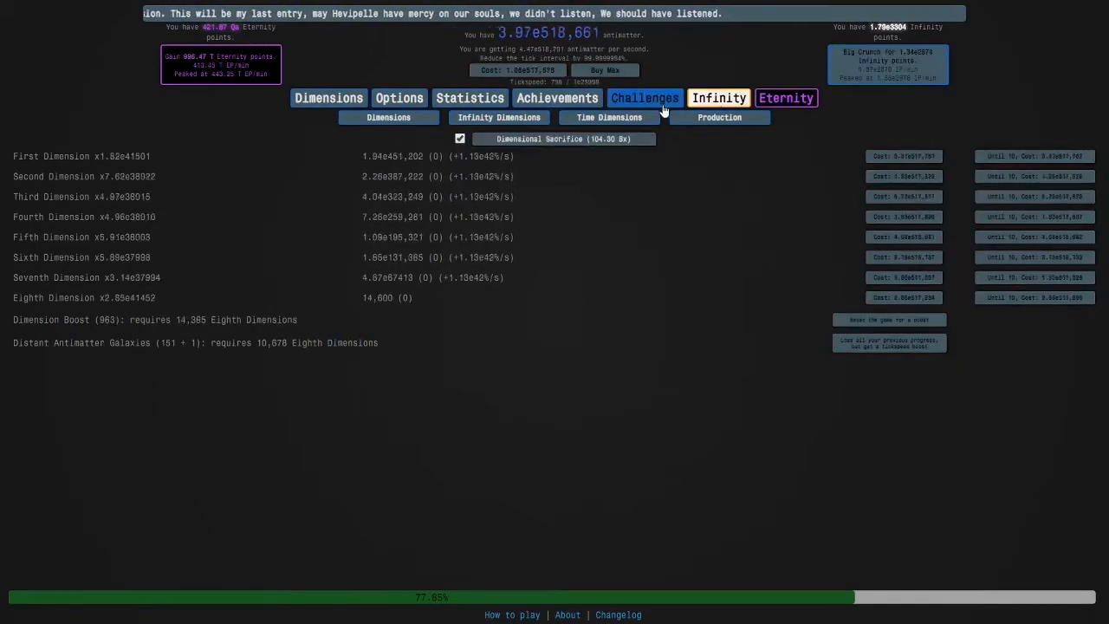
left_click(718, 97)
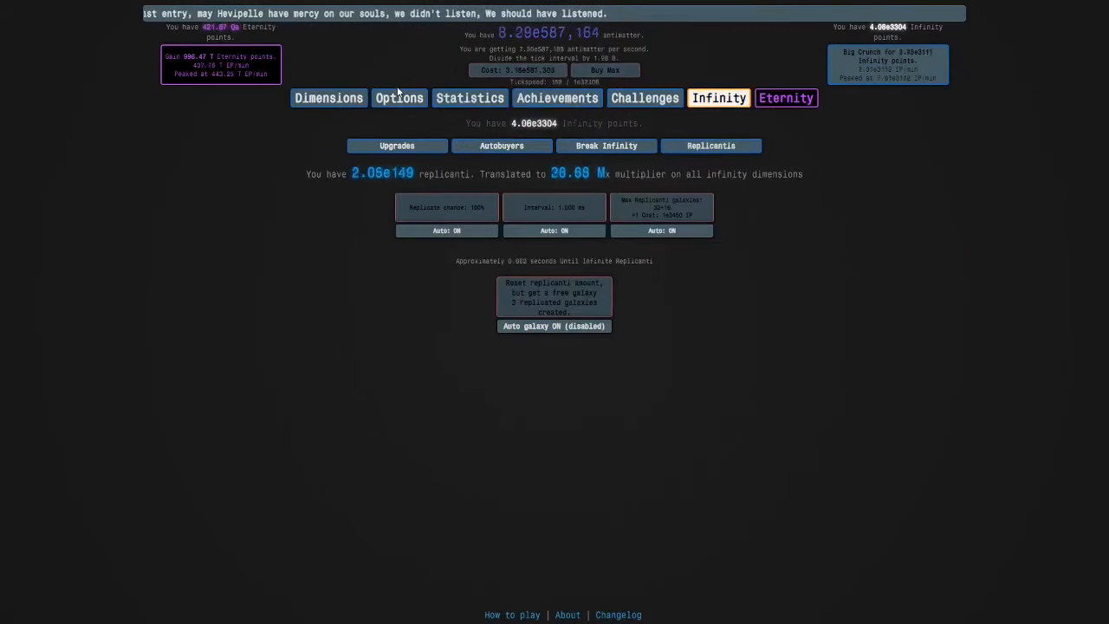
left_click(328, 97)
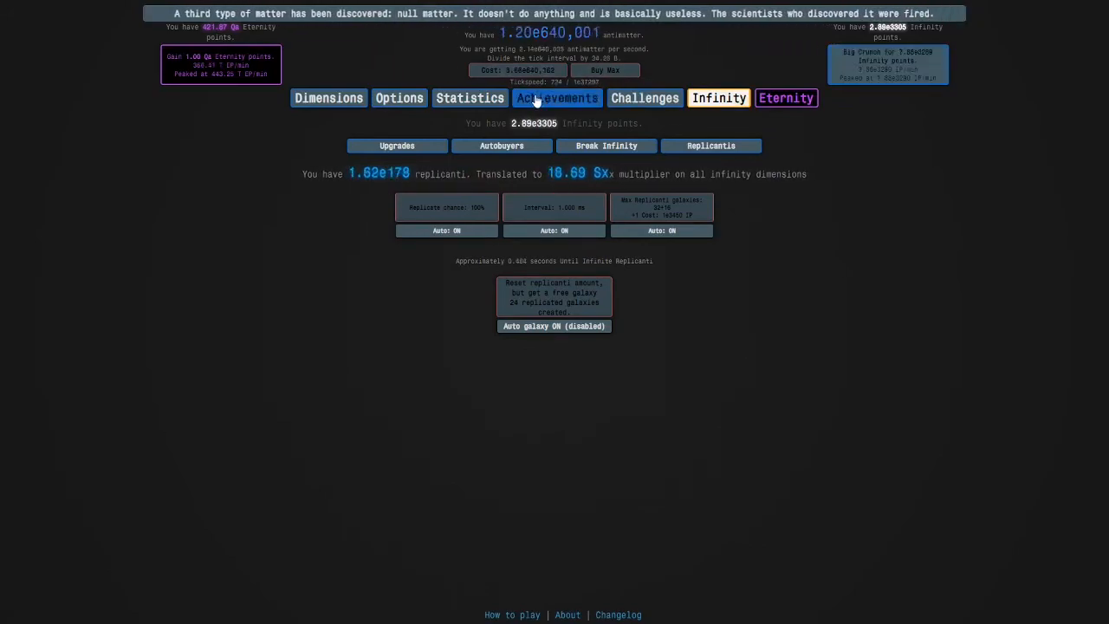
Step: Return to the antimatter dimensions list, now at 7.78e641,208 antimatter
left_click(557, 98)
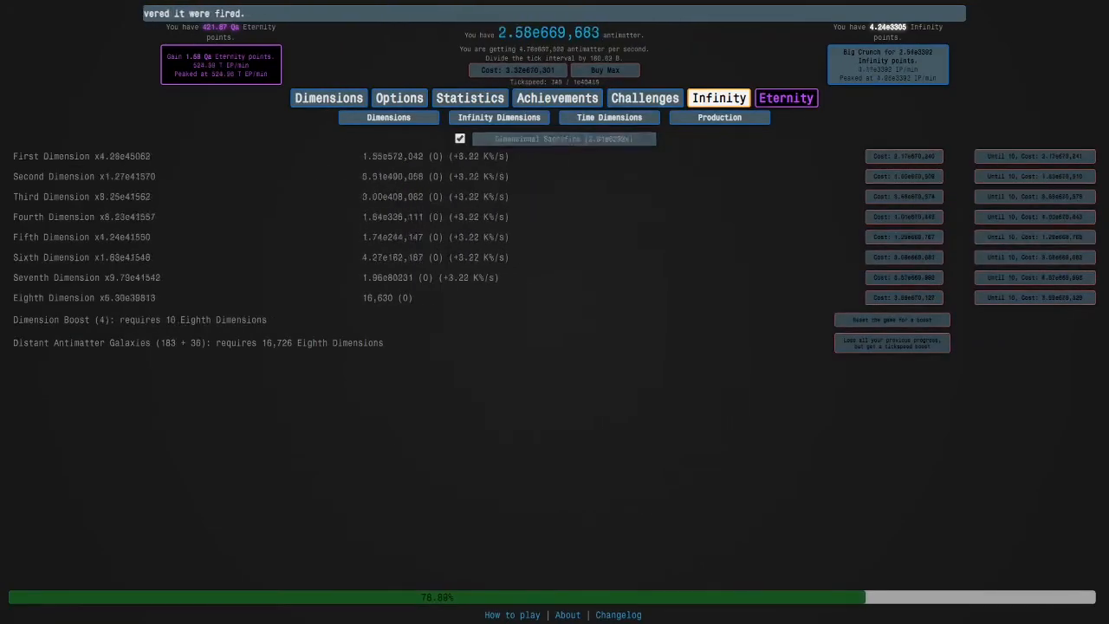
left_click(563, 139)
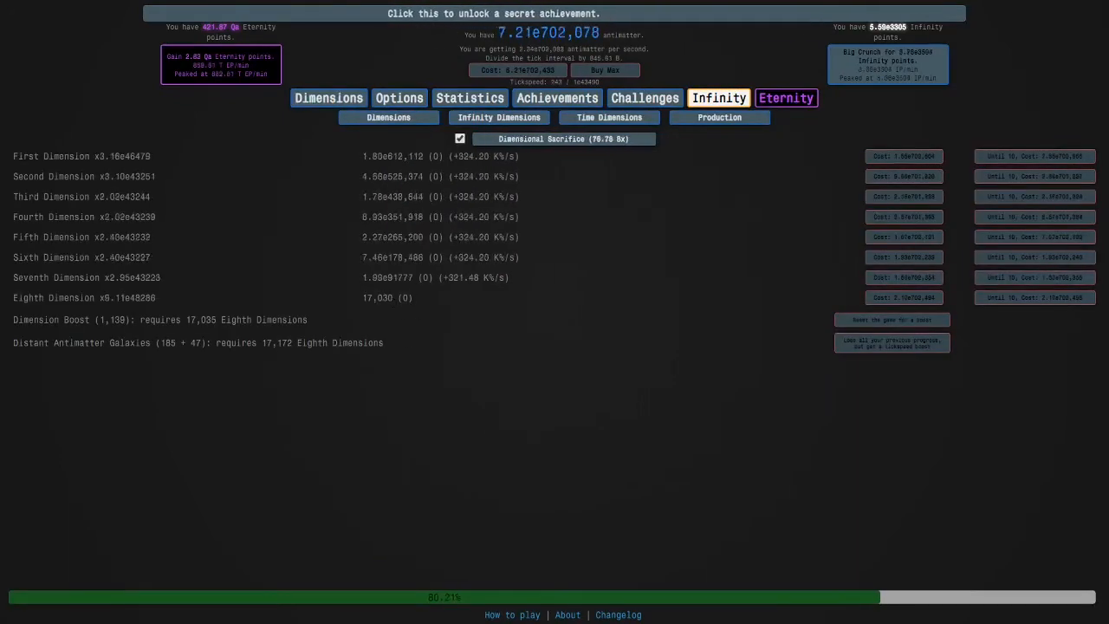
left_click(887, 64)
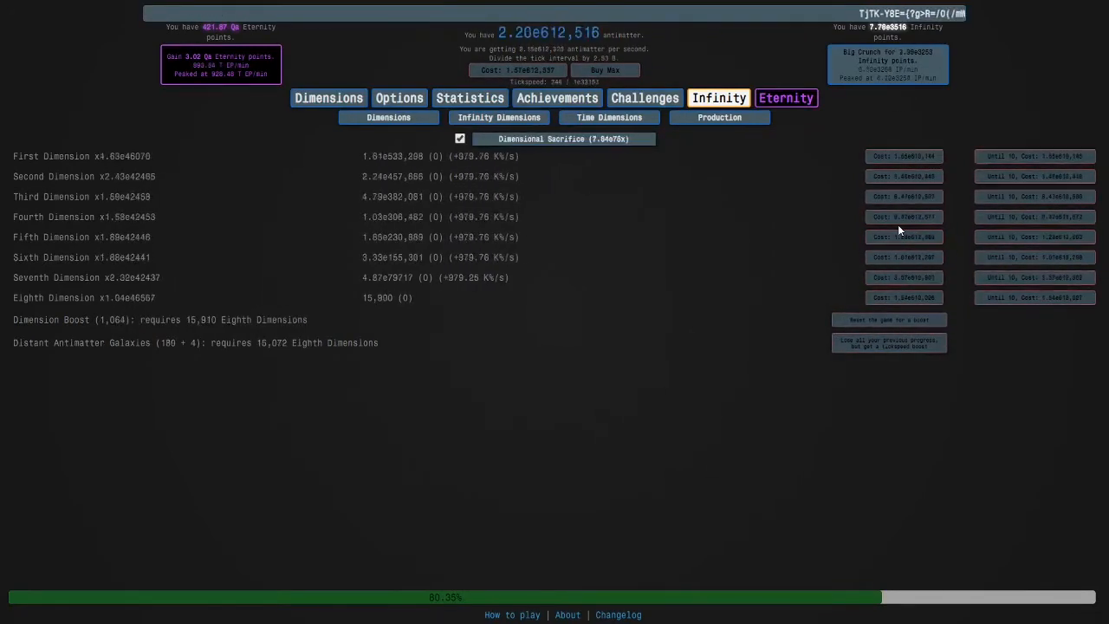
left_click(785, 97)
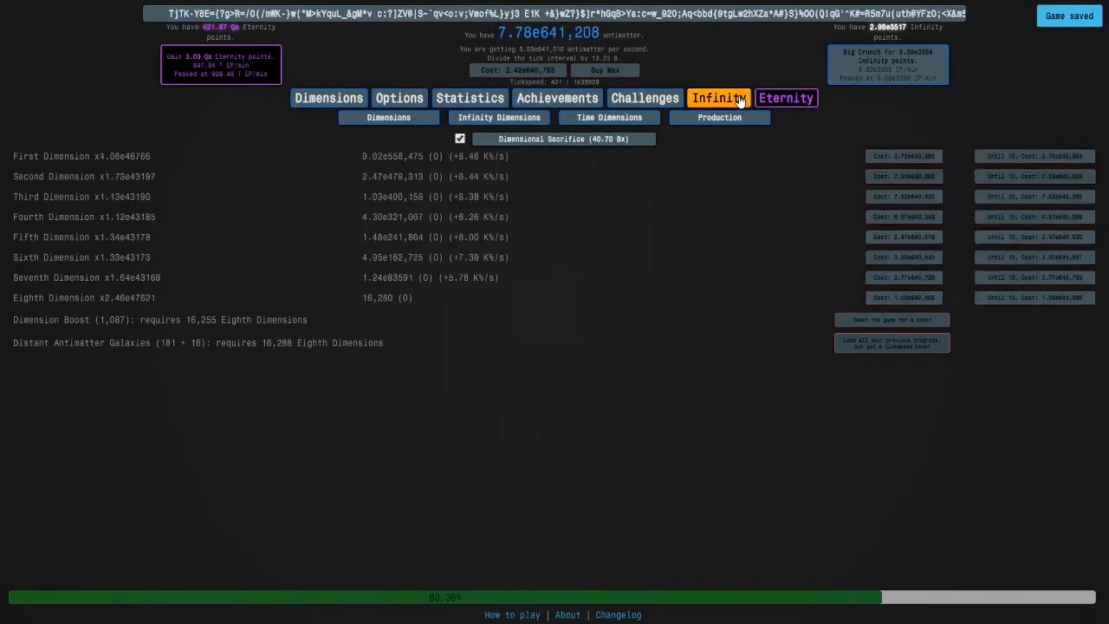
Step: Pass through the Infinity and Dimensions tabs to open the time study tree with 42 Time Theorems
left_click(718, 97)
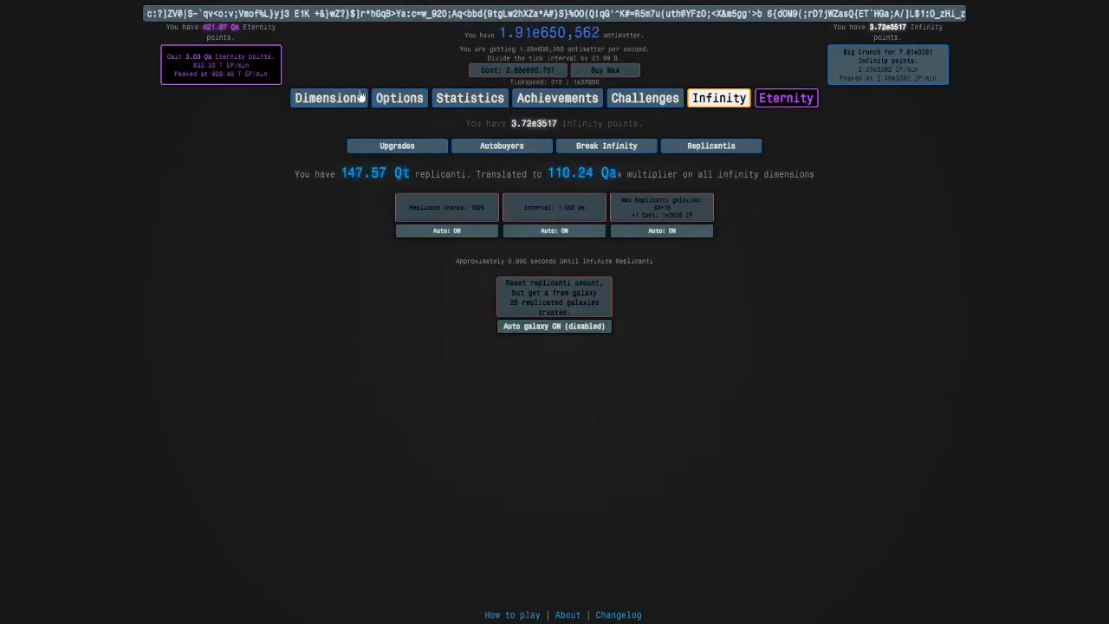
left_click(328, 97)
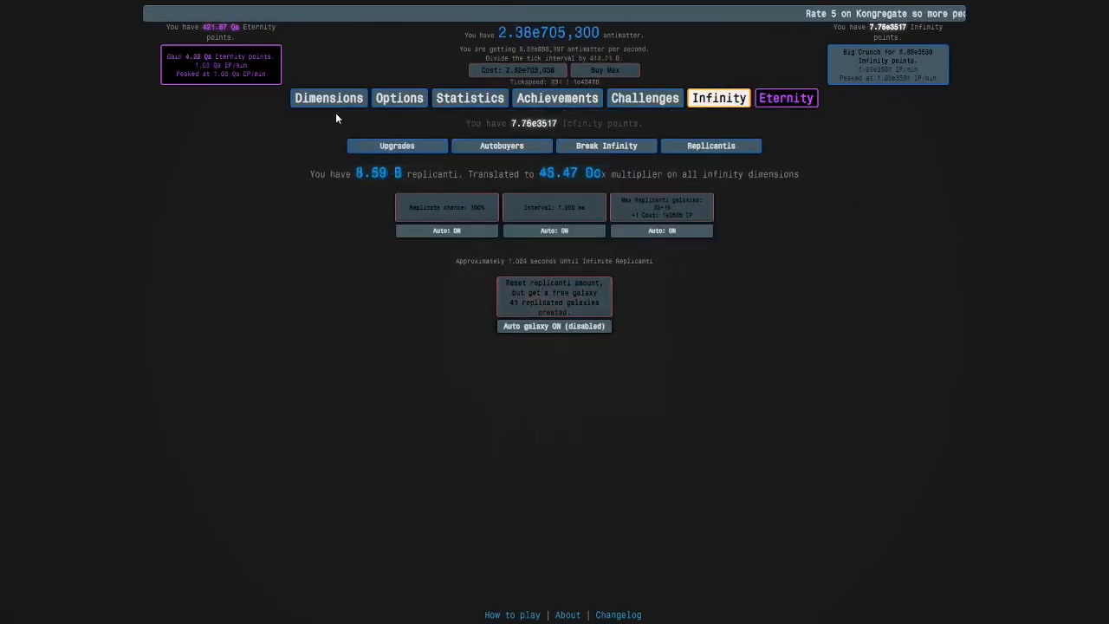
left_click(329, 97)
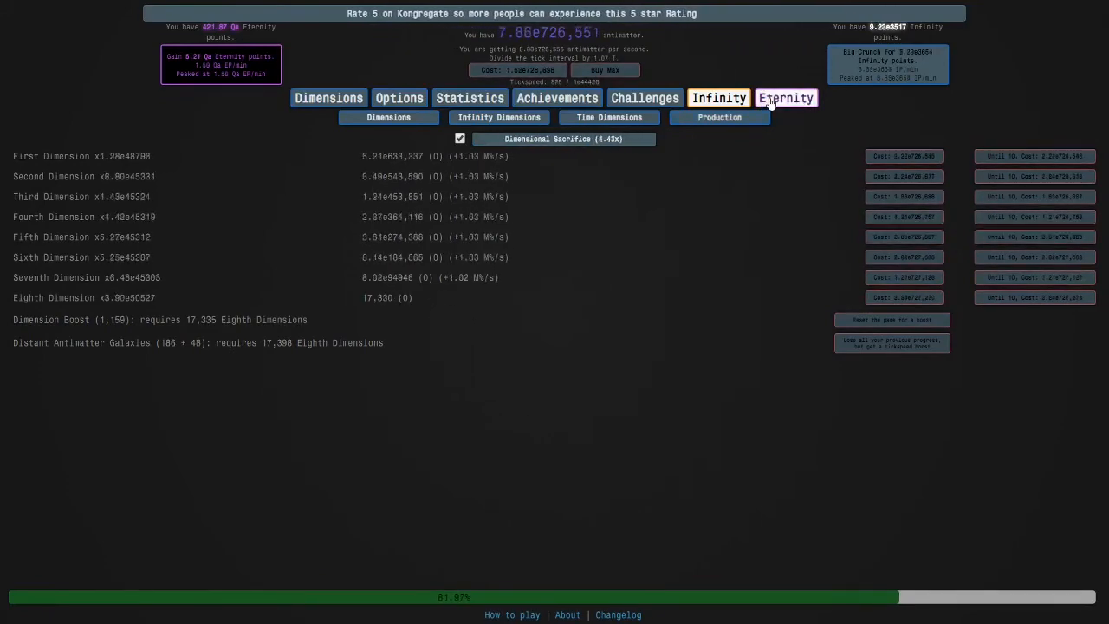
left_click(785, 97)
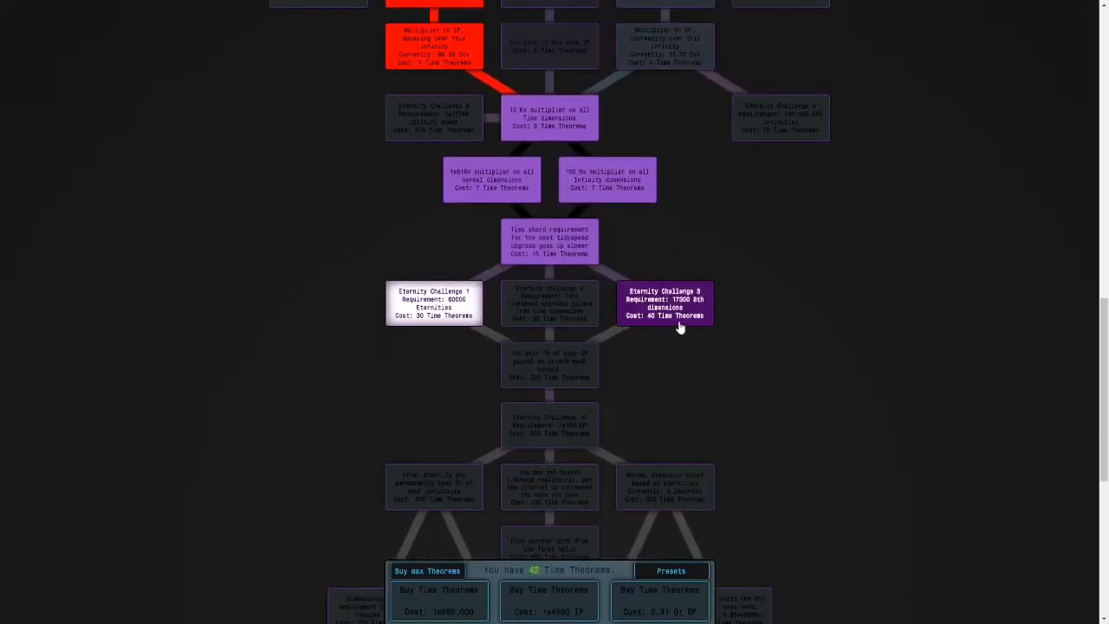
Step: Unlock the Eternity Challenge 3 study for 40 Time Theorems and respec the study tree
left_click(781, 97)
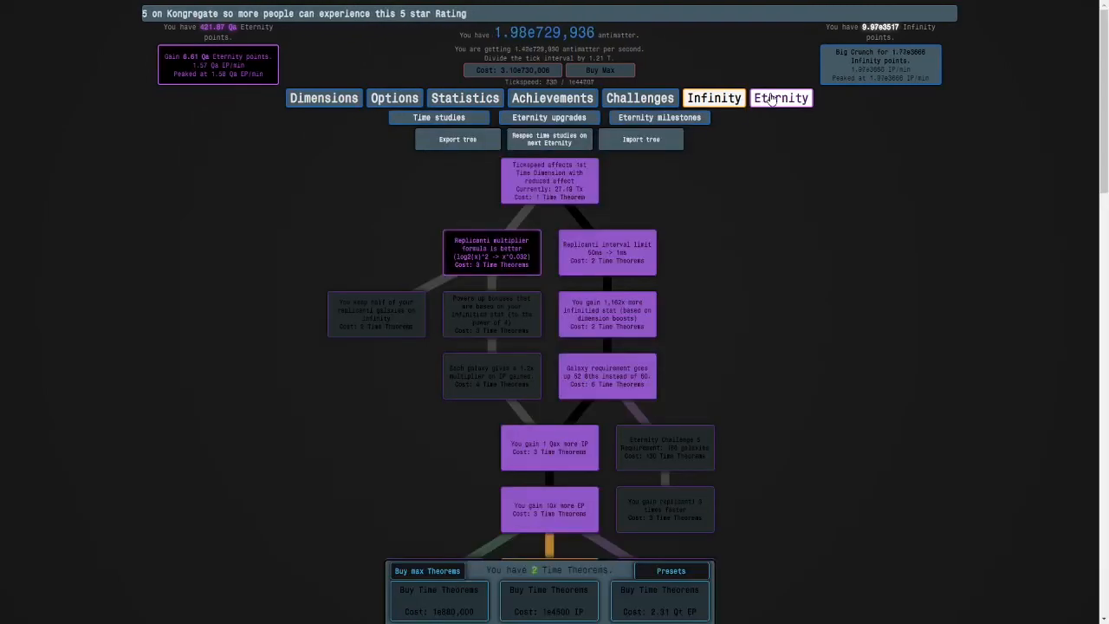
left_click(781, 97)
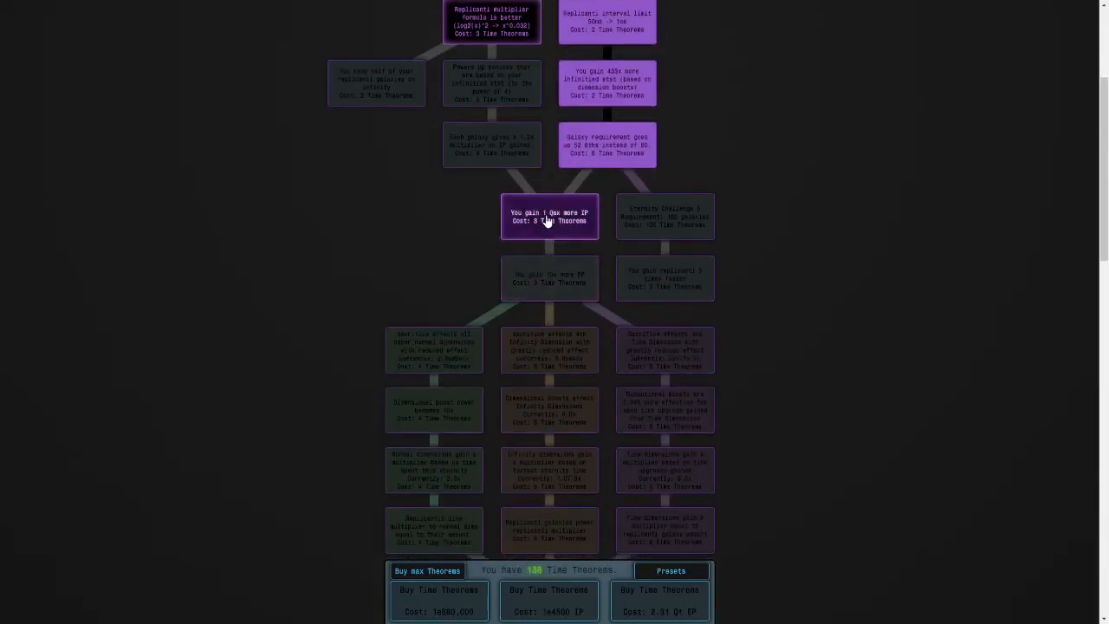
scroll("down", 3)
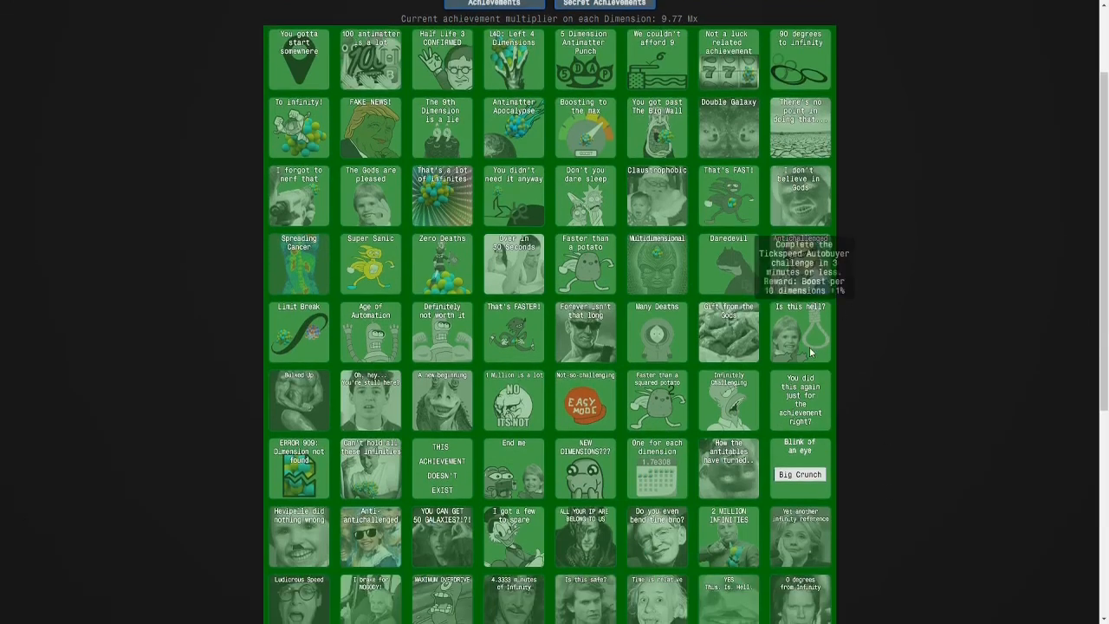
mouse_move(802, 342)
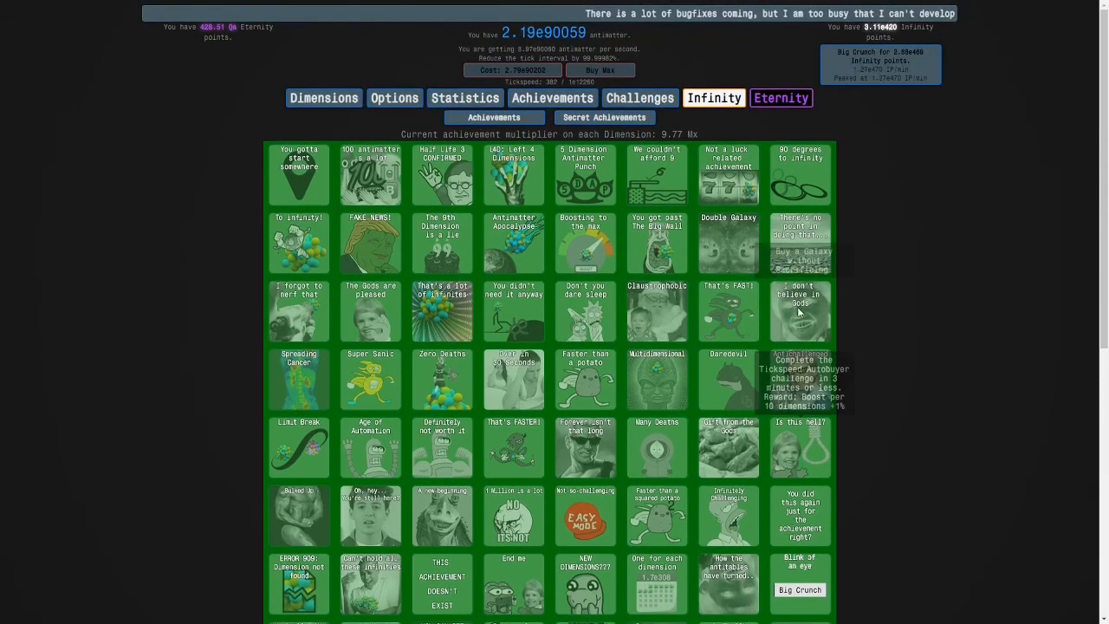
Step: Return to the Dimensions list and Big Crunch to collect more infinity points
left_click(328, 97)
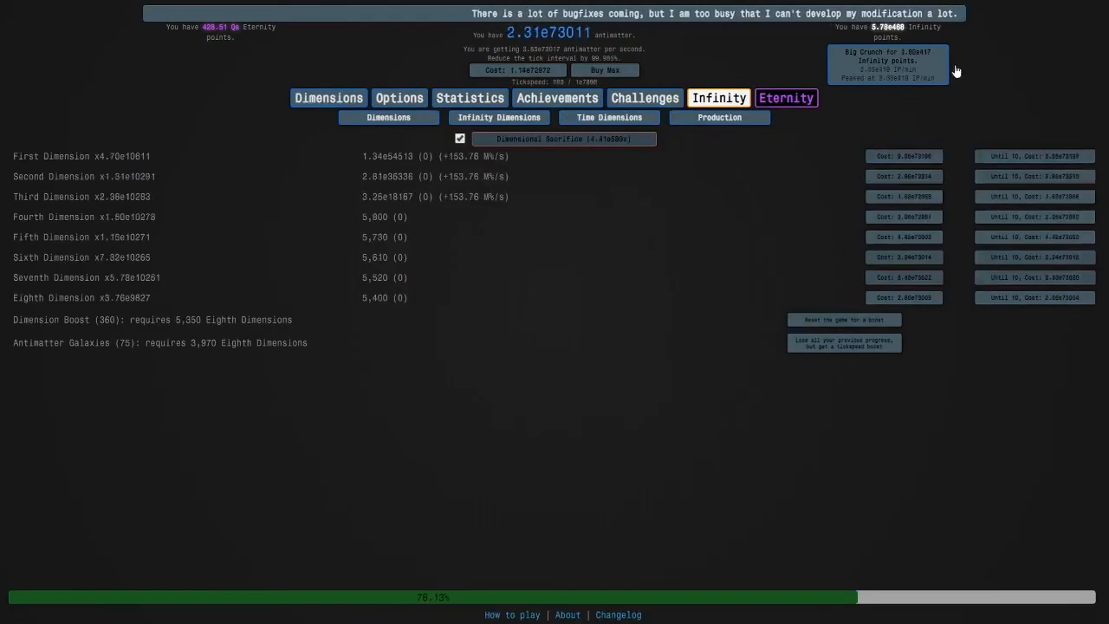
left_click(886, 63)
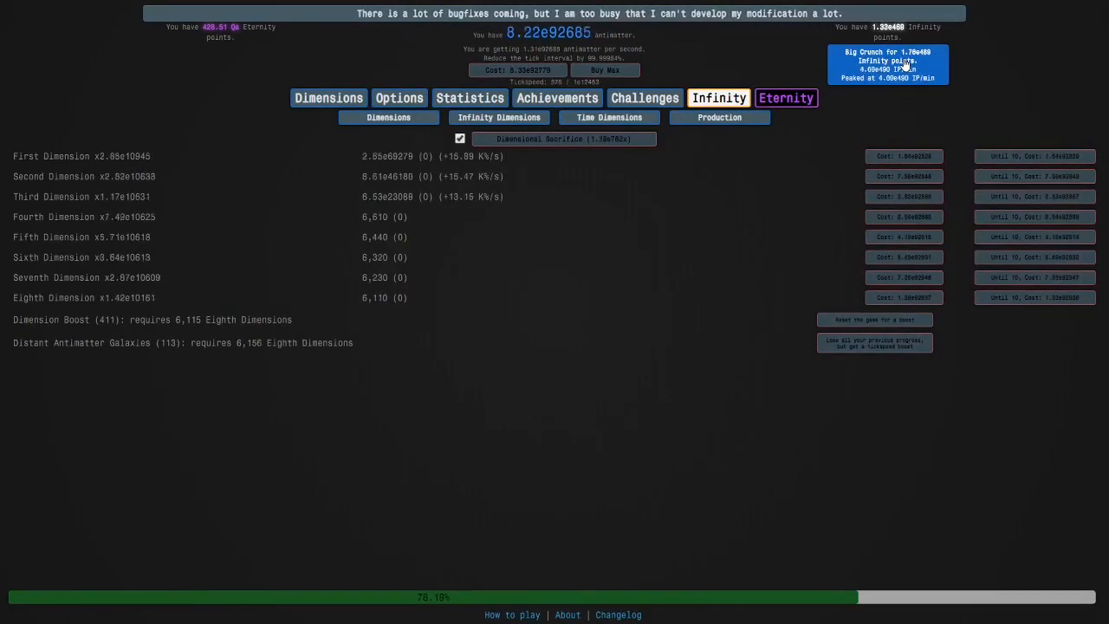